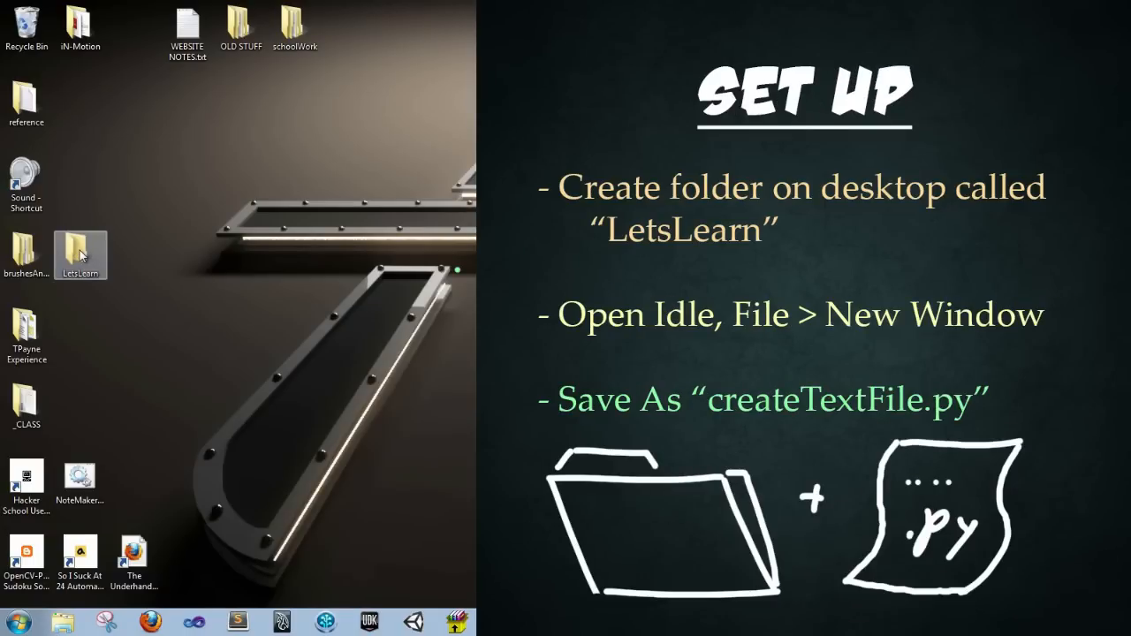
# Step: Launch the IDLE Python Shell from the desktop and start a new blank script window
pyautogui.doubleClick(82, 255)
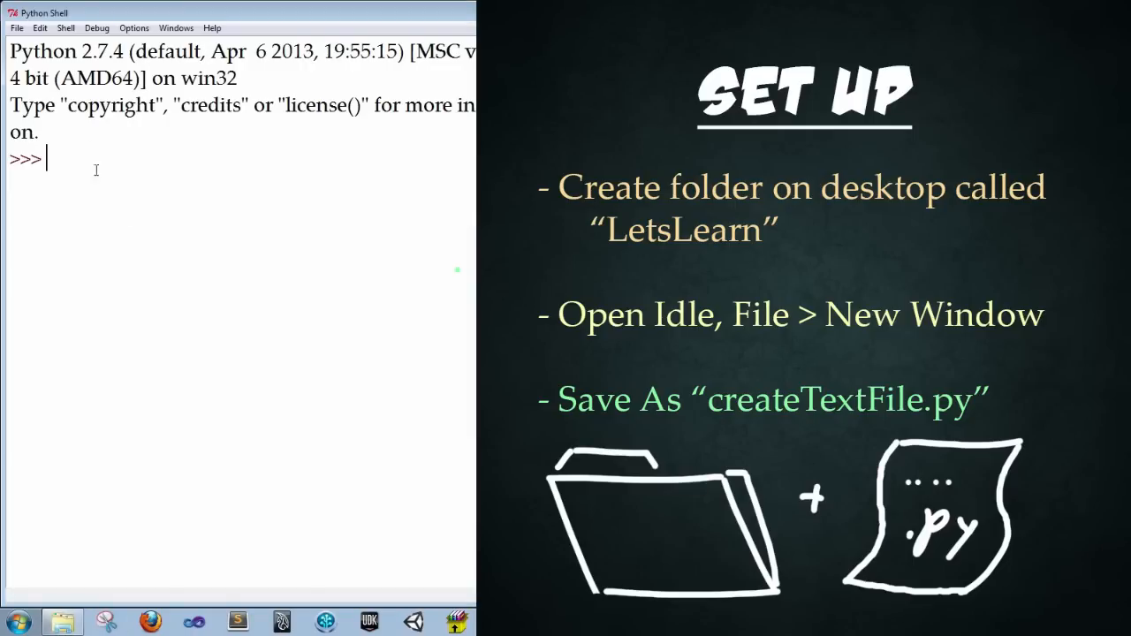
pyautogui.click(16, 29)
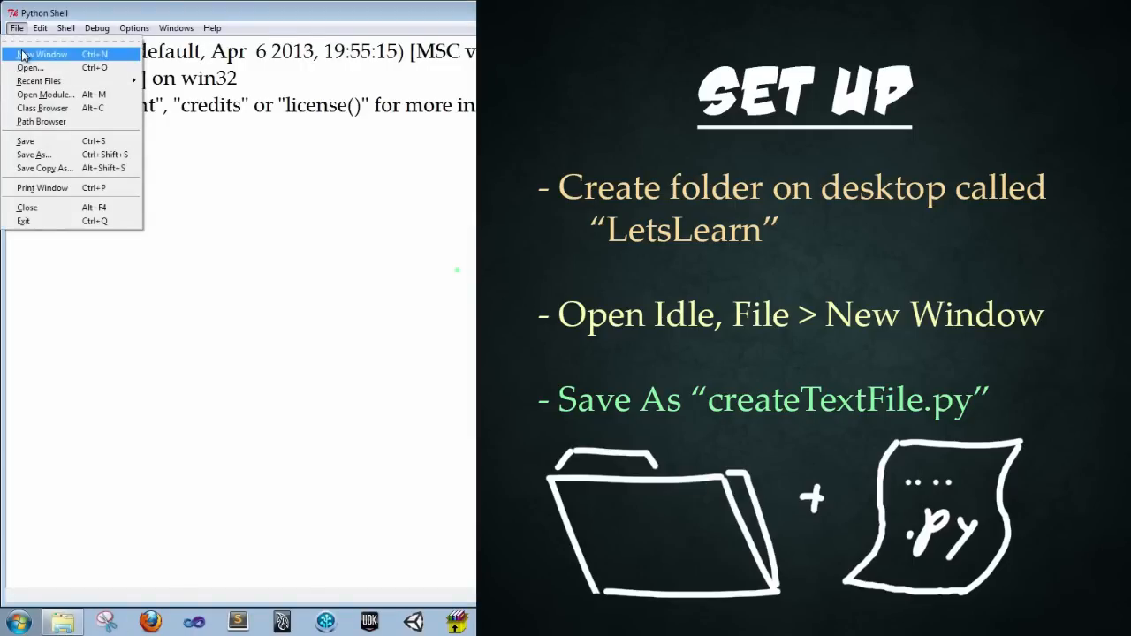
pyautogui.click(40, 53)
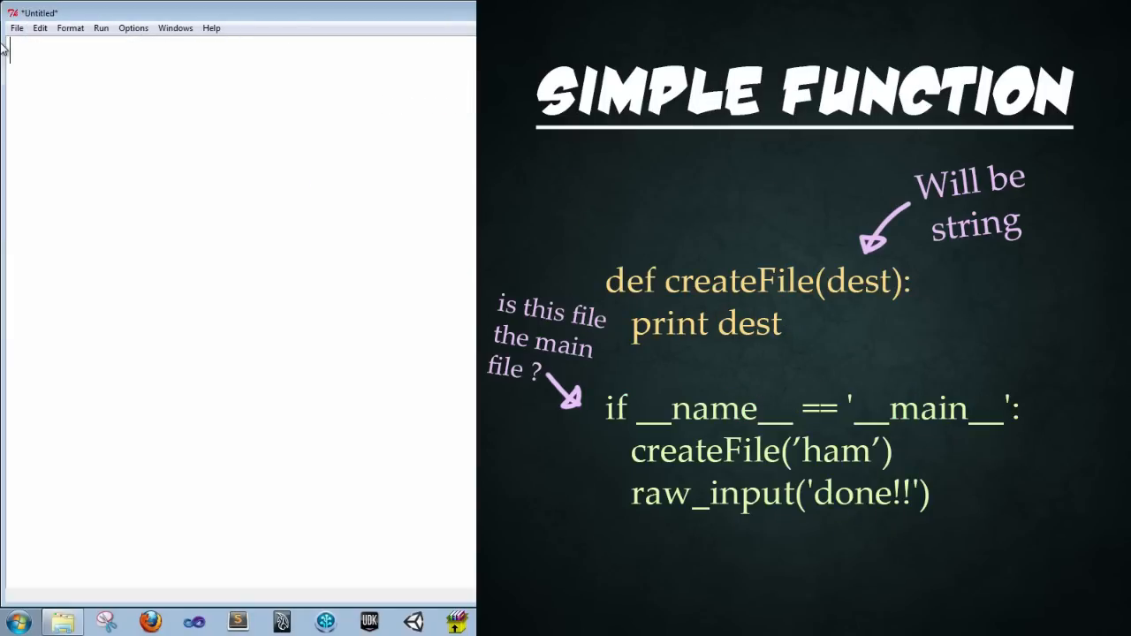
# Step: Write 'def createFile(dest):' with a body line 'print dest'
pyautogui.write('def')
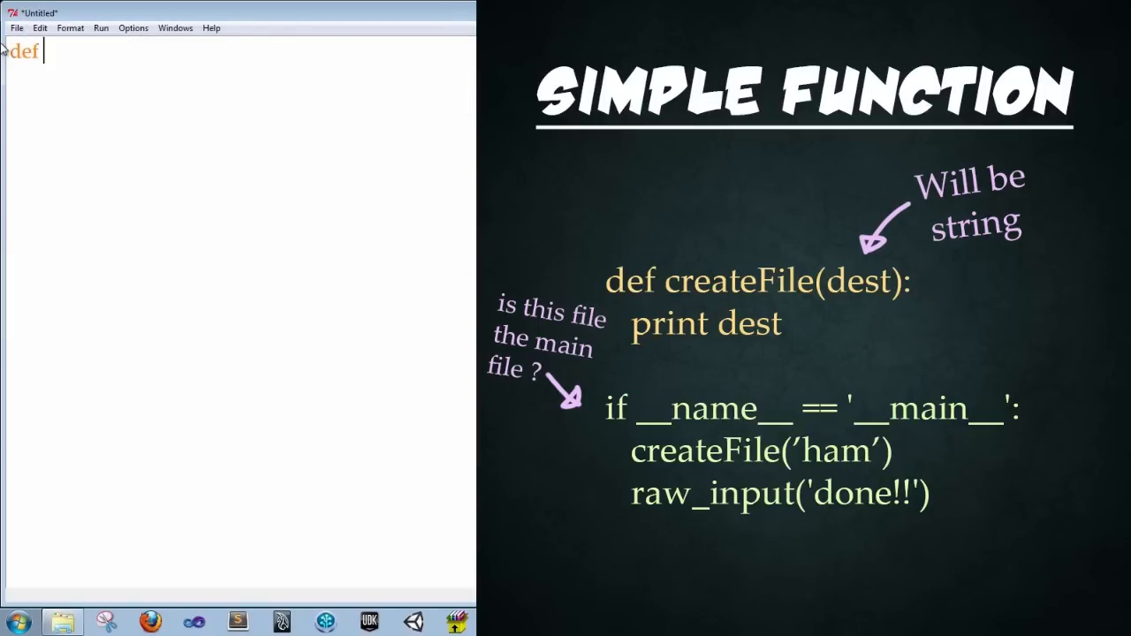
pyautogui.write('createF')
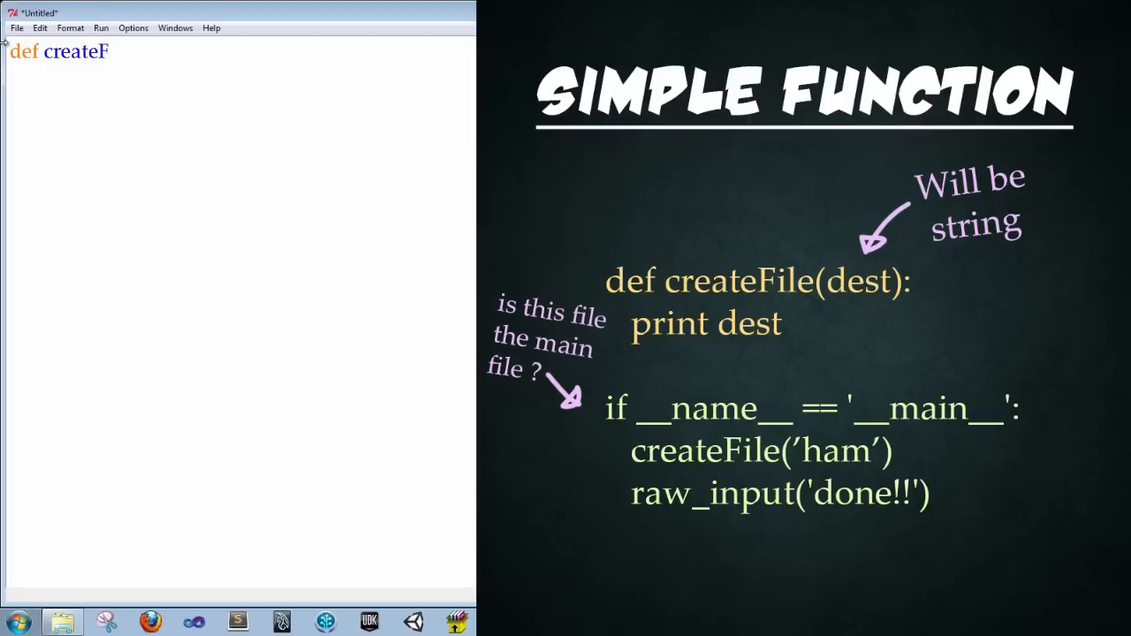
pyautogui.write('ile(')
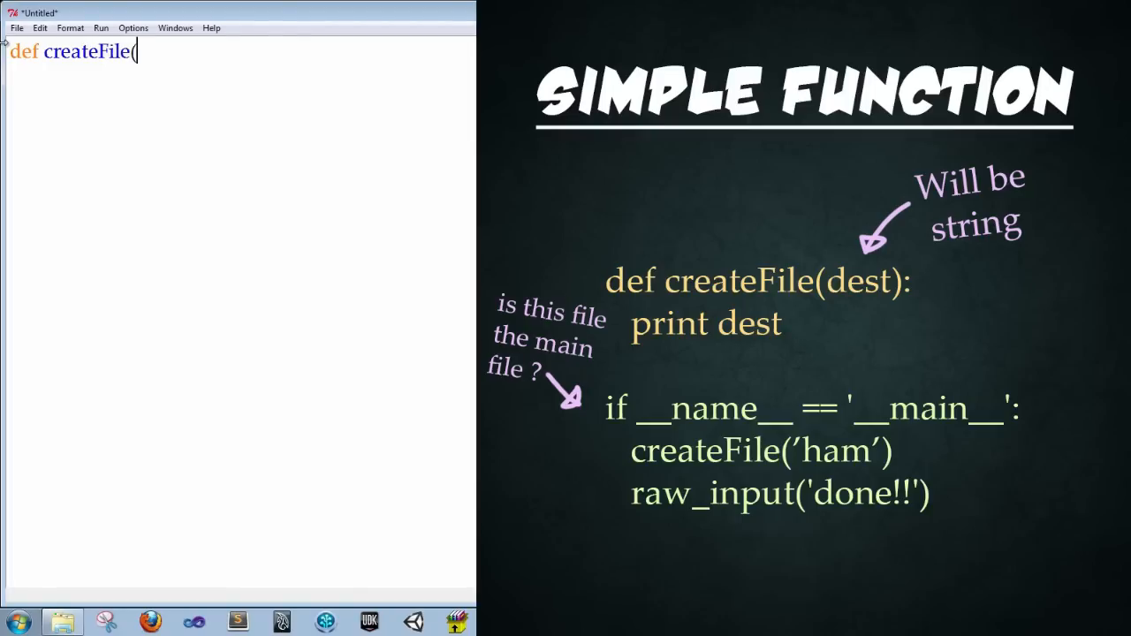
pyautogui.write('dest')
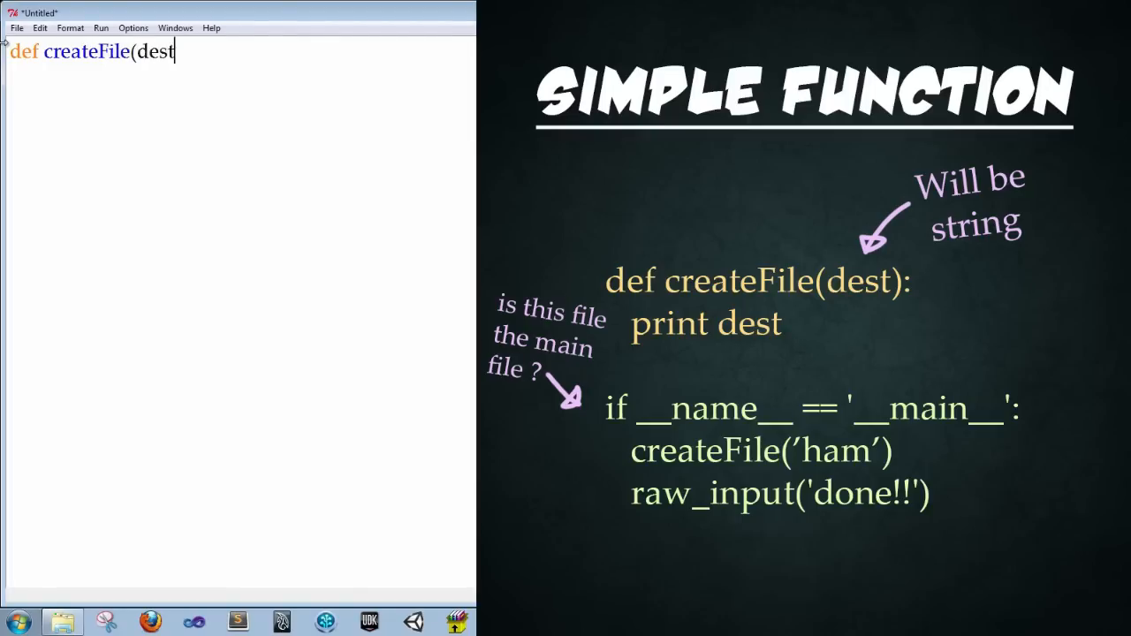
pyautogui.write(')')
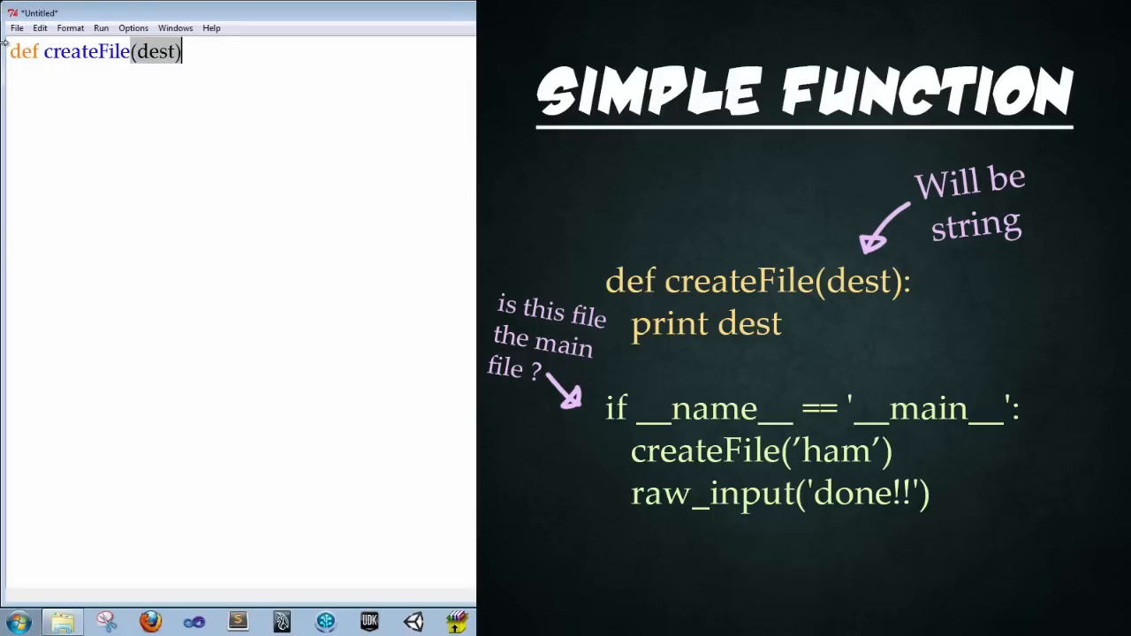
pyautogui.write(':')
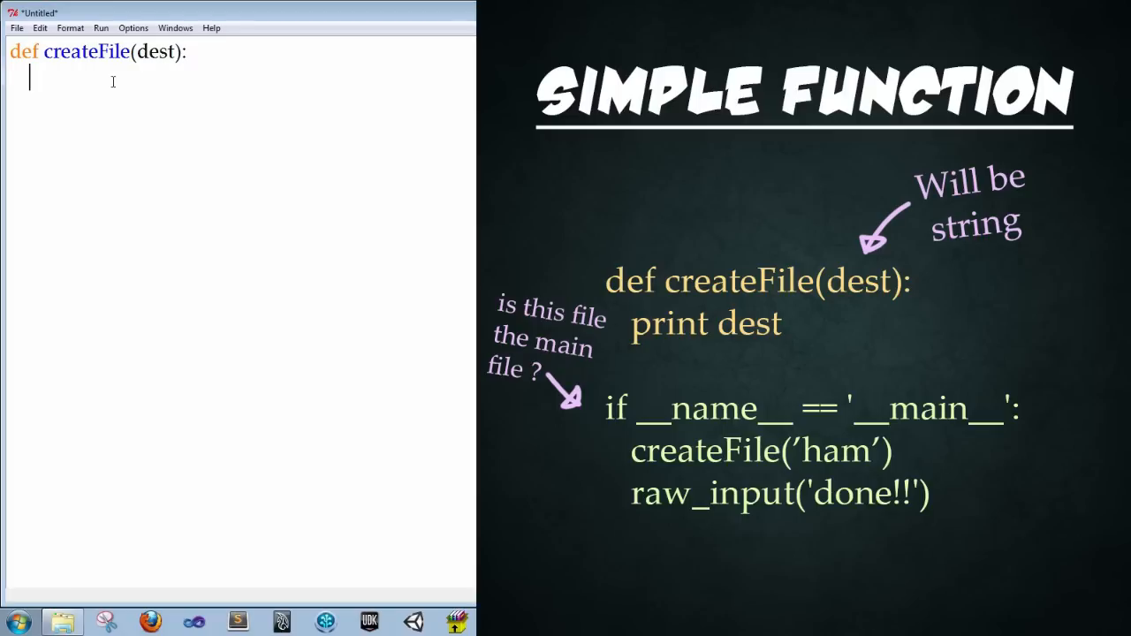
pyautogui.write('print')
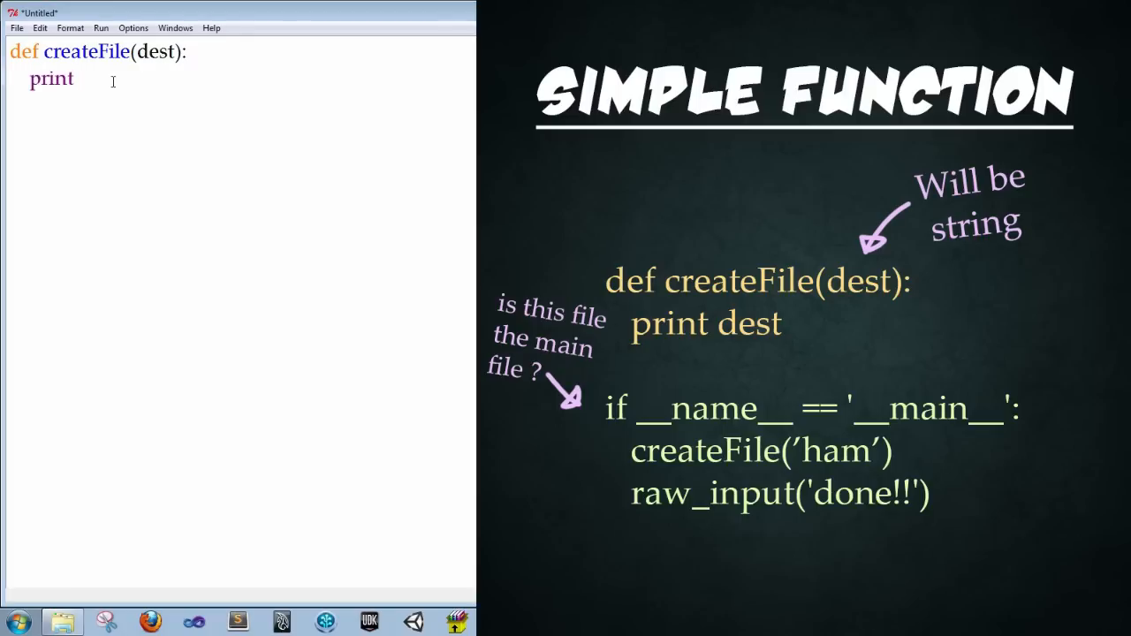
pyautogui.write('dest')
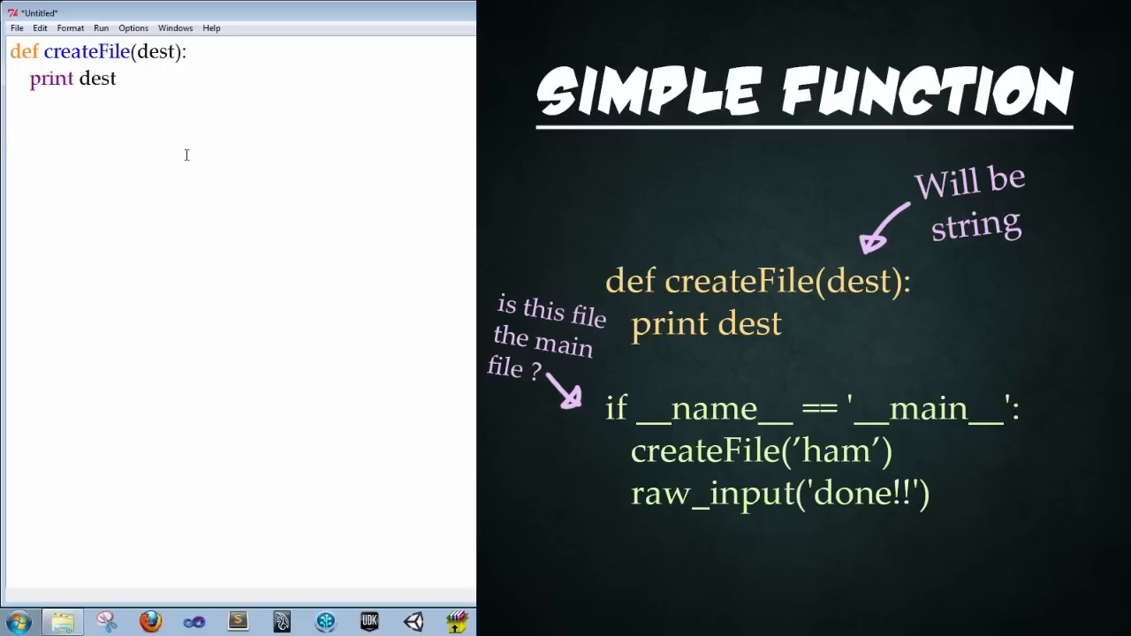
# Step: Add the main guard line if __name__ == '__main__': below the function
pyautogui.write('if')
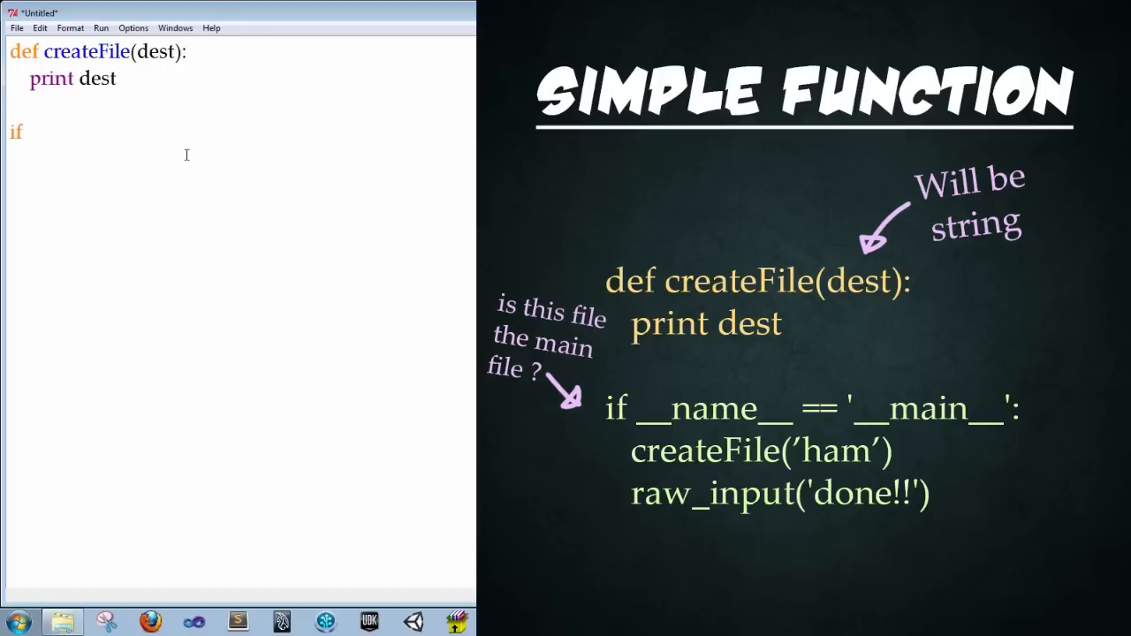
pyautogui.write('__name')
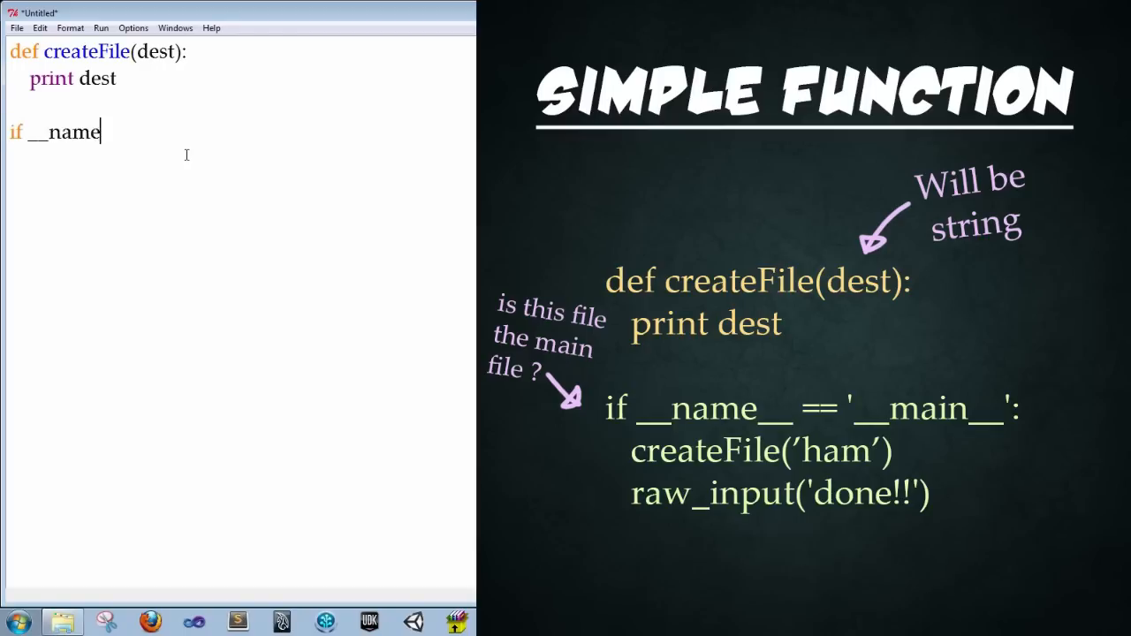
pyautogui.write('__')
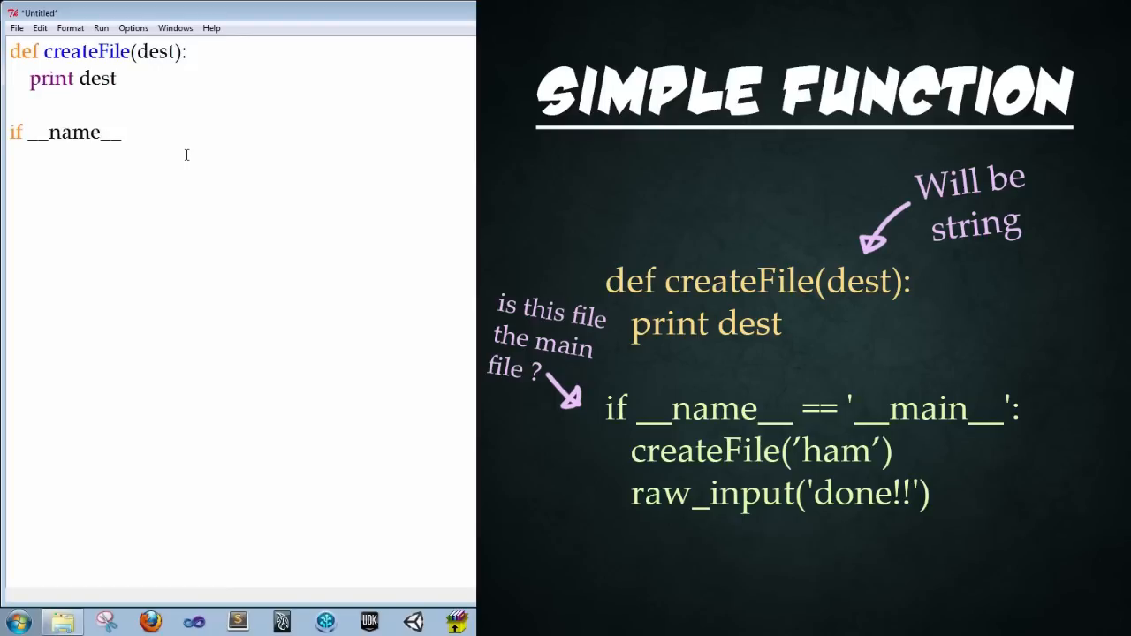
pyautogui.write('==')
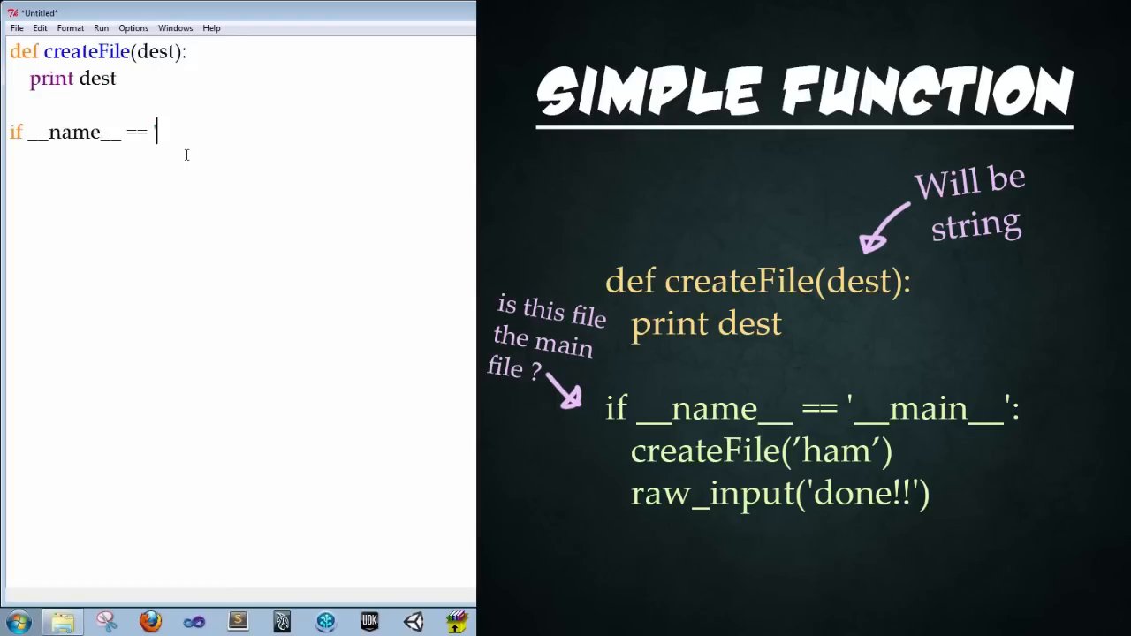
pyautogui.write("'__main")
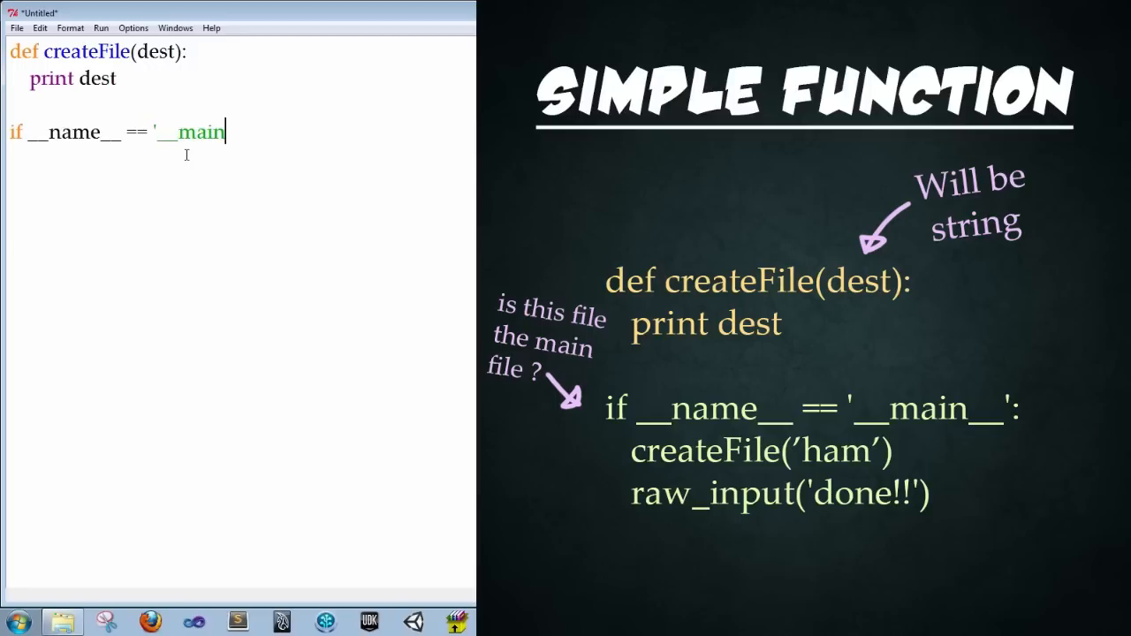
pyautogui.write('__')
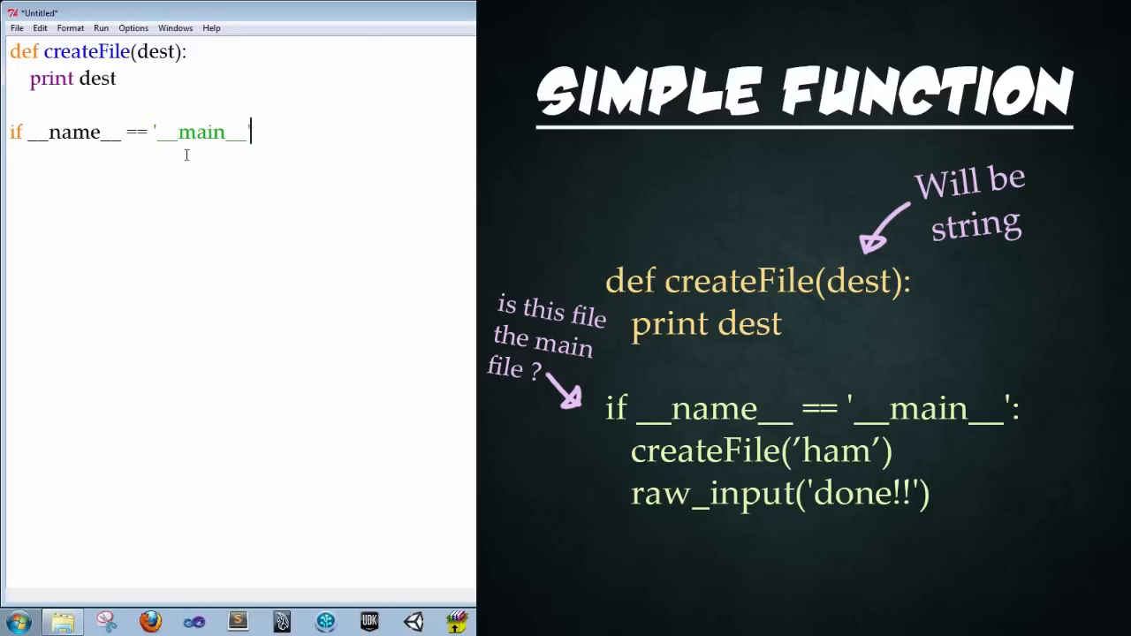
pyautogui.write("'")
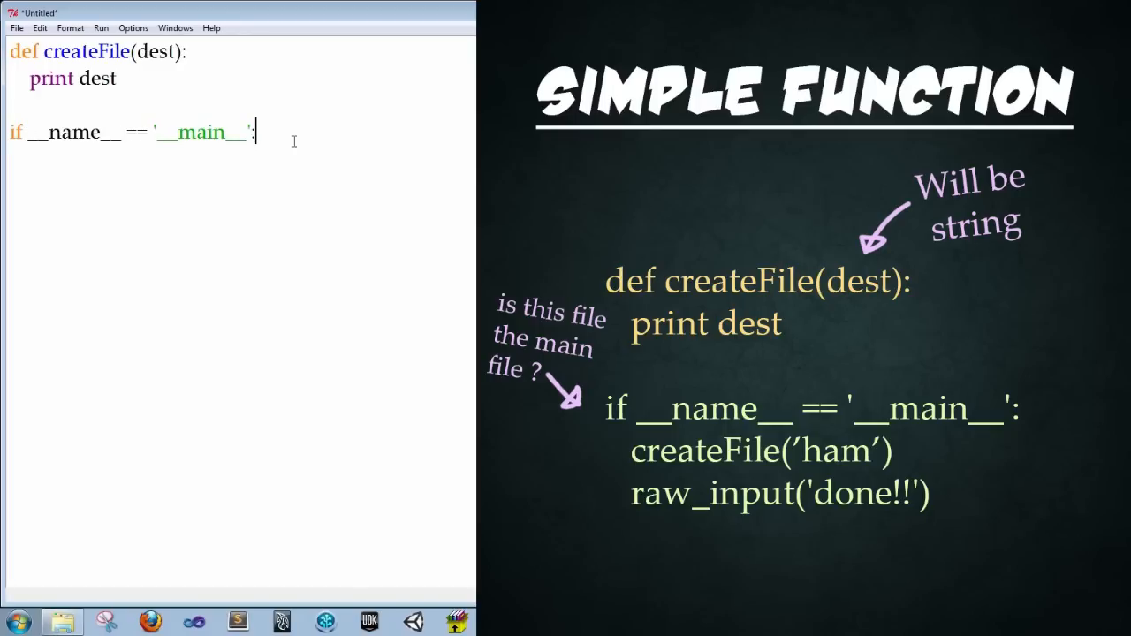
pyautogui.moveTo(169, 120)
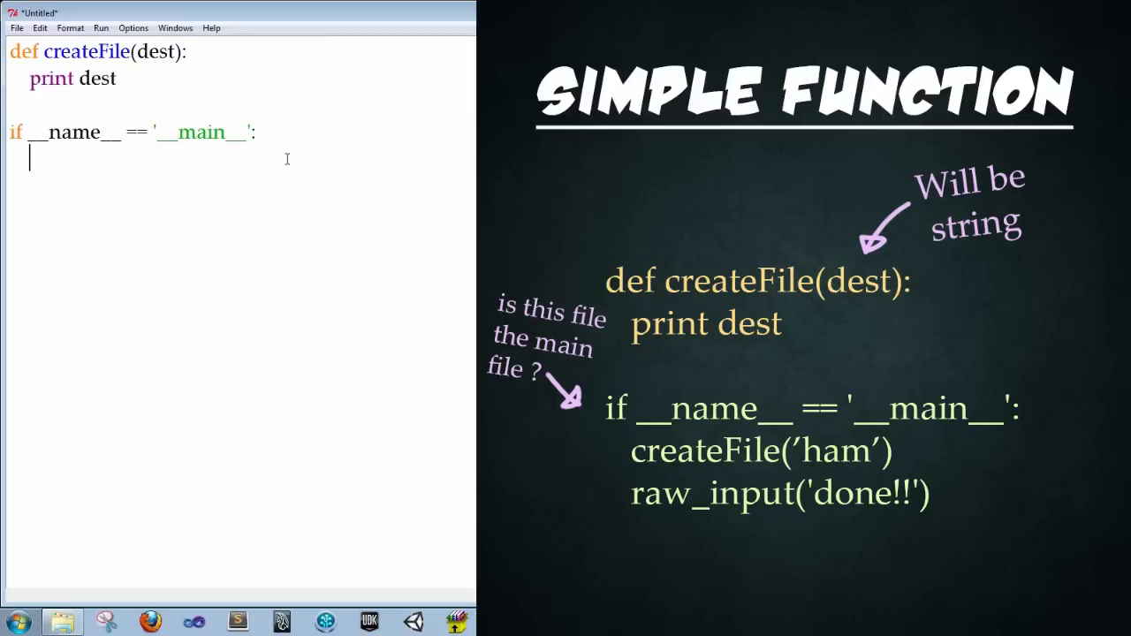
# Step: Inside the guard, call createFile("ham") then raw_input("done!!!")
pyautogui.write('createFile(')
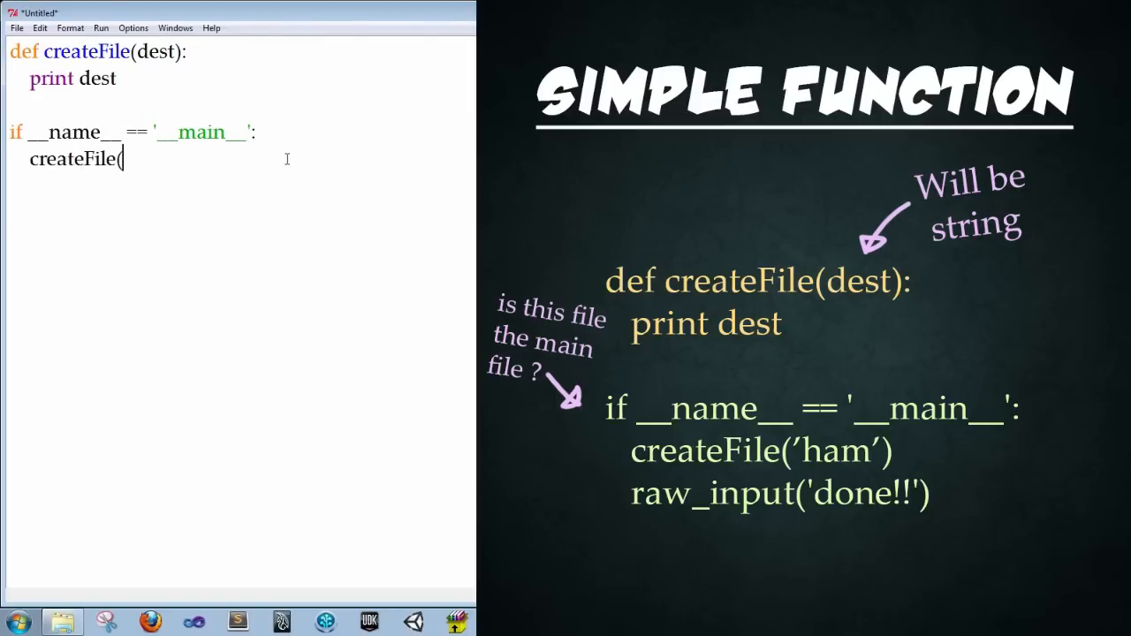
pyautogui.write("'")
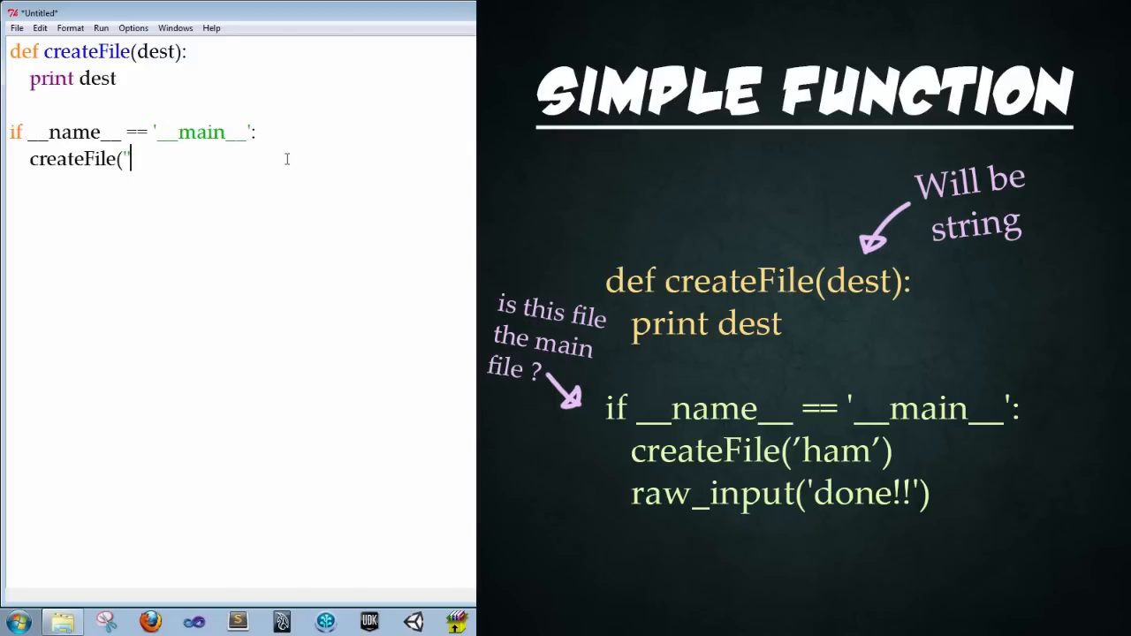
pyautogui.write('ham"')
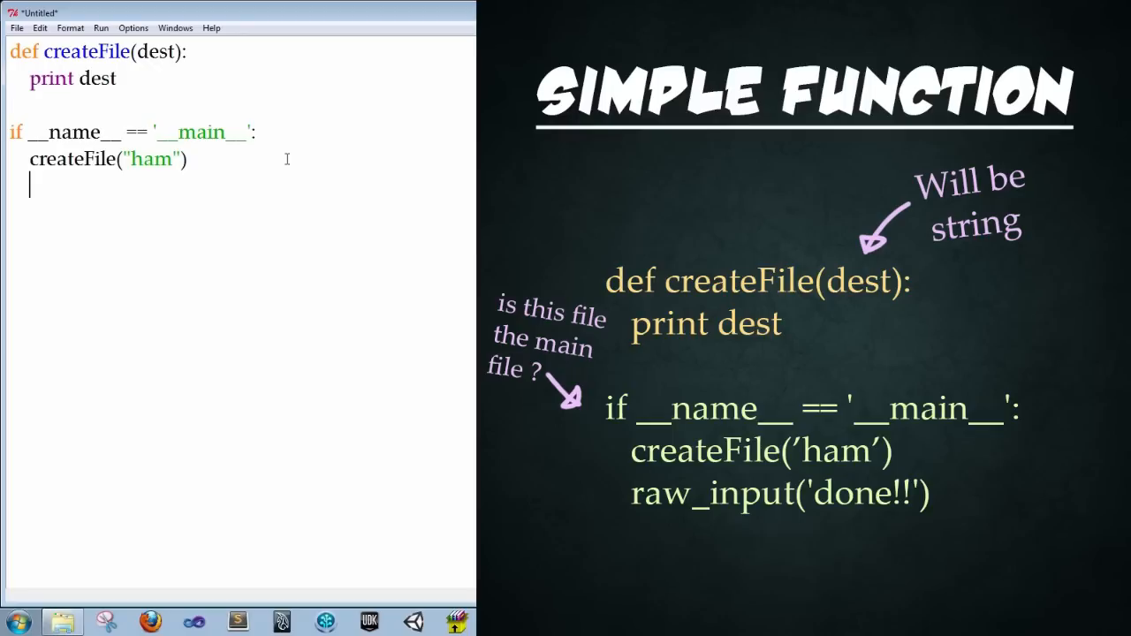
pyautogui.write('raw_i')
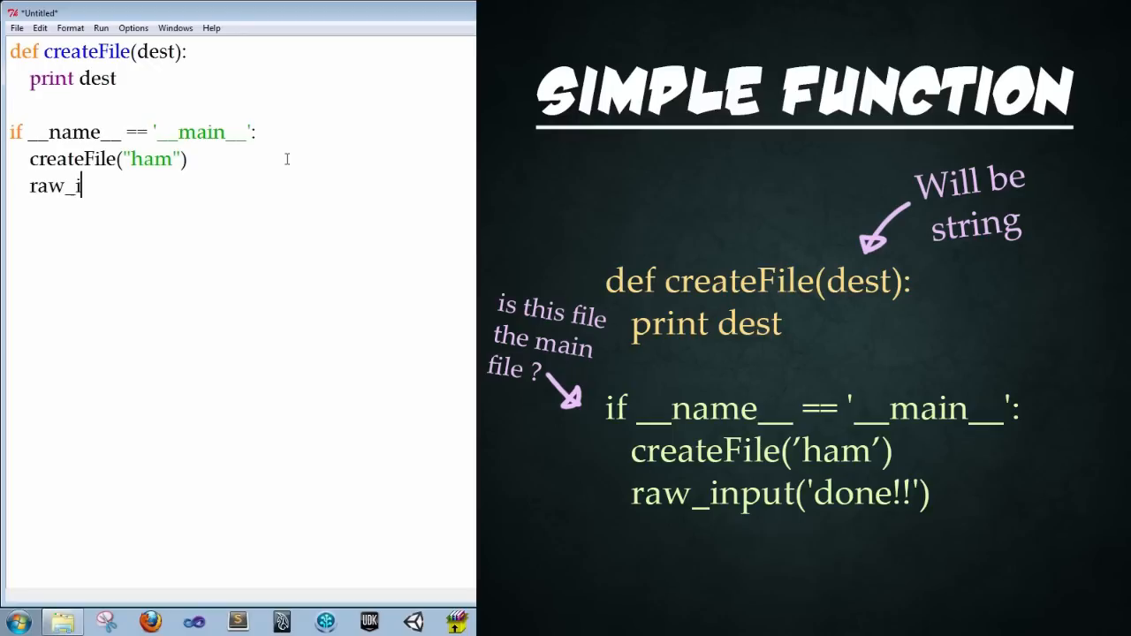
pyautogui.write('nput("')
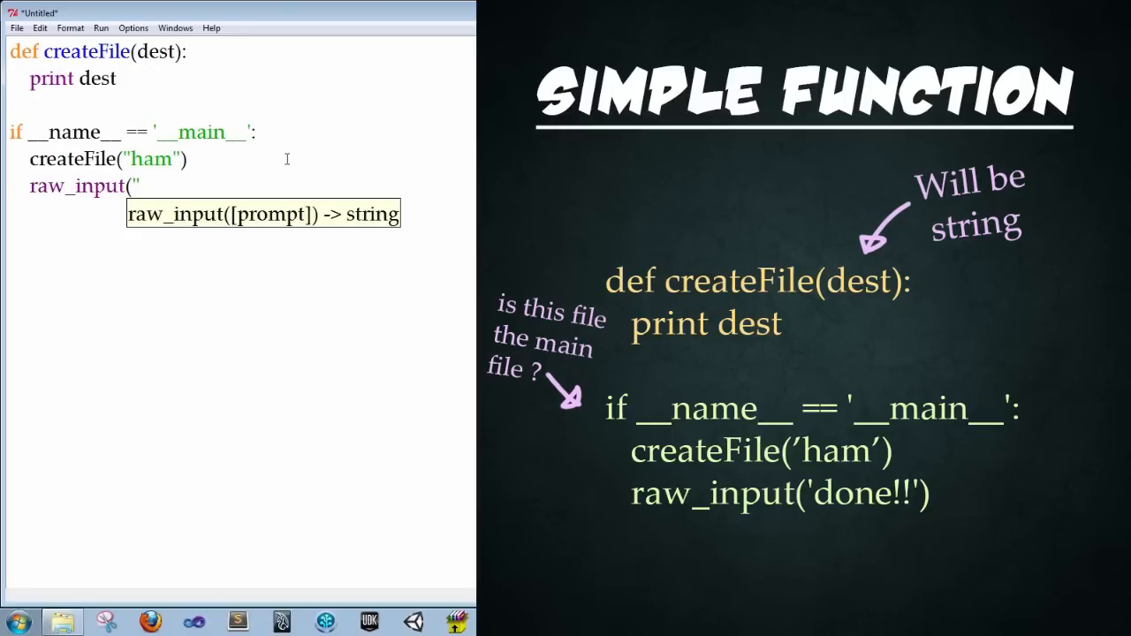
pyautogui.write('done')
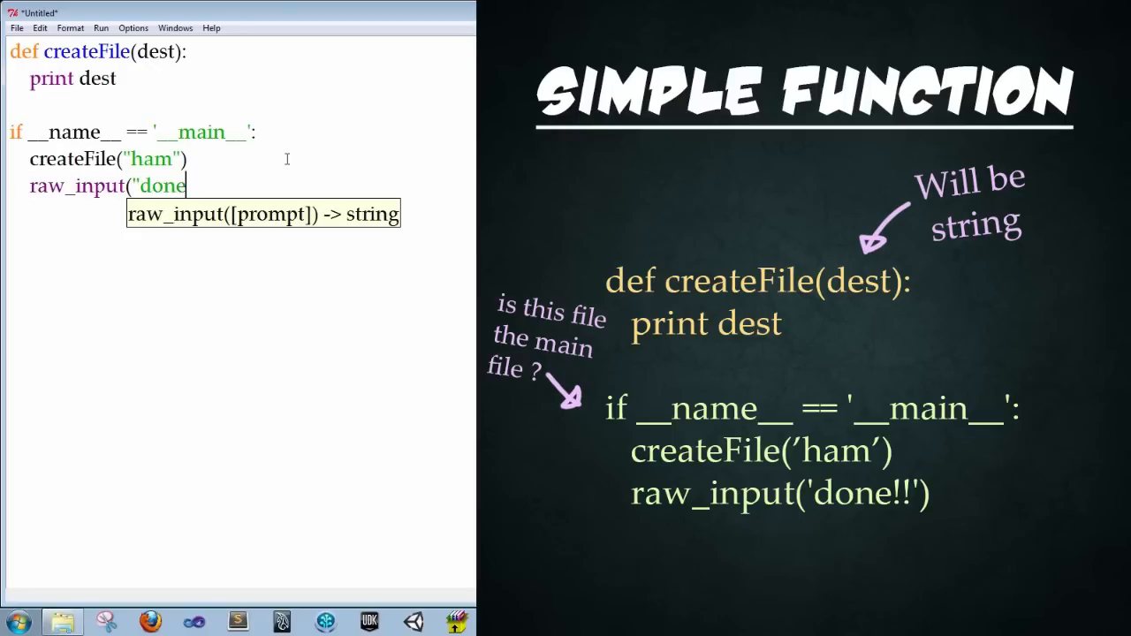
pyautogui.write('!!!"')
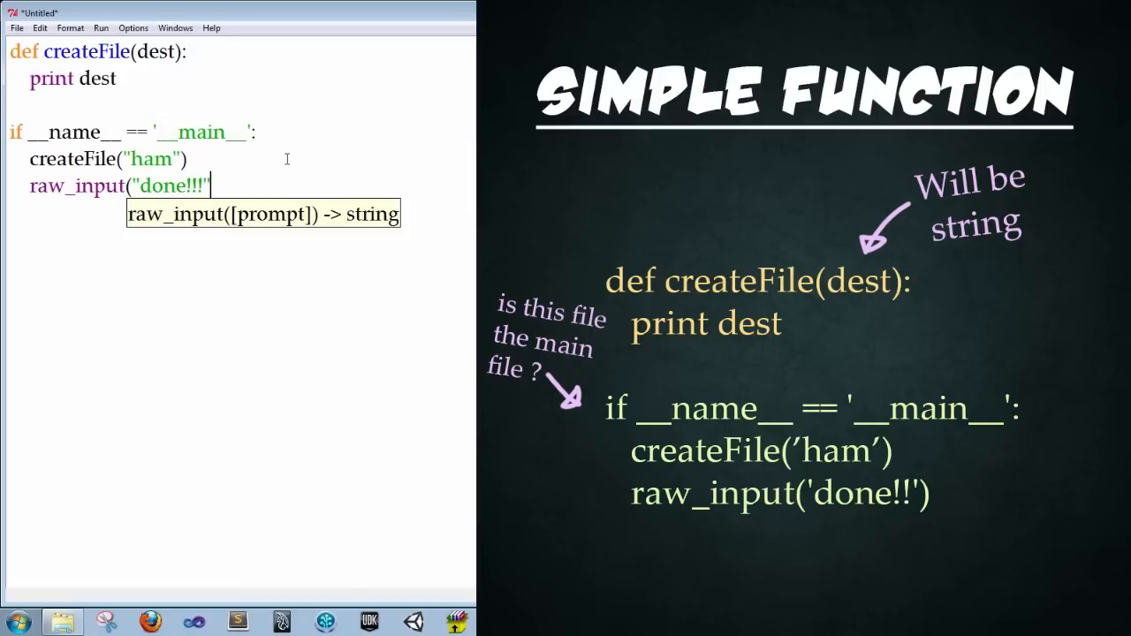
pyautogui.press('enter')
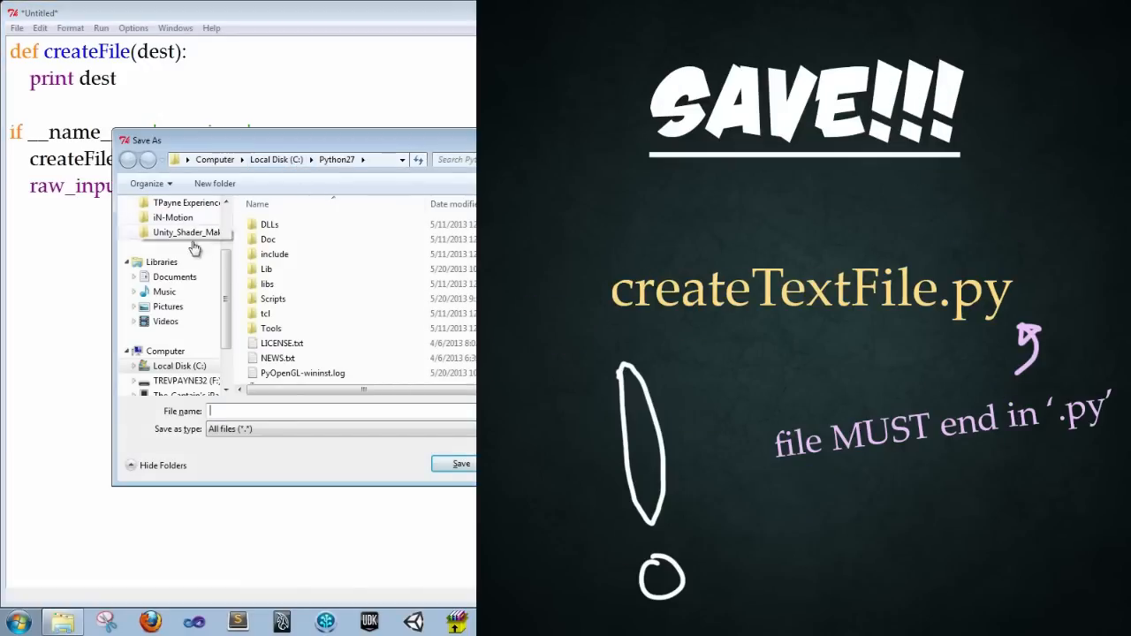
# Step: Save the script as createTextFile.py in the Desktop LetsLearn folder
pyautogui.click(168, 223)
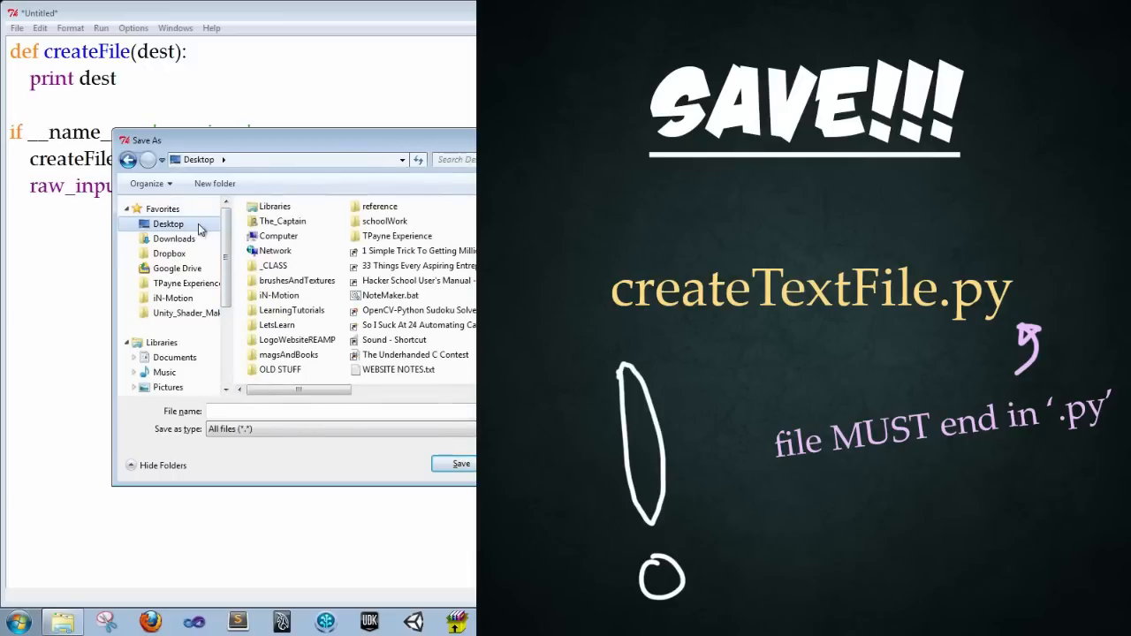
pyautogui.doubleClick(276, 325)
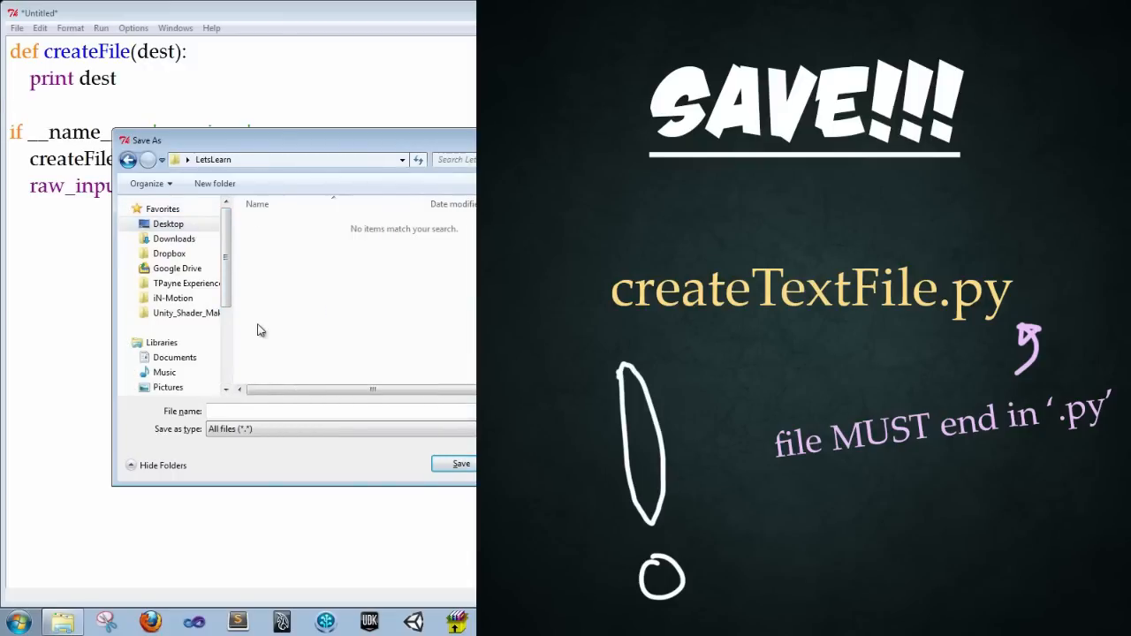
pyautogui.click(339, 410)
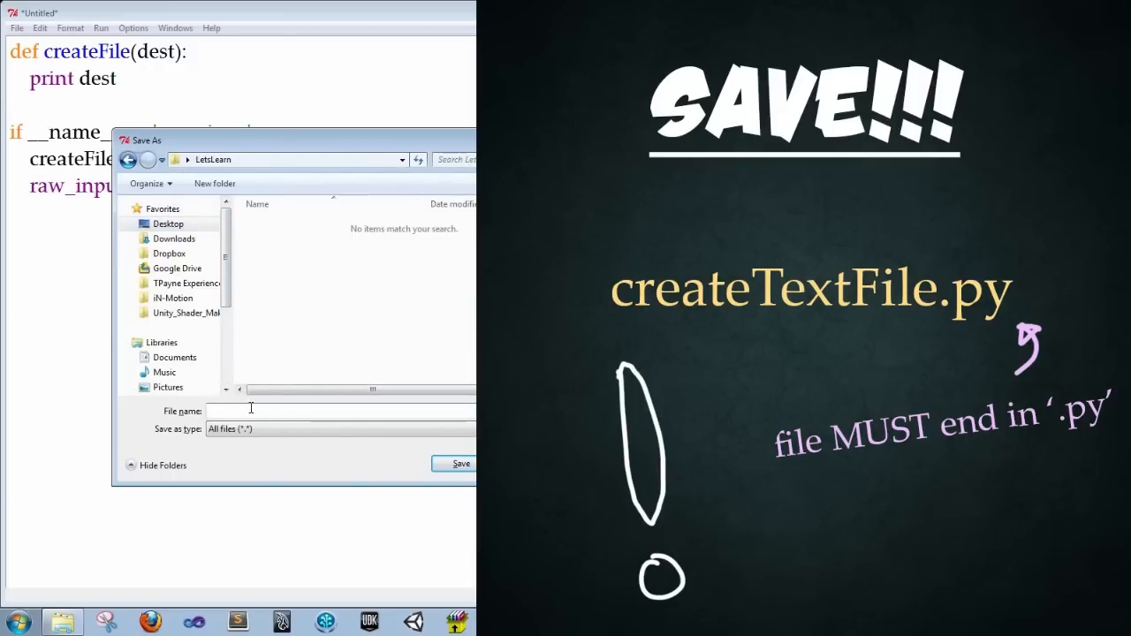
pyautogui.write('createTextFile')
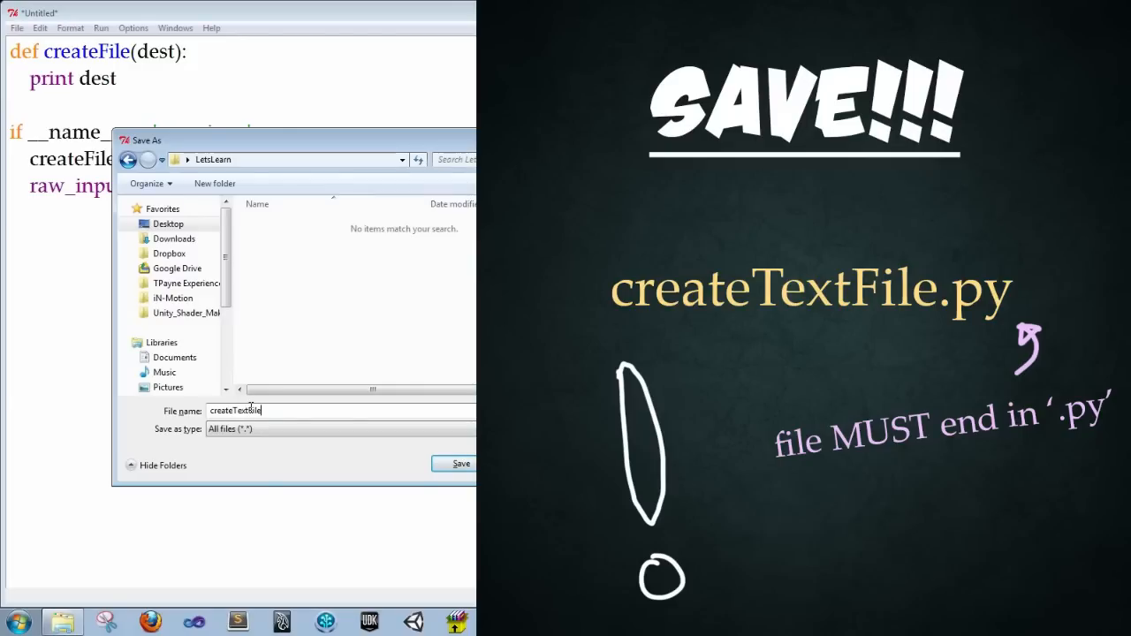
pyautogui.write('.py')
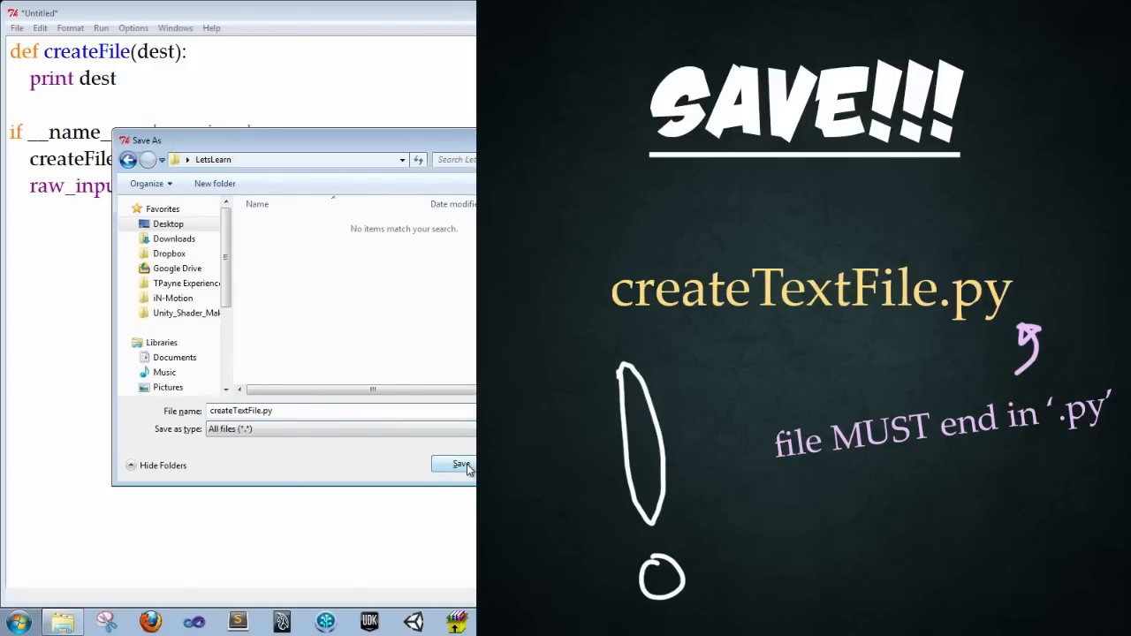
pyautogui.click(454, 463)
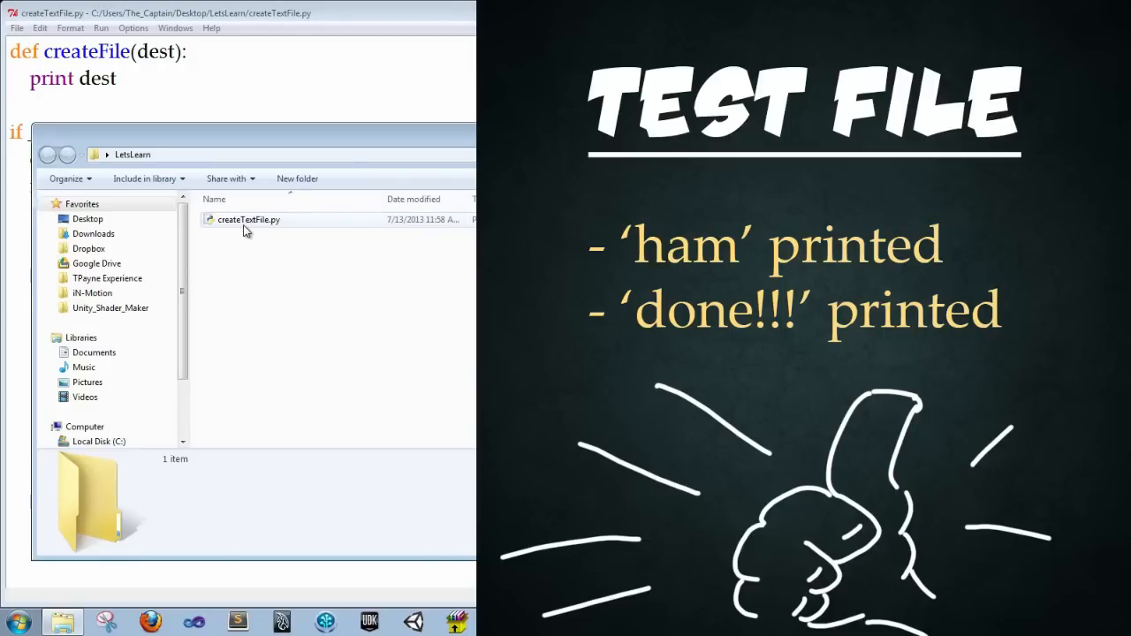
# Step: Run the saved .py file from the LetsLearn folder to see ham and done!!! printed
pyautogui.doubleClick(248, 219)
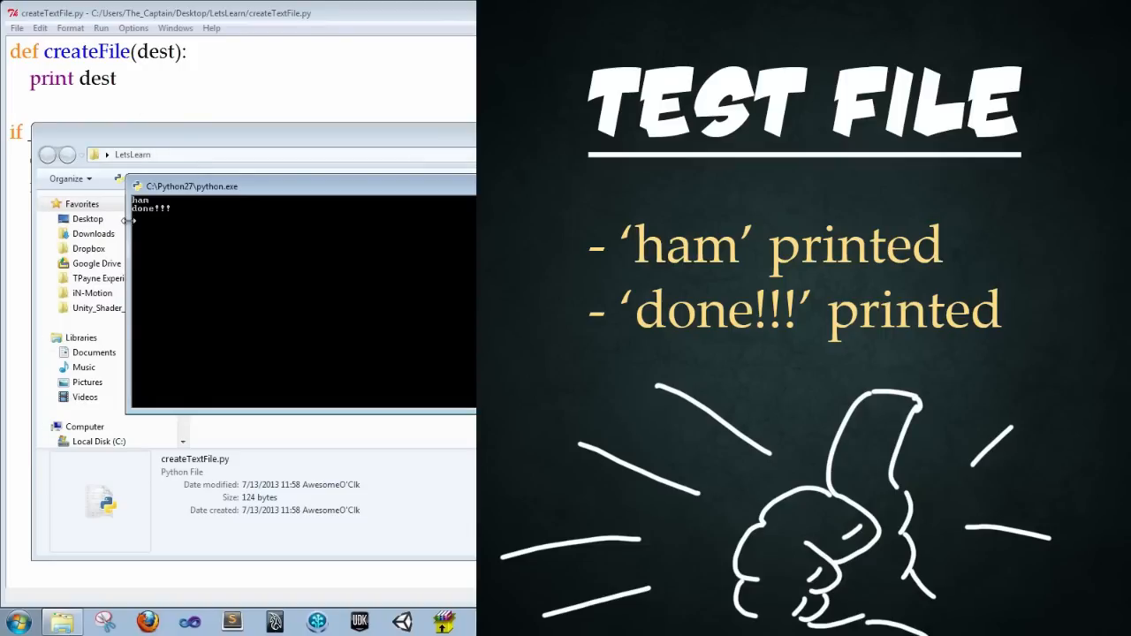
pyautogui.moveTo(173, 219)
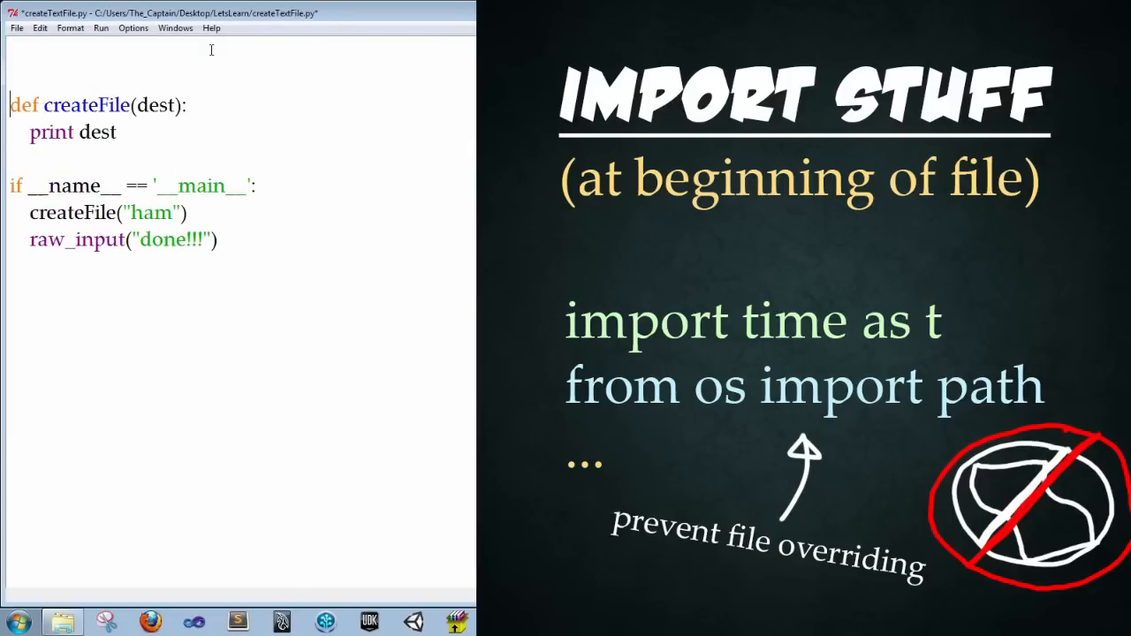
# Step: Add 'import time as t' and 'from os import path' lines at the top of the script
pyautogui.click(10, 50)
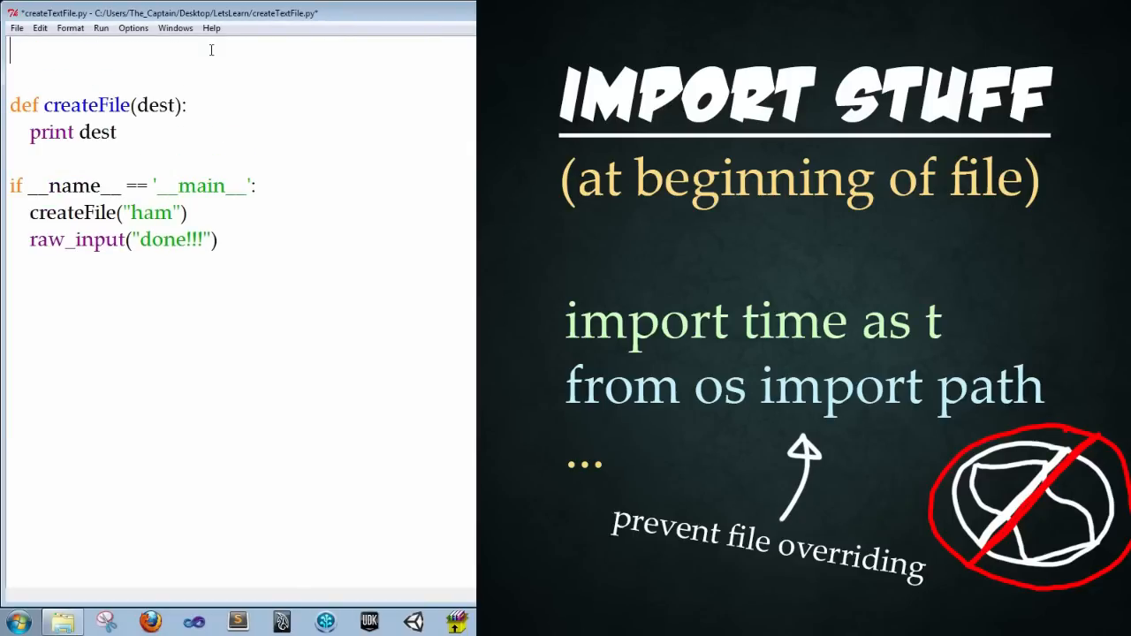
pyautogui.write('import time as')
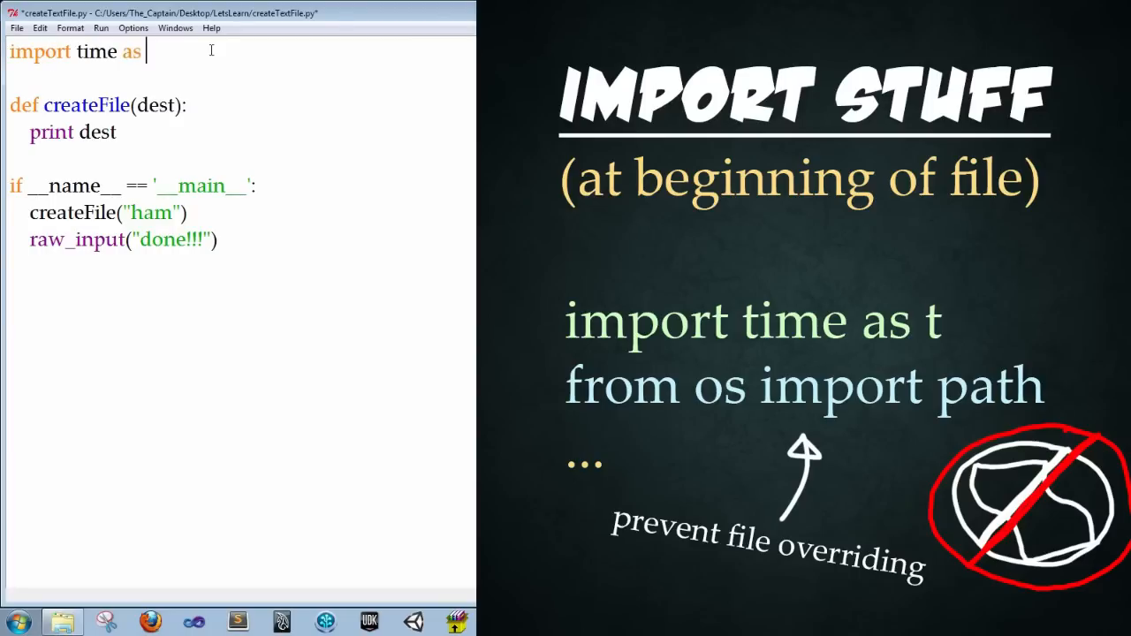
pyautogui.write('t')
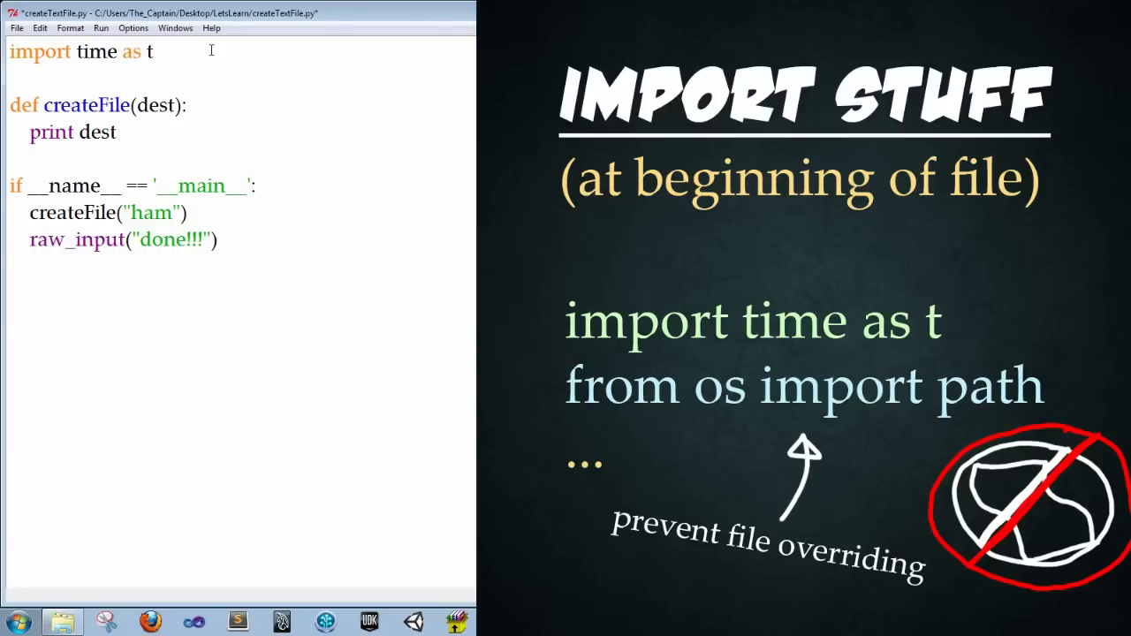
pyautogui.tripleClick(80, 51)
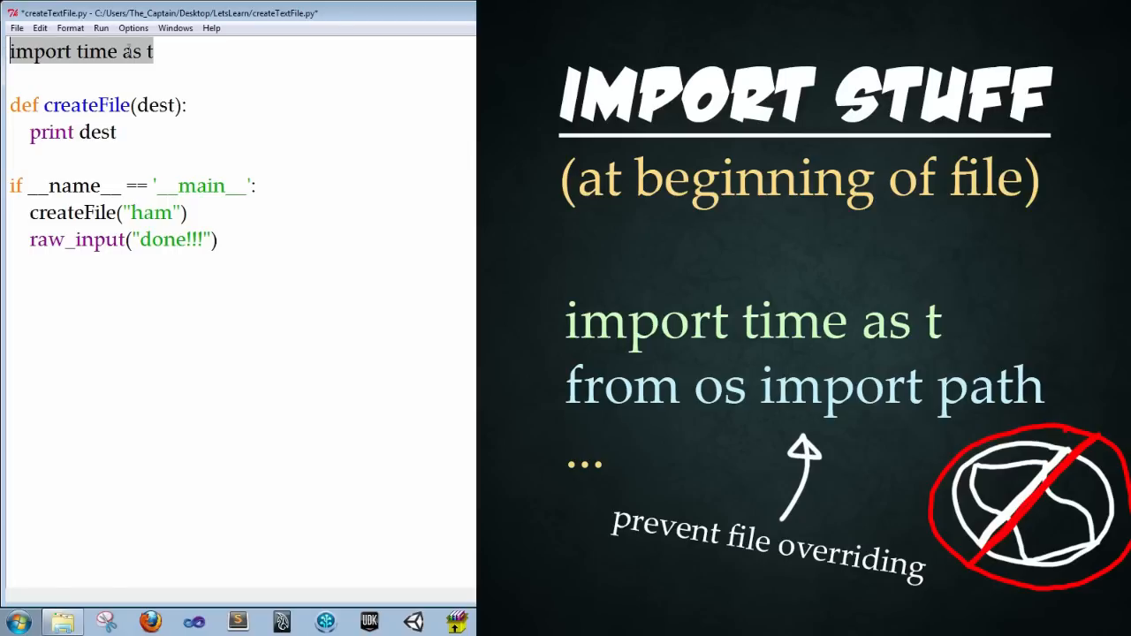
pyautogui.click(159, 51)
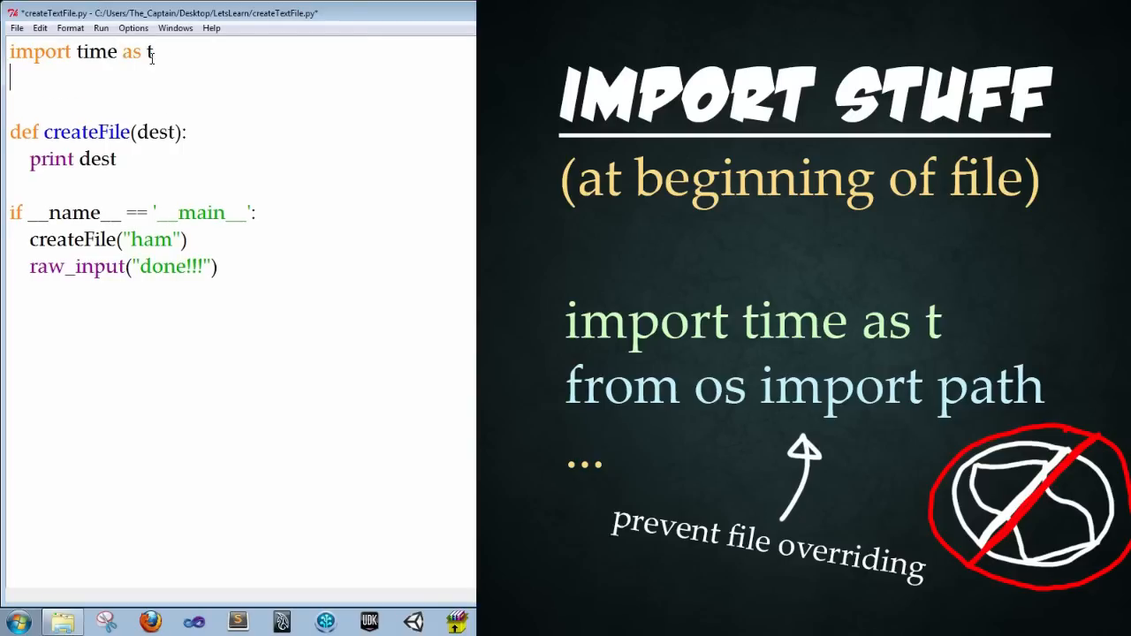
pyautogui.write('from')
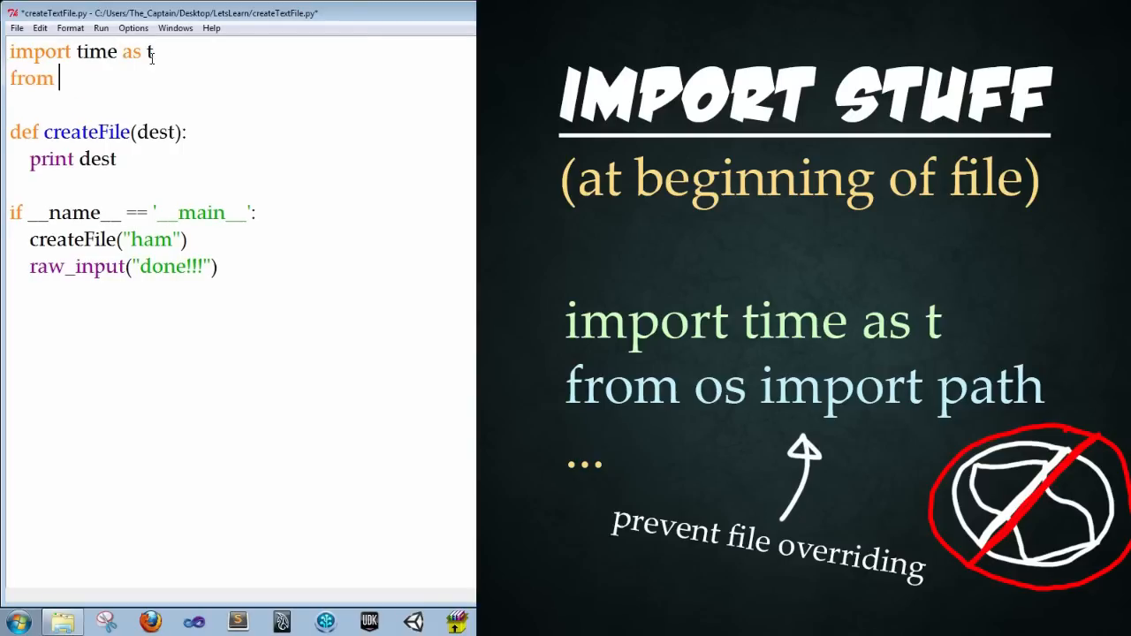
pyautogui.write('os import')
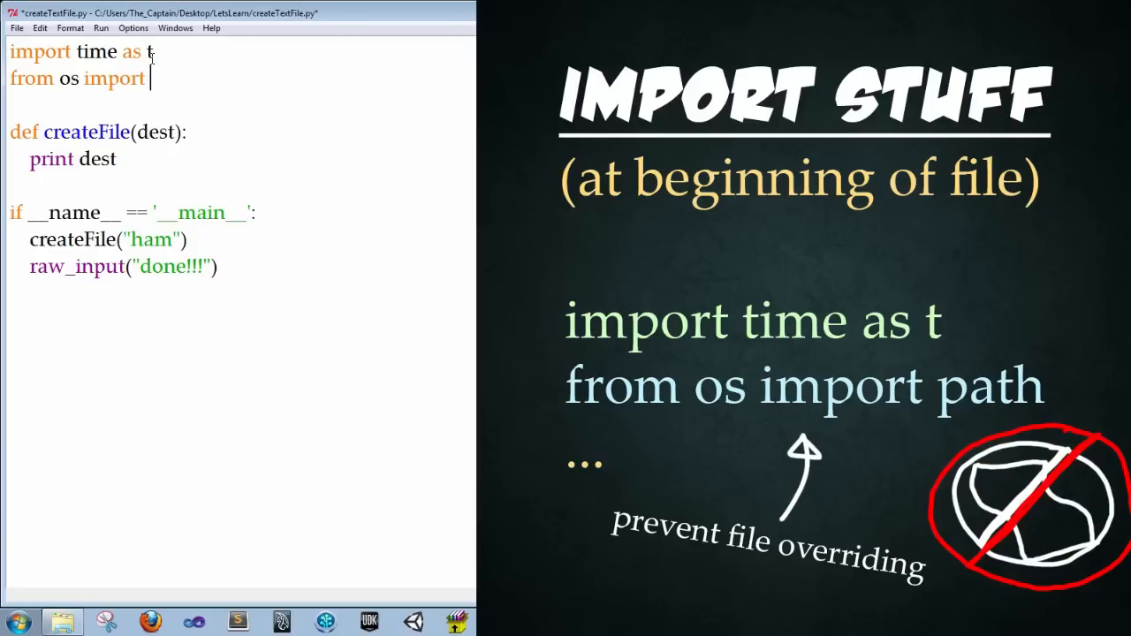
pyautogui.write('path')
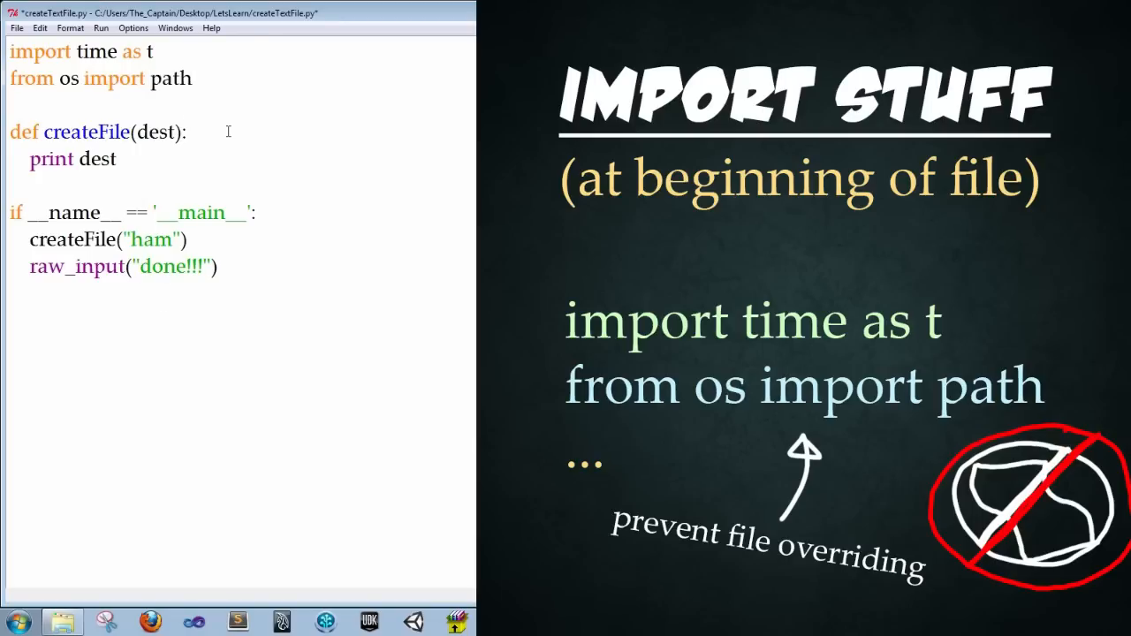
# Step: Write a docstring: creates a text file at the passed-in location, names file based on date
pyautogui.click(185, 131)
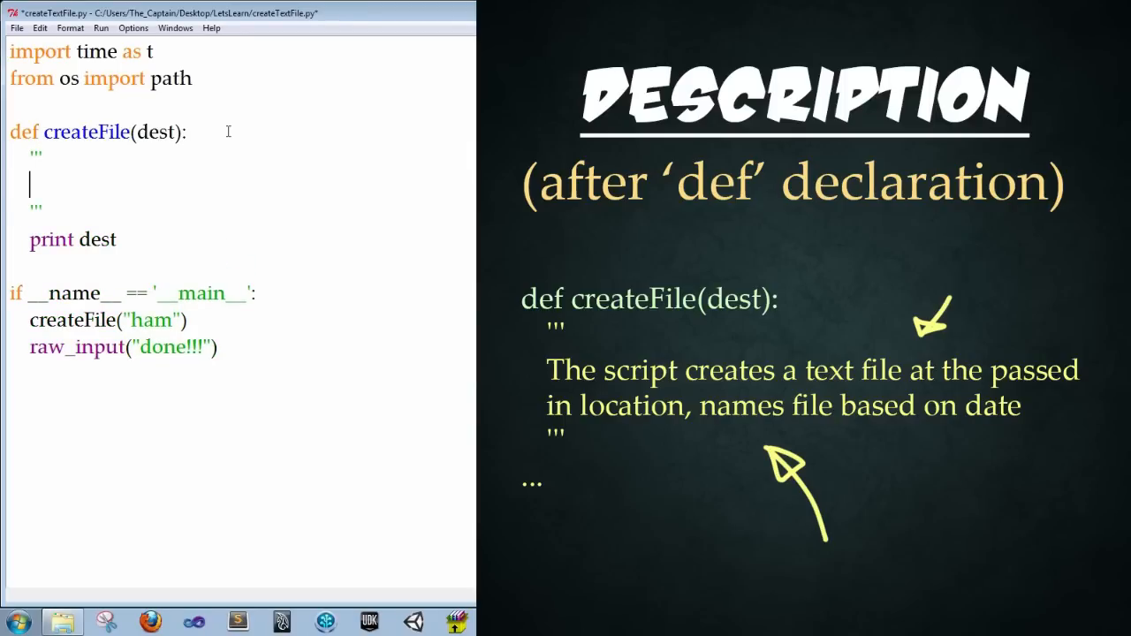
pyautogui.write('The')
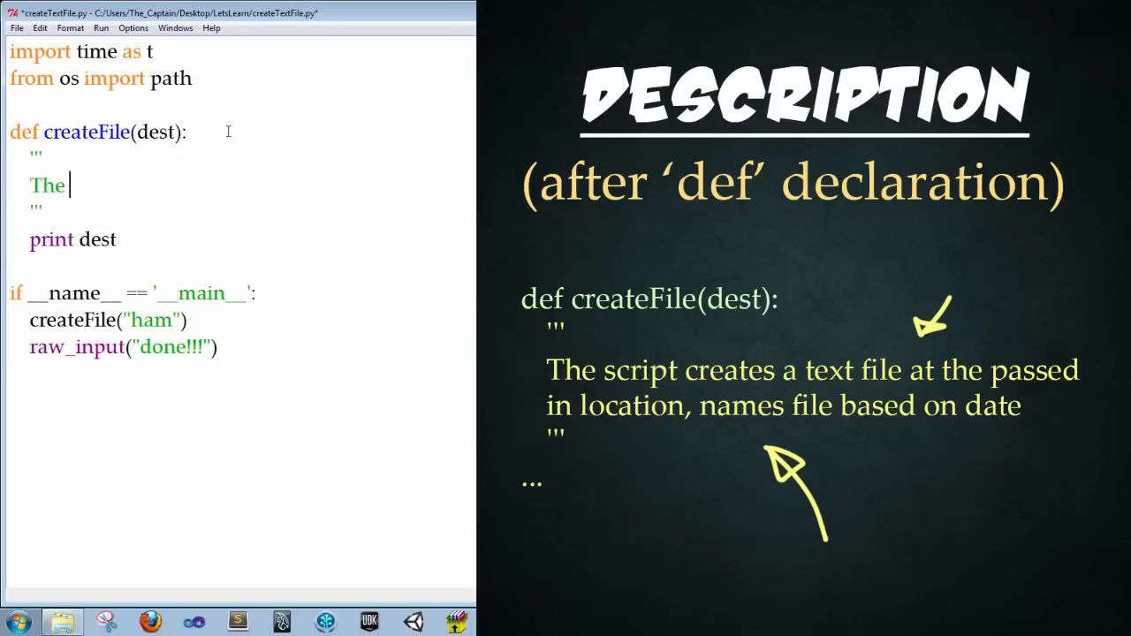
pyautogui.write('scre')
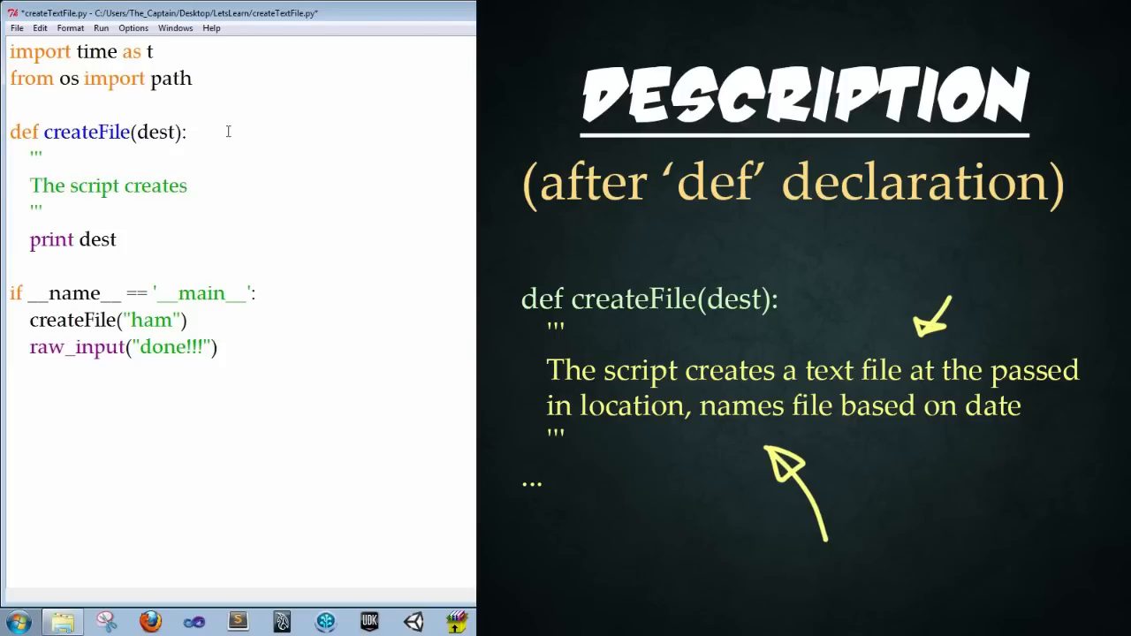
pyautogui.write('a text file at the passed in loca')
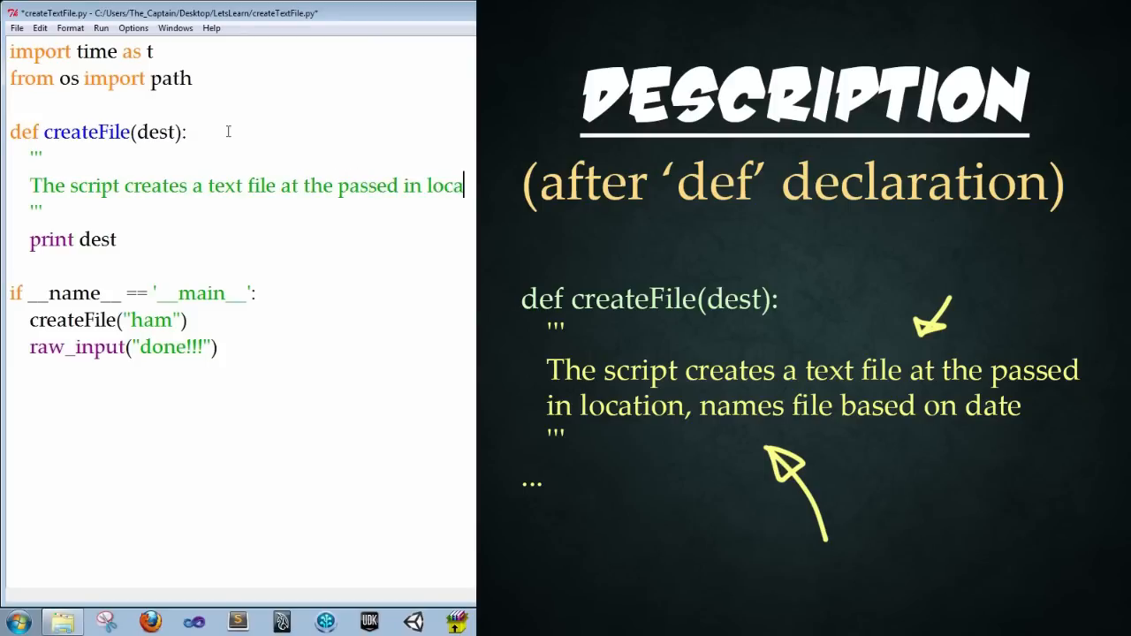
pyautogui.write('on')
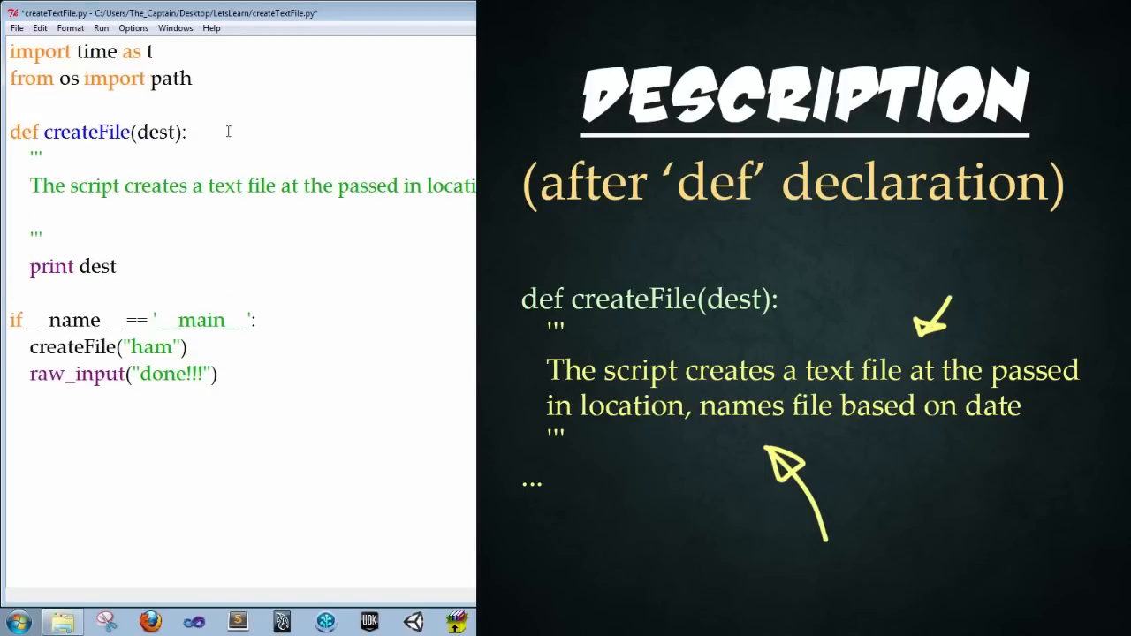
pyautogui.write('names file basded on  d')
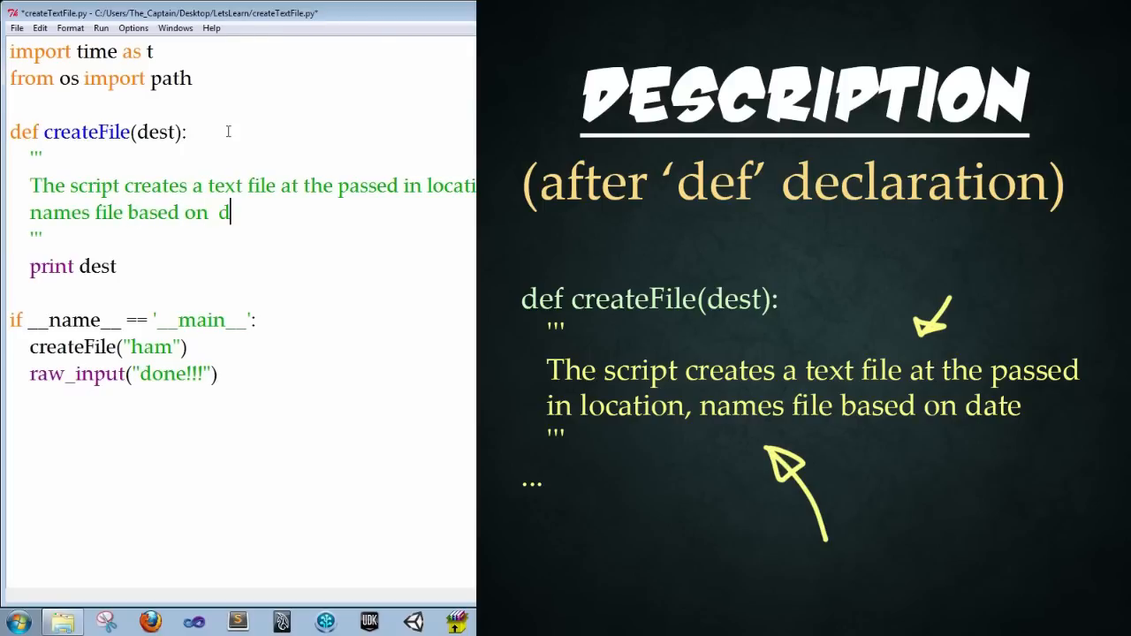
pyautogui.write('ate')
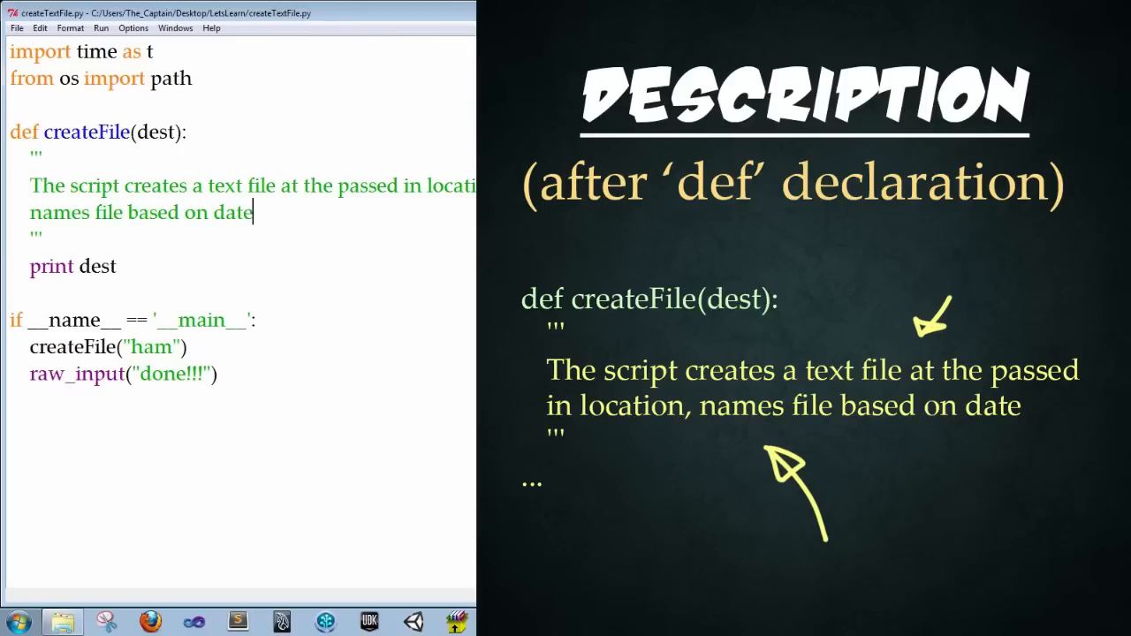
# Step: Remove the old 'print dest' line from createFile
pyautogui.tripleClick(73, 265)
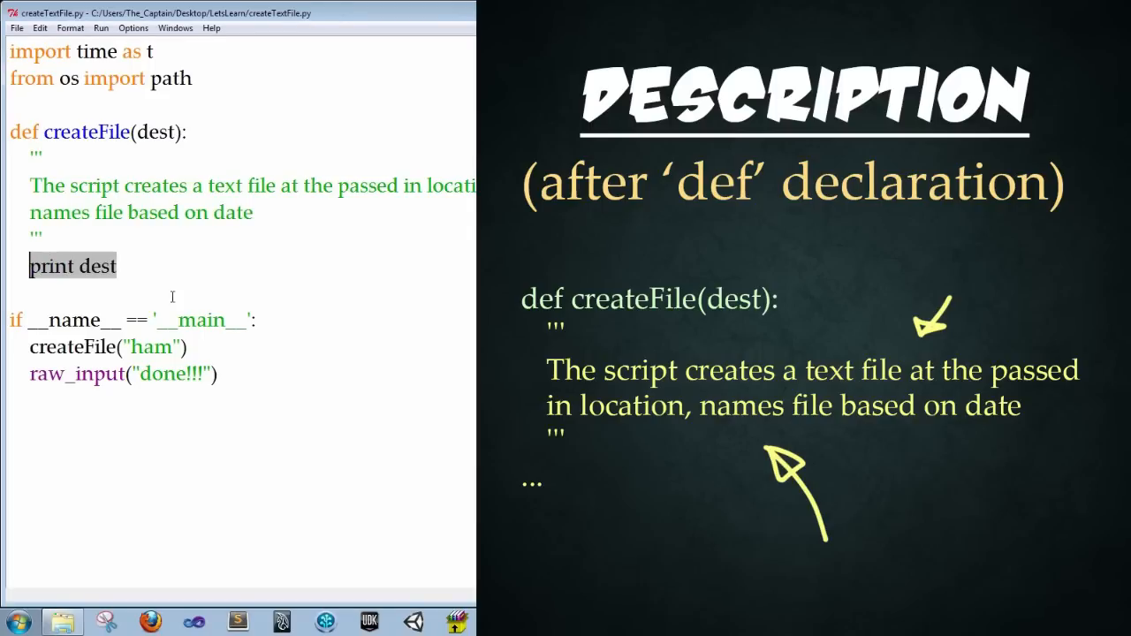
pyautogui.press('Delete')
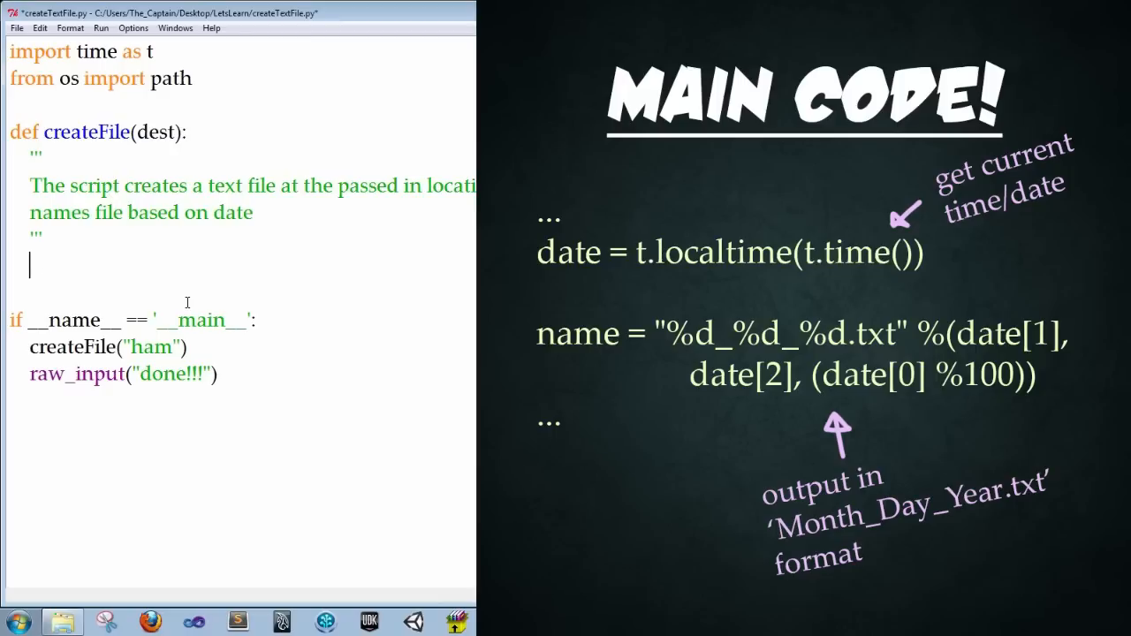
# Step: Add the line date = t.localtime(t.time()) inside createFile
pyautogui.write('date =')
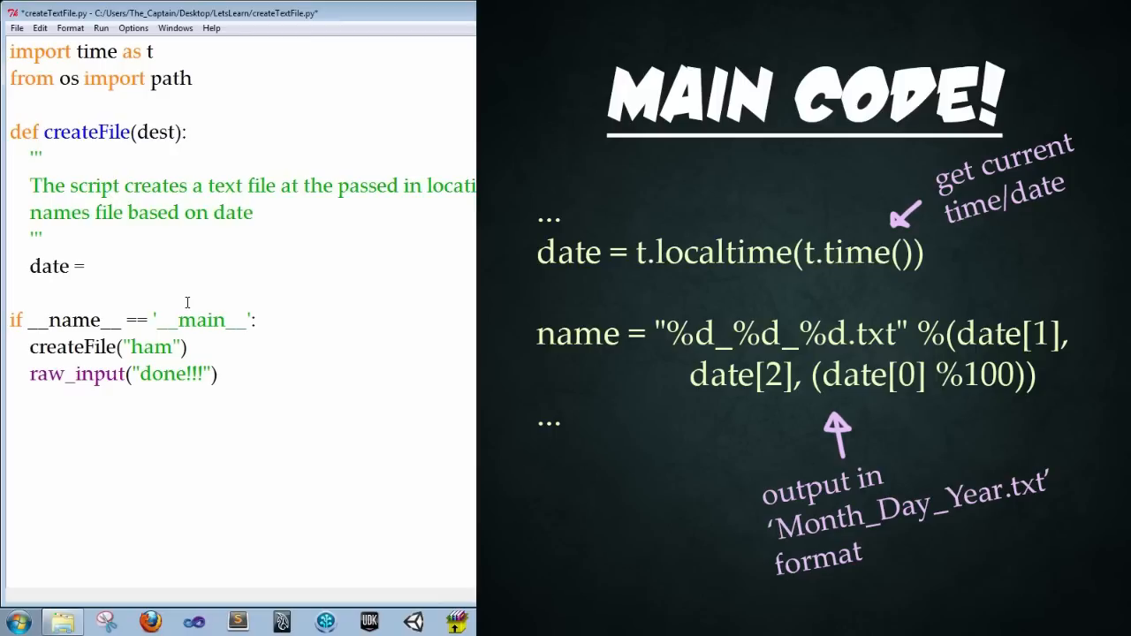
pyautogui.write('t')
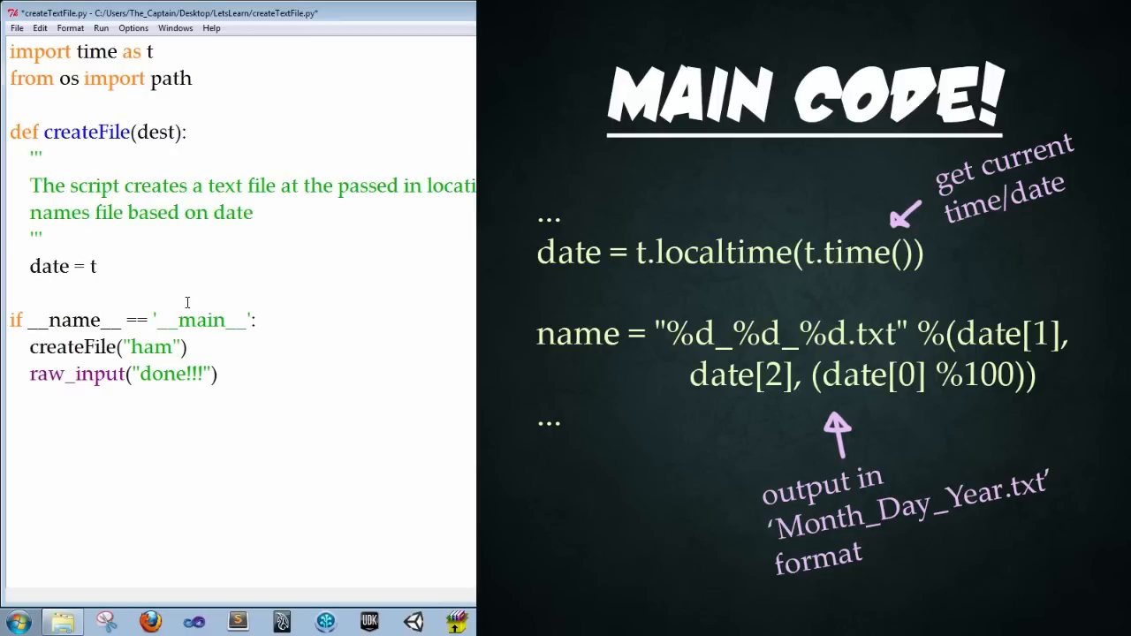
pyautogui.write('.localtime(')
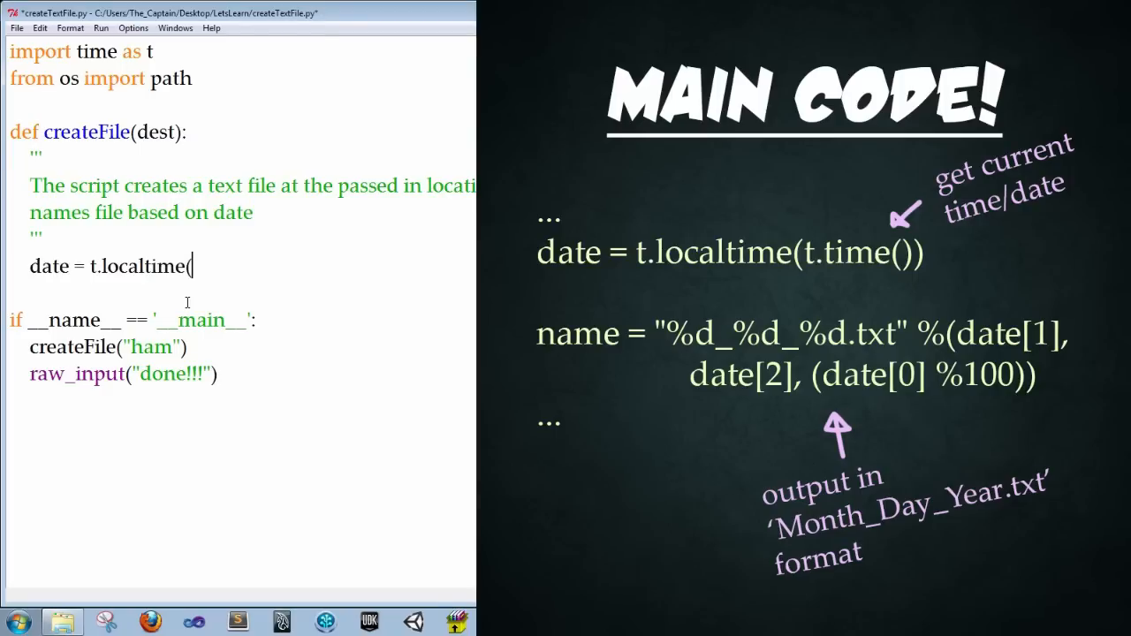
pyautogui.write('t.time())')
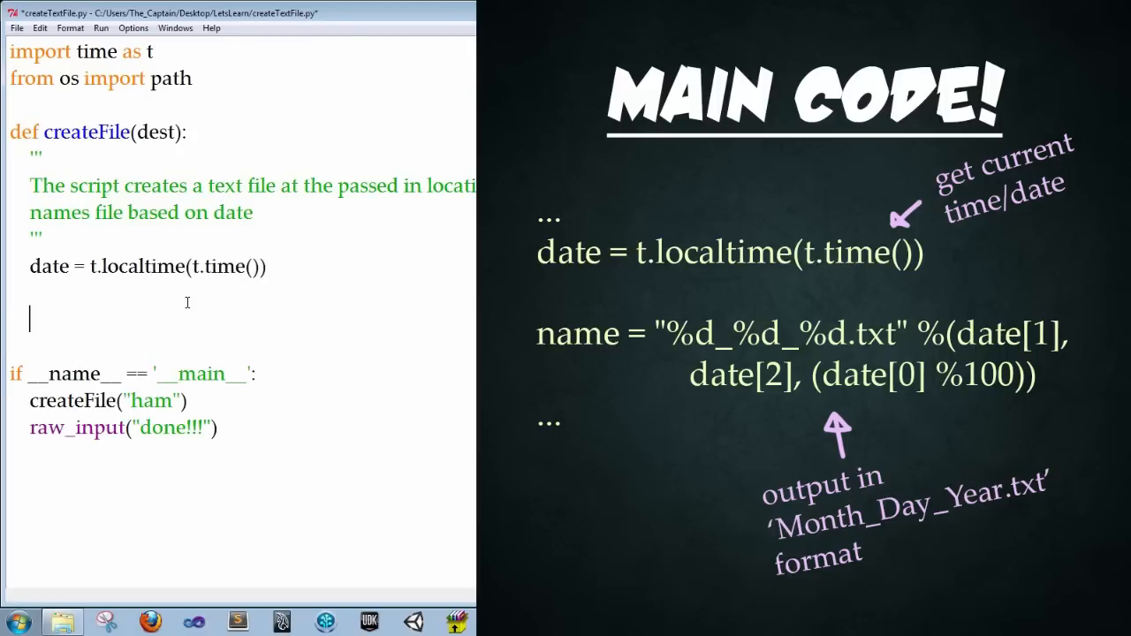
pyautogui.doubleClick(216, 266)
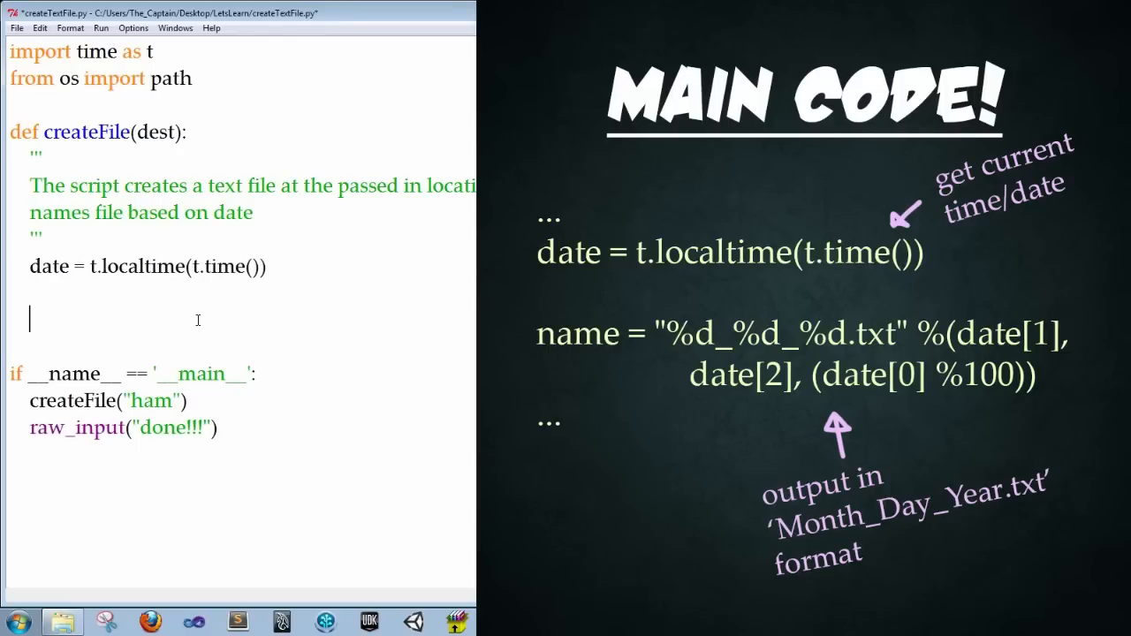
# Step: Write name = '%d_%d_%d.txt' % (date[1], date[2], (date... formatting the file name from the date
pyautogui.write('name =')
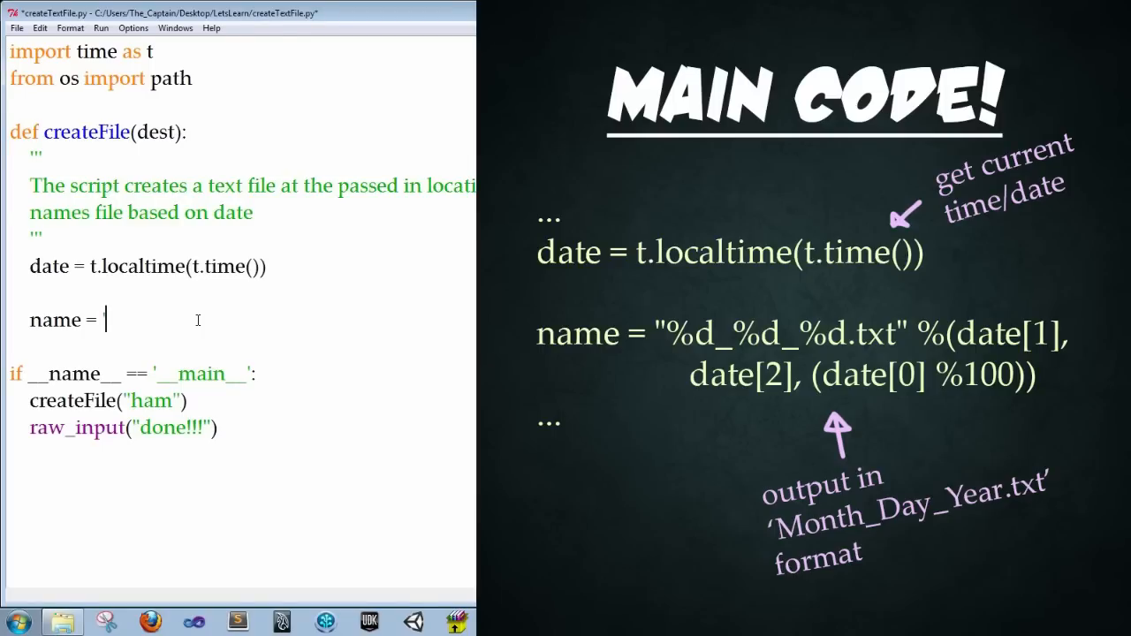
pyautogui.write("'%d_%d")
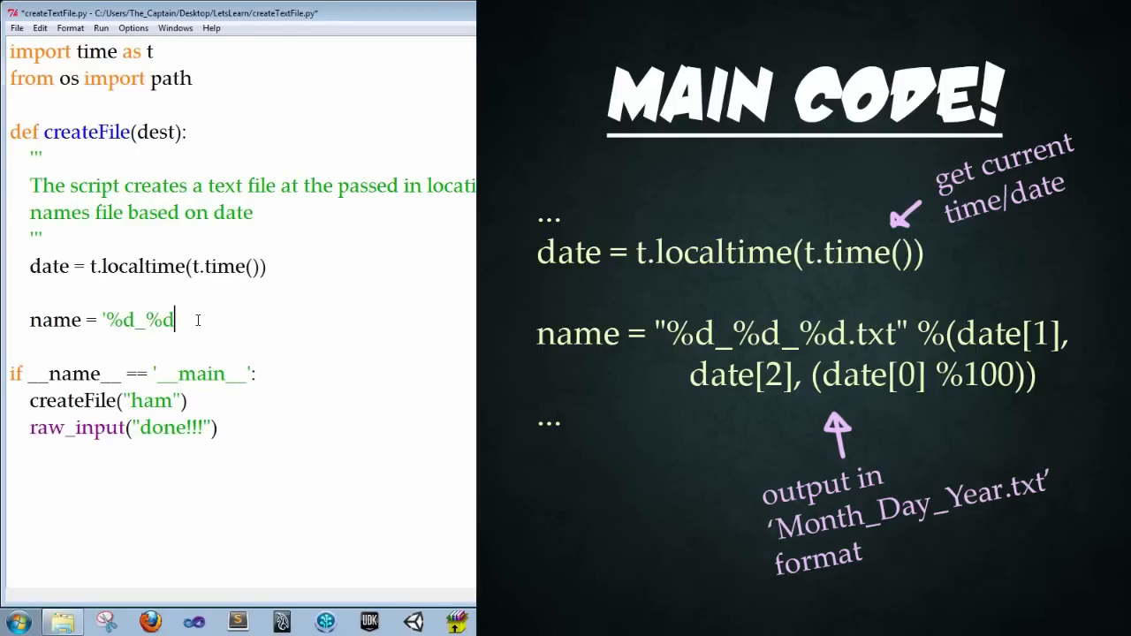
pyautogui.write('5')
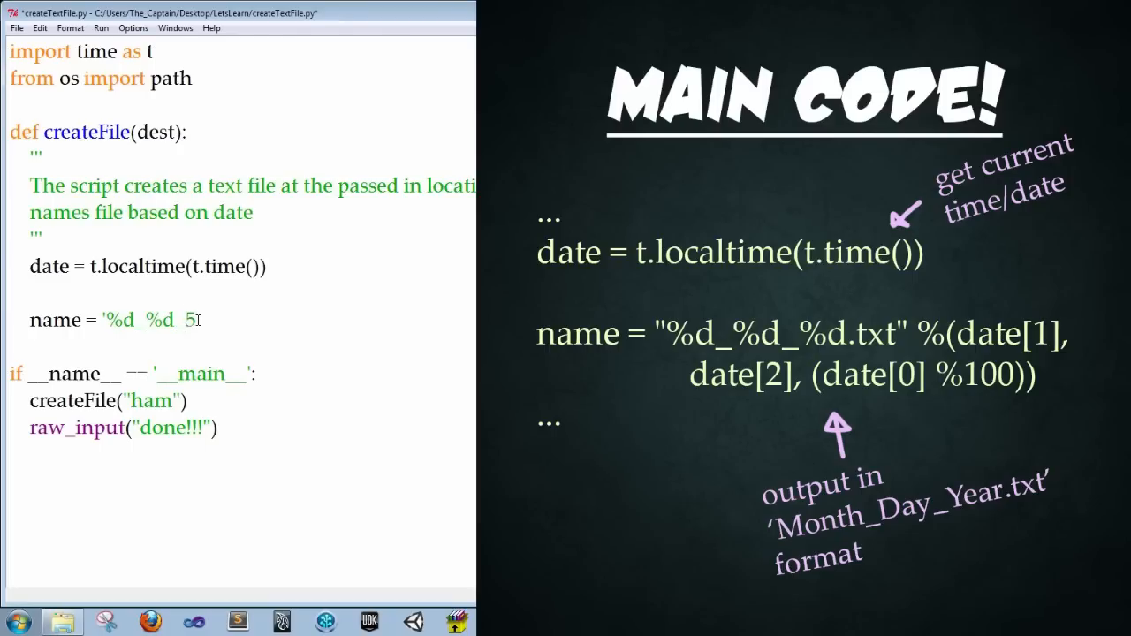
pyautogui.write('%d.txt')
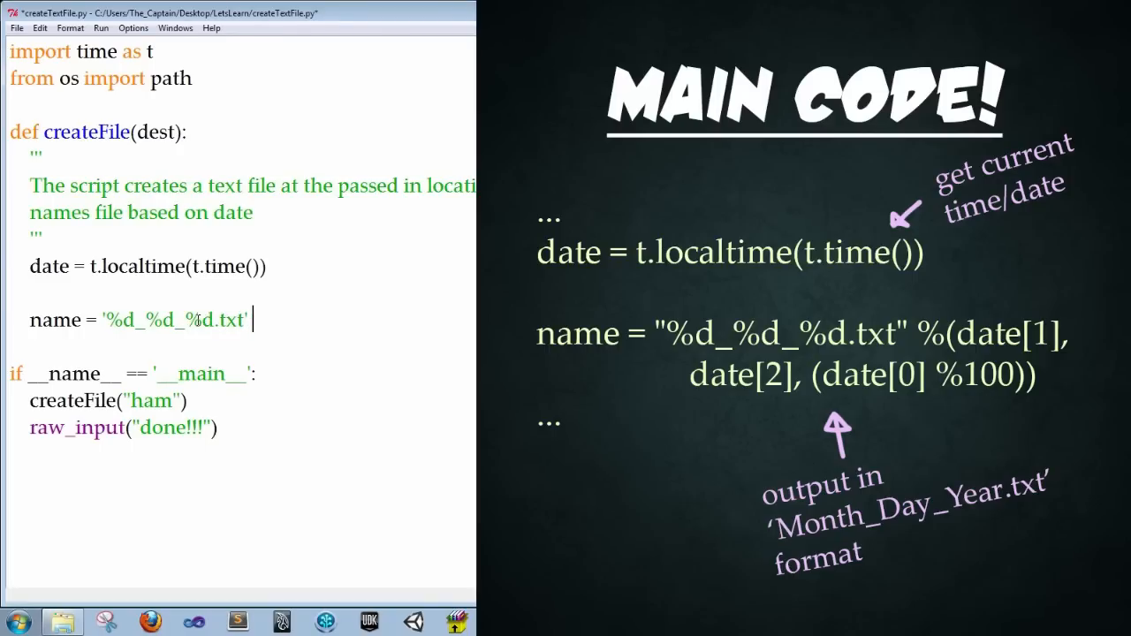
pyautogui.write('%')
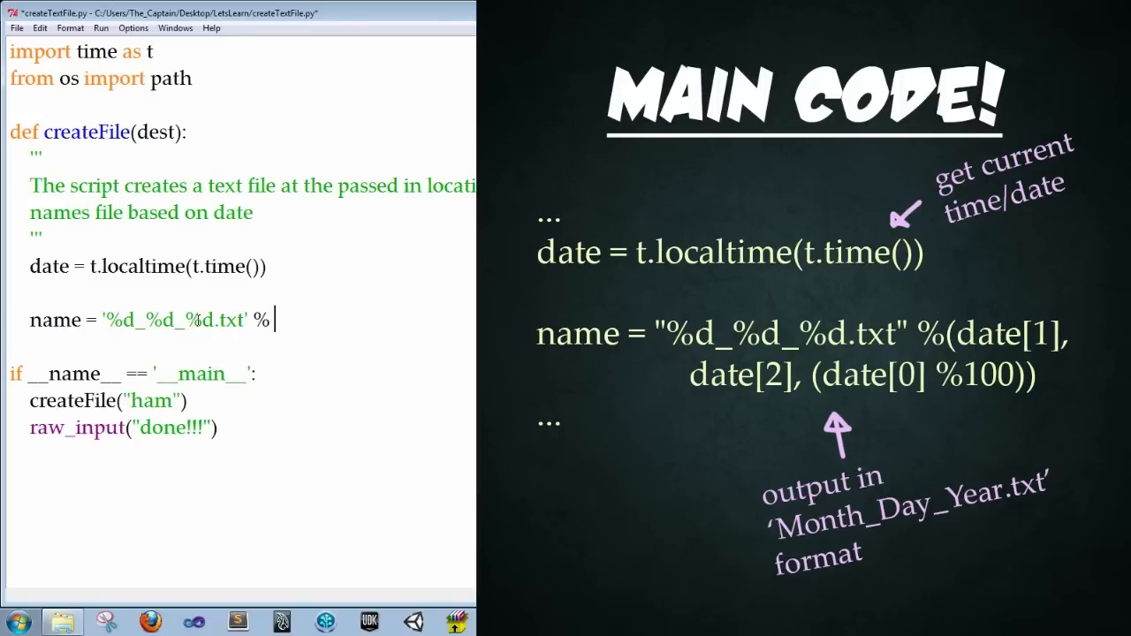
pyautogui.write('(date')
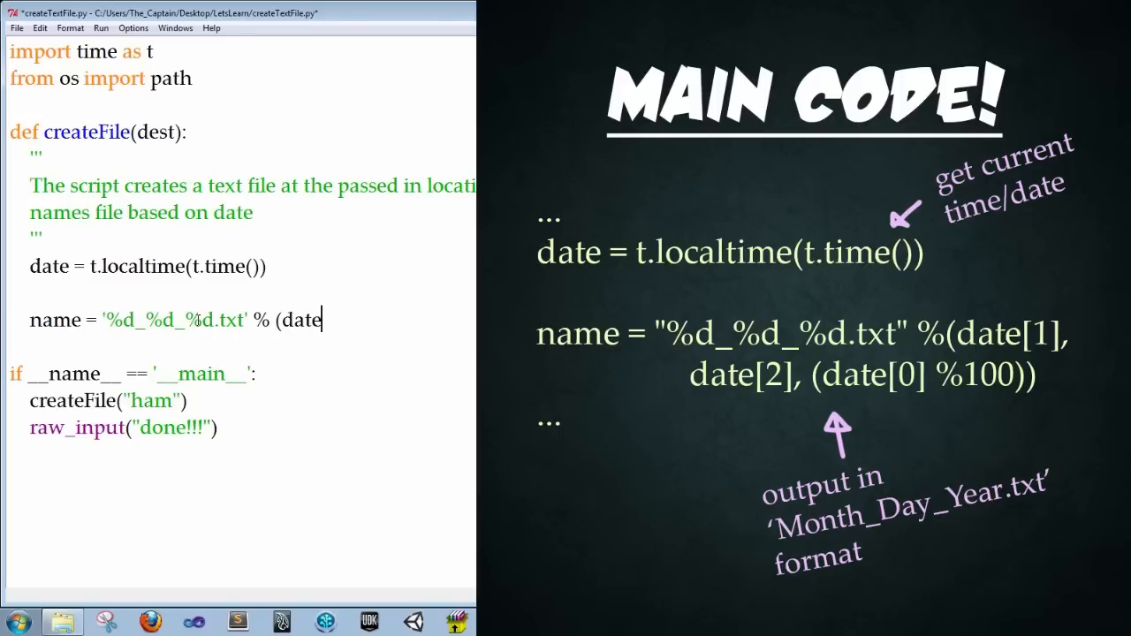
pyautogui.write('[1],')
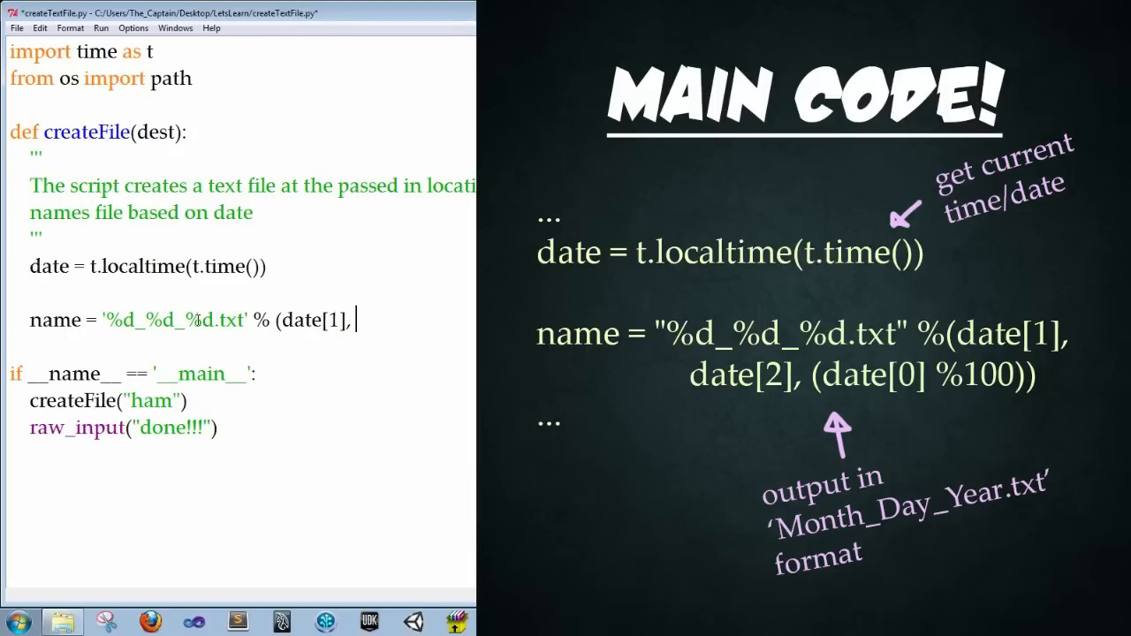
pyautogui.write('date')
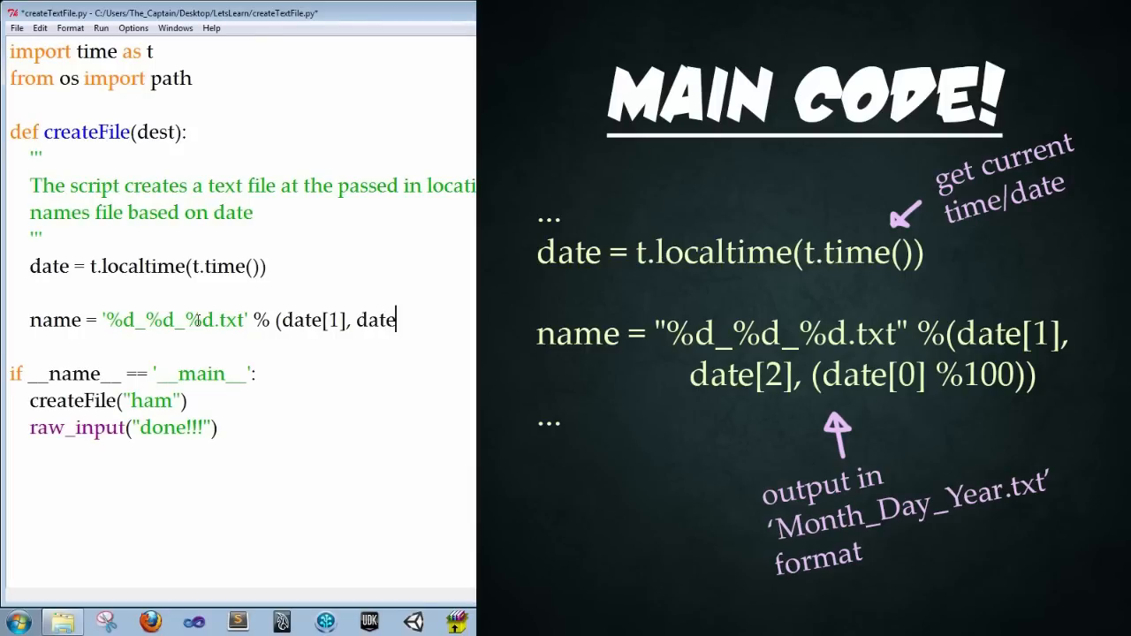
pyautogui.write('[2]')
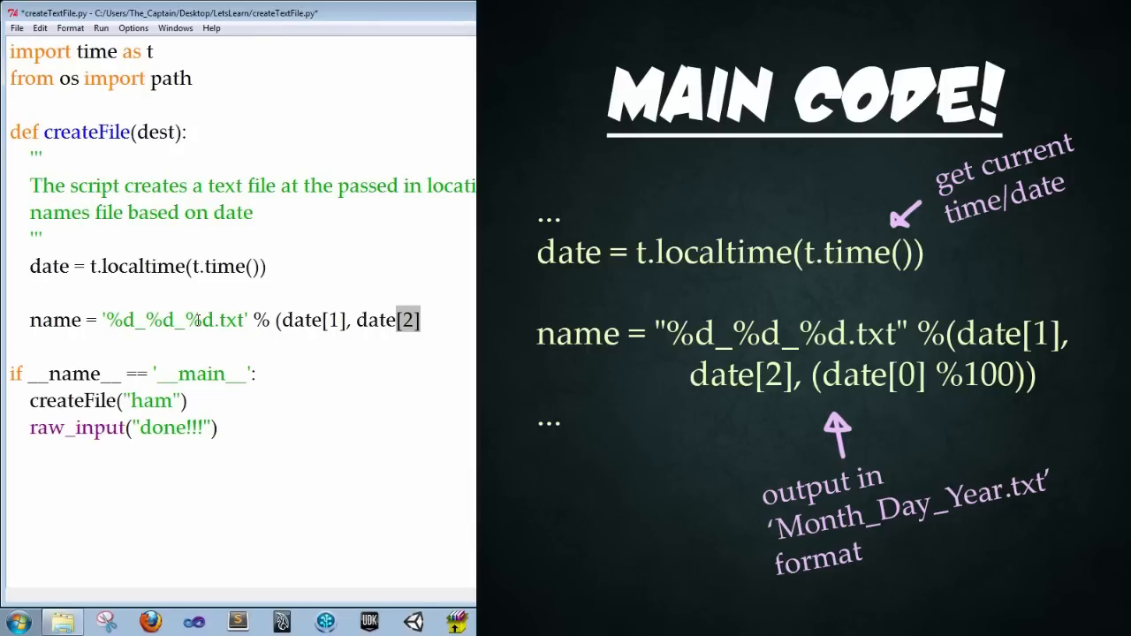
pyautogui.write(', (date')
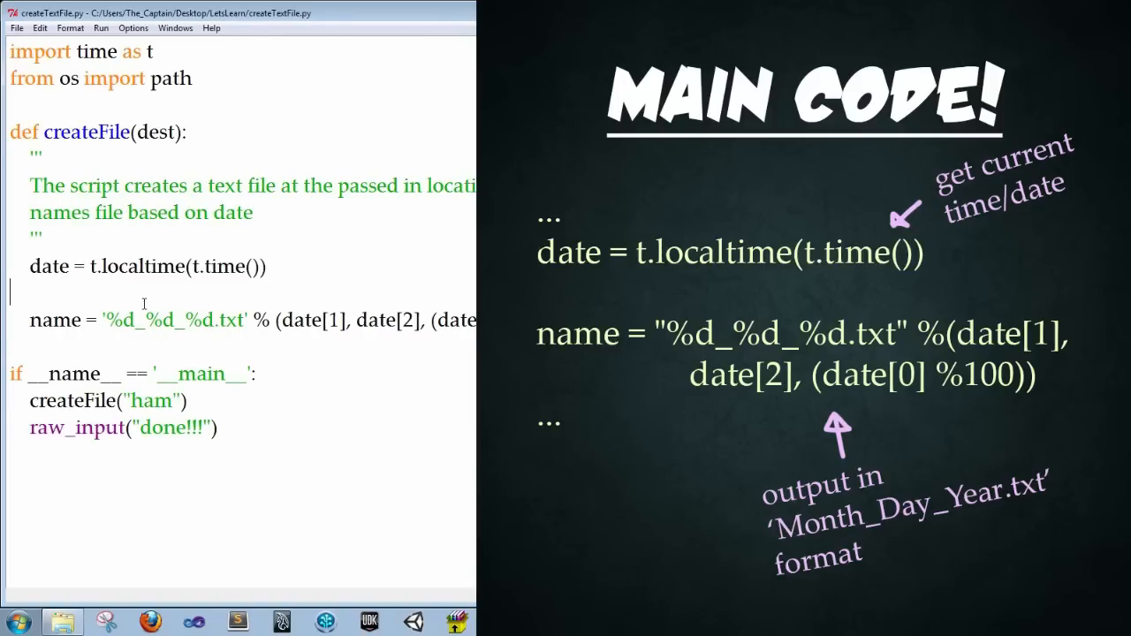
# Step: Insert the comment '## FileName = Month_Day_Year' above the name line
pyautogui.doubleClick(55, 320)
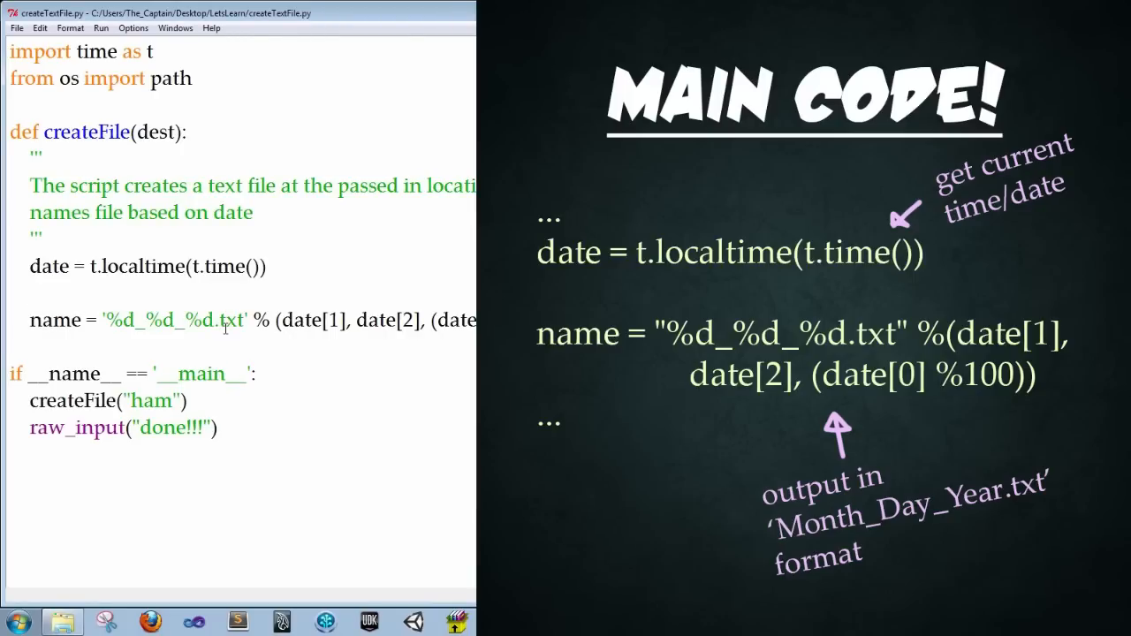
pyautogui.doubleClick(121, 320)
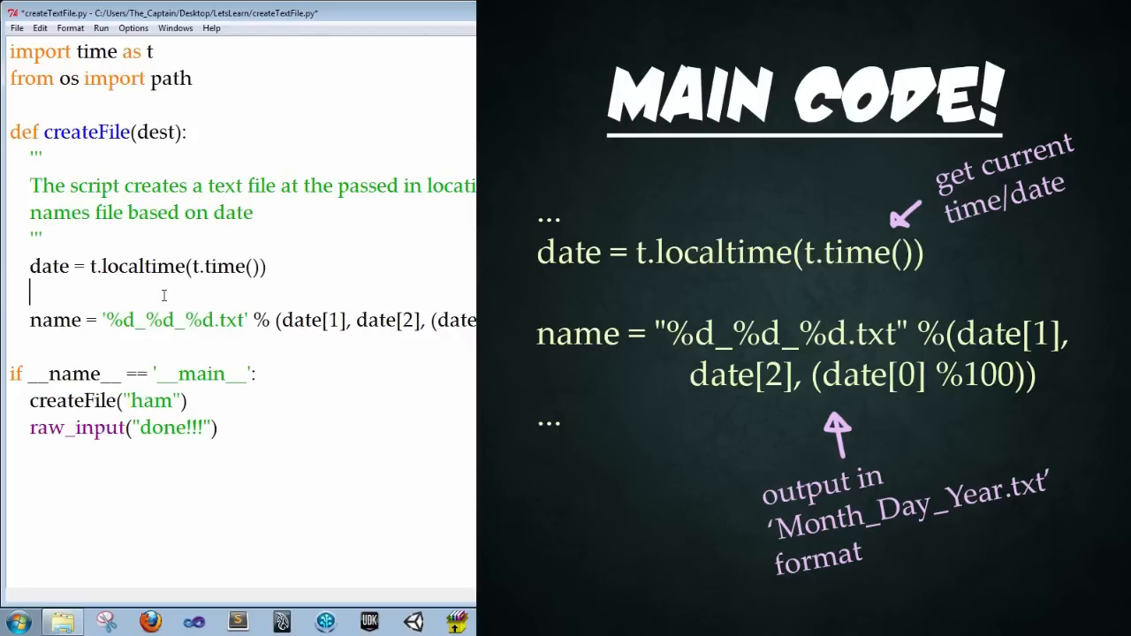
pyautogui.write('## FileName =')
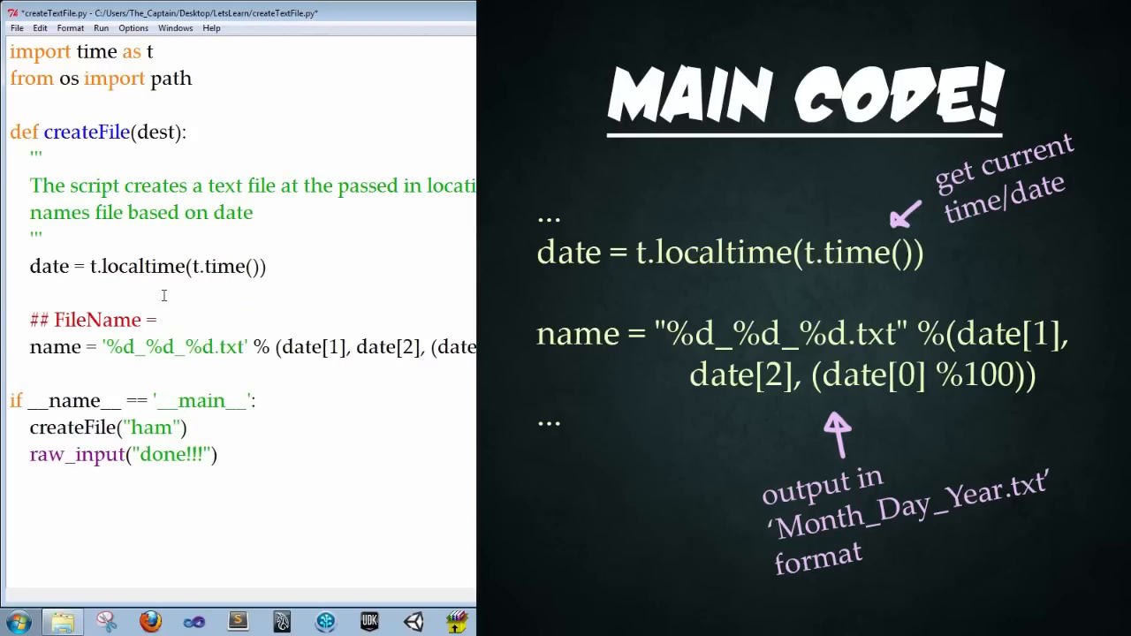
pyautogui.write('Month')
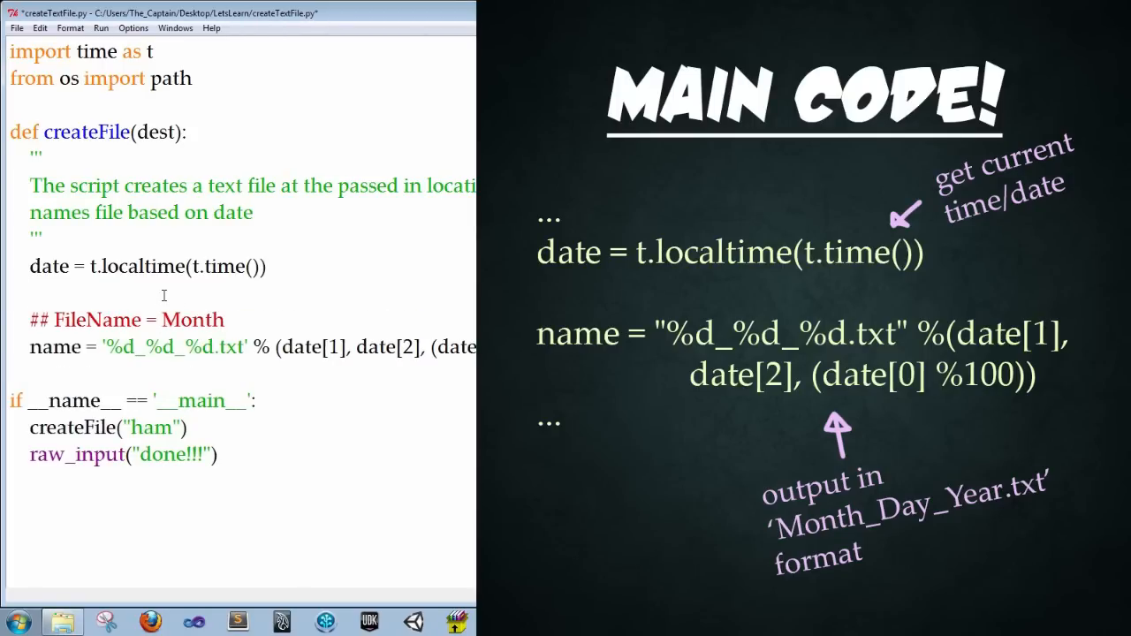
pyautogui.write('_Day_')
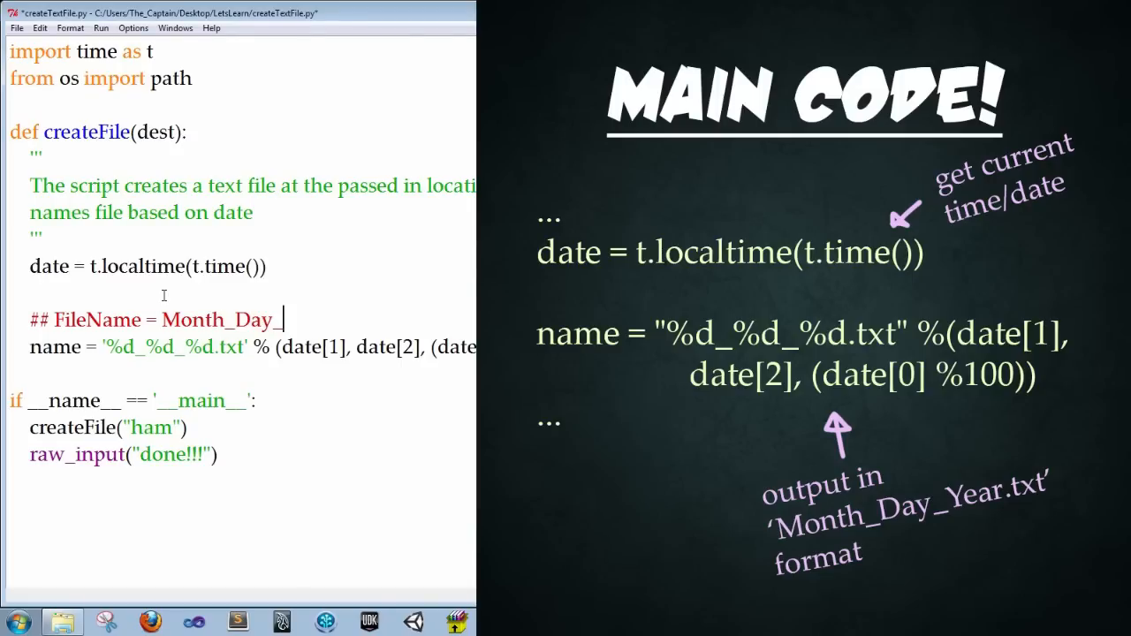
pyautogui.write('Year')
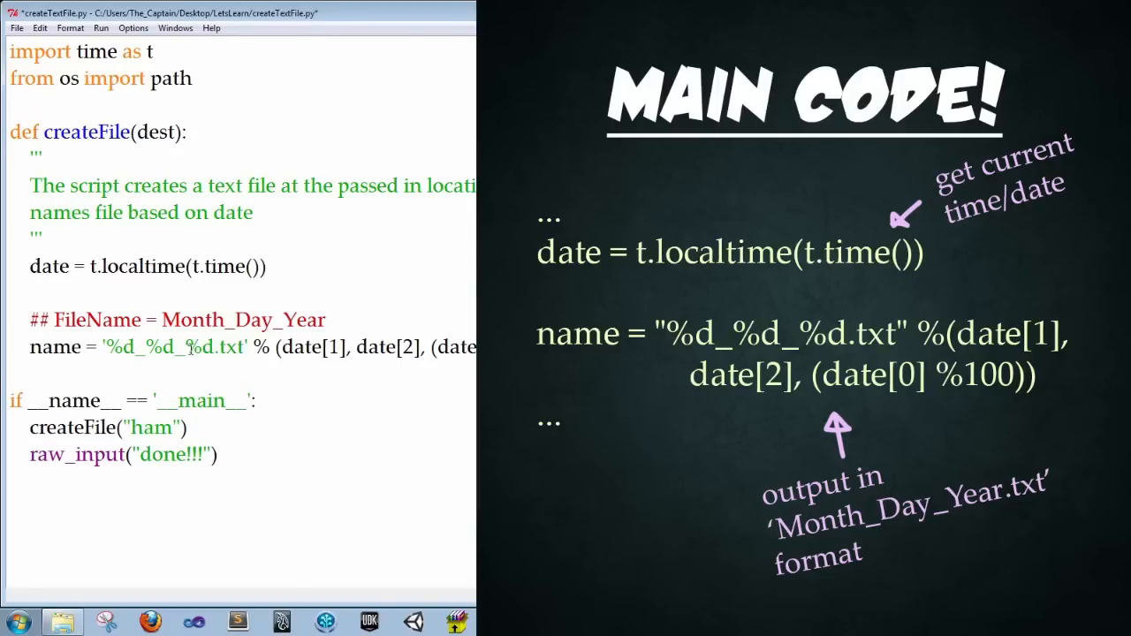
pyautogui.doubleClick(198, 347)
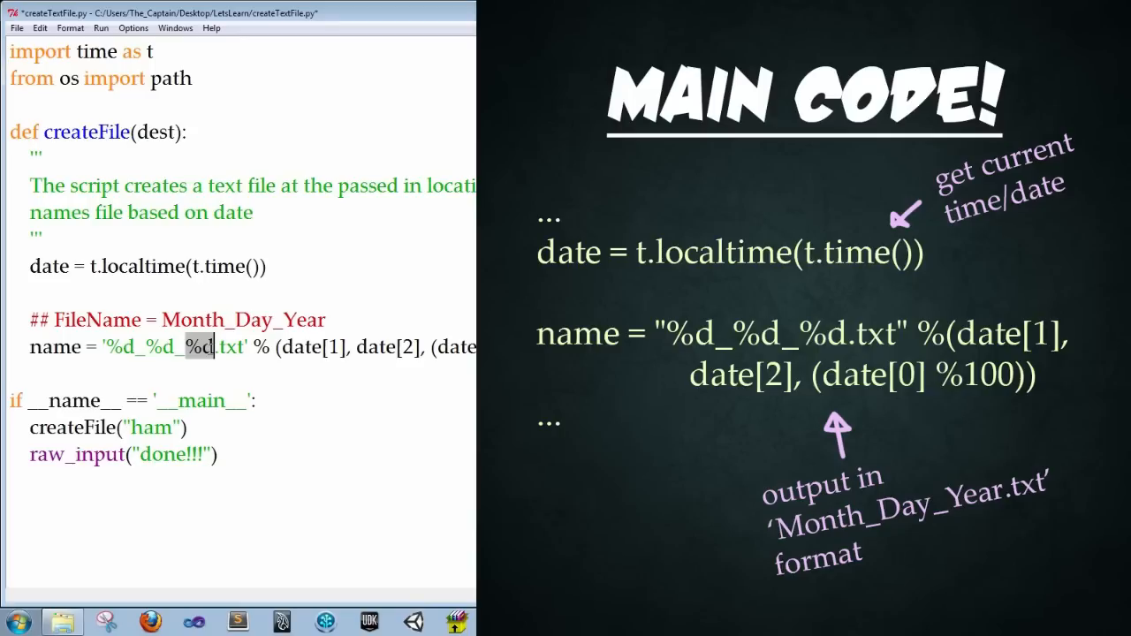
pyautogui.moveTo(134, 541)
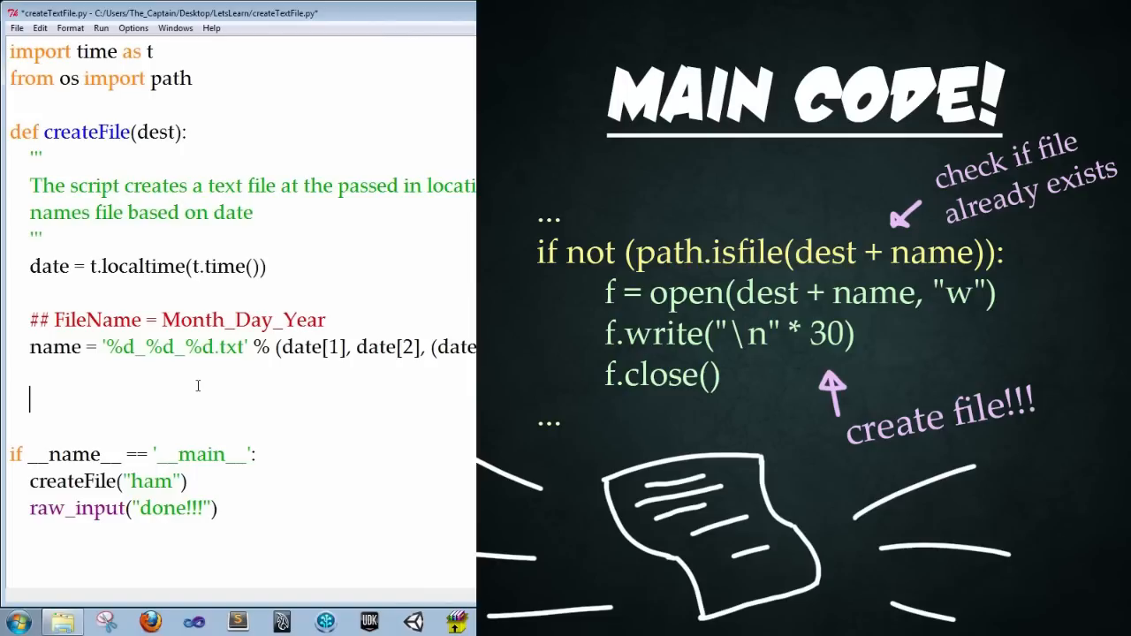
# Step: Add the guard 'if not (path.isfile(dest + name)):' so the file is only created when missing
pyautogui.write('if not')
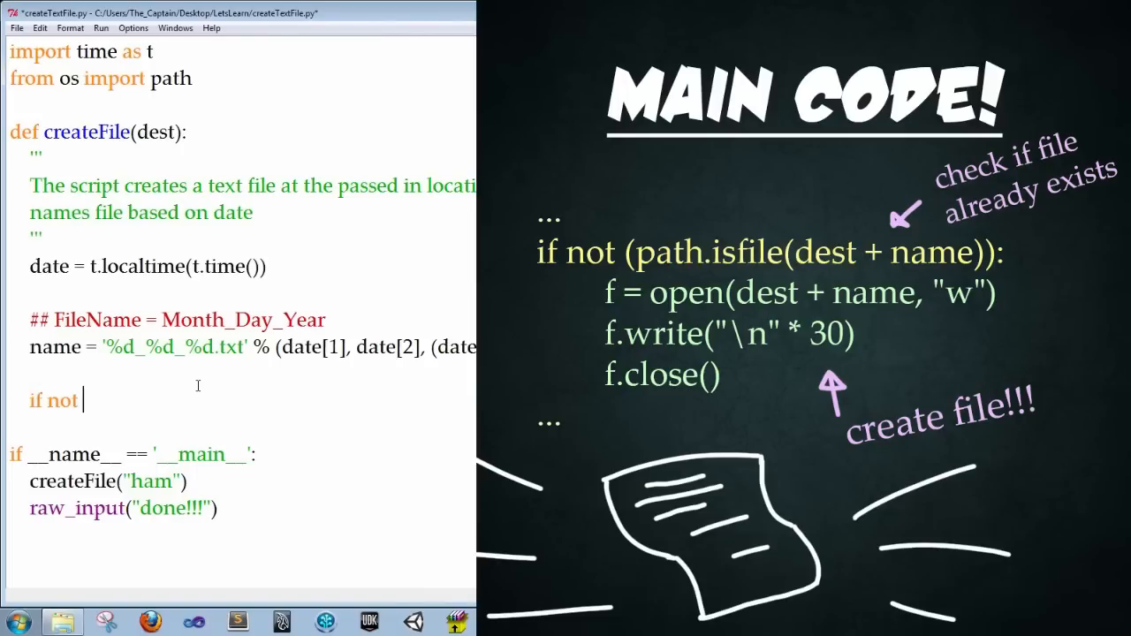
pyautogui.write('(path.isfile')
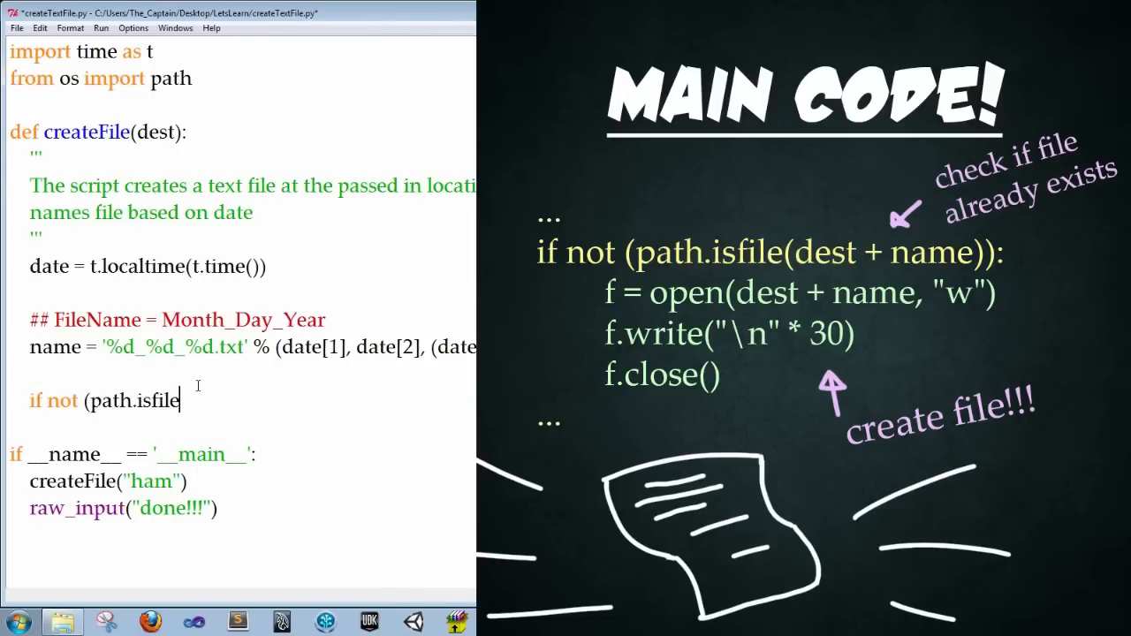
pyautogui.write('(dest')
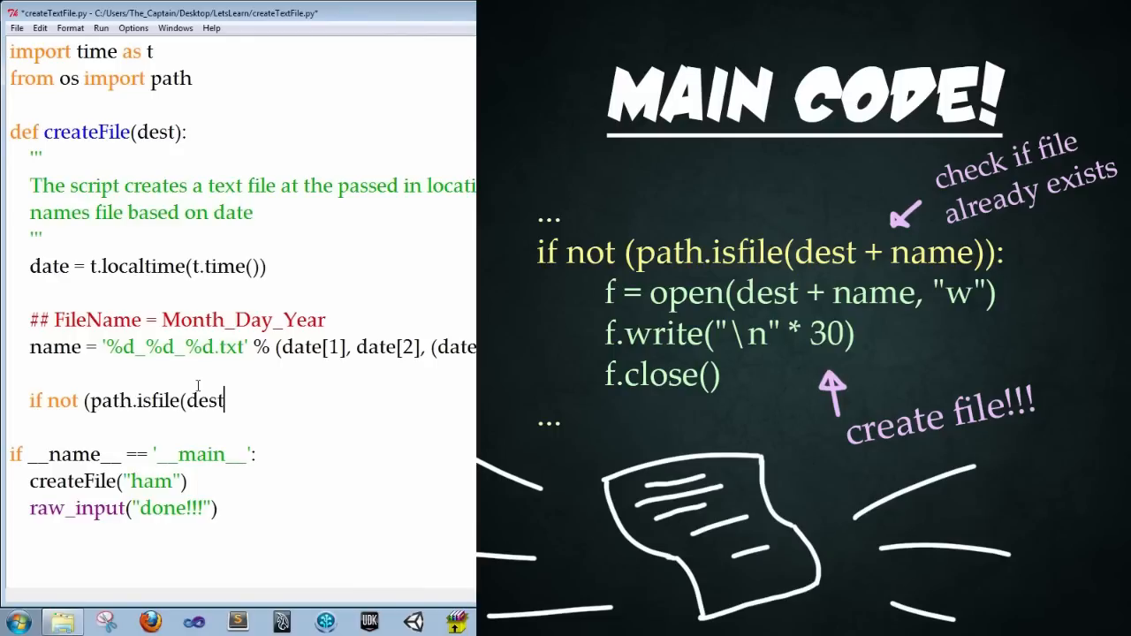
pyautogui.write('+ name')
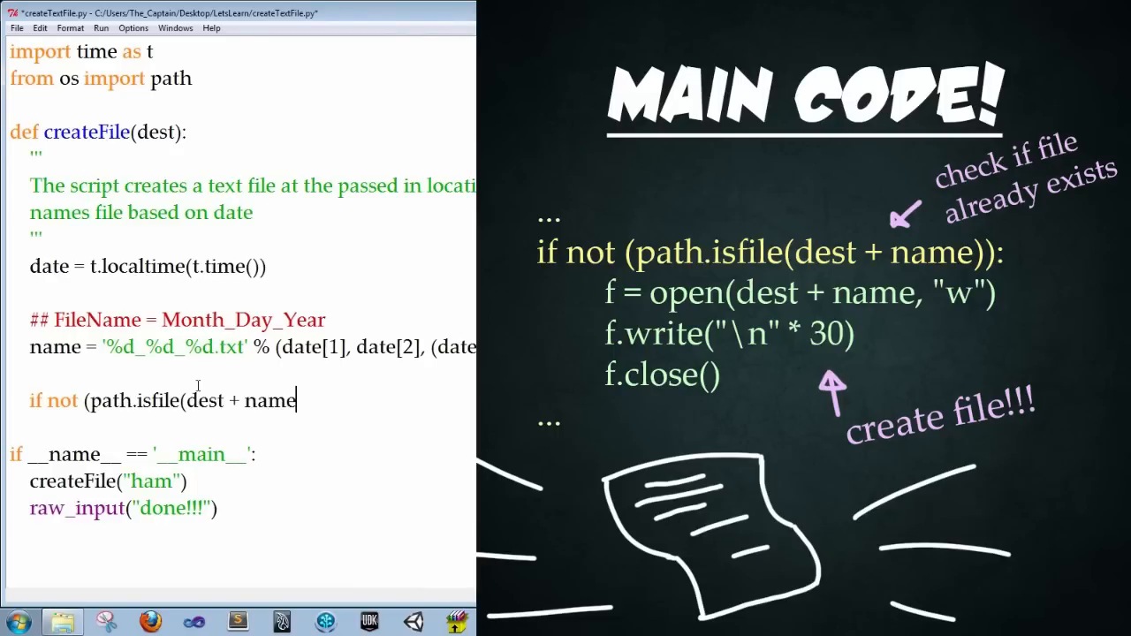
pyautogui.write(')):')
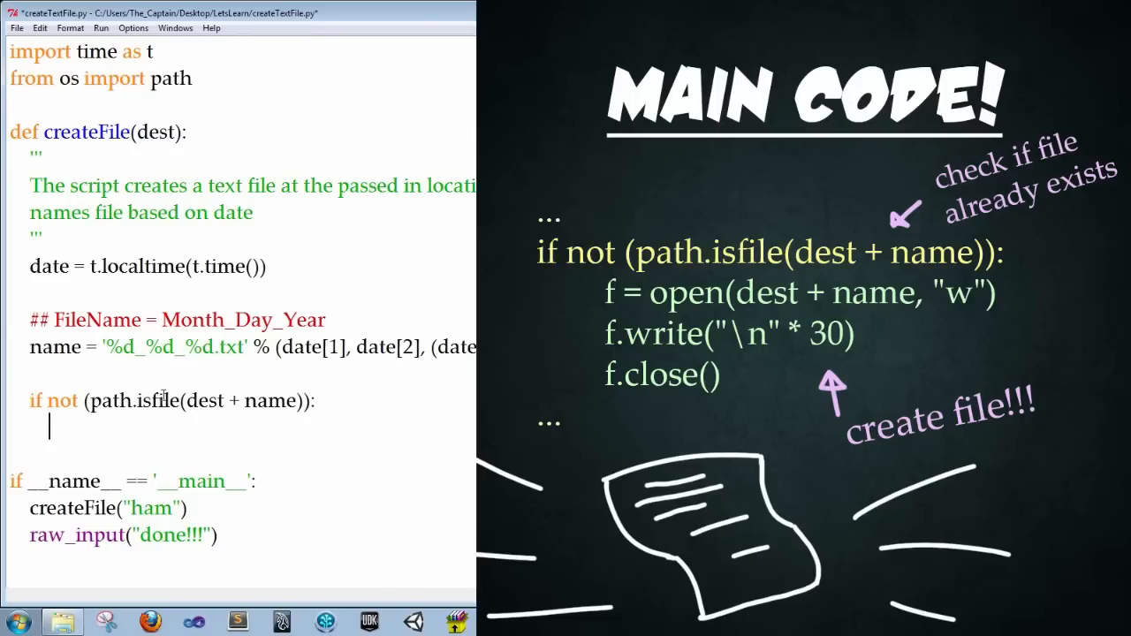
pyautogui.moveTo(83, 424)
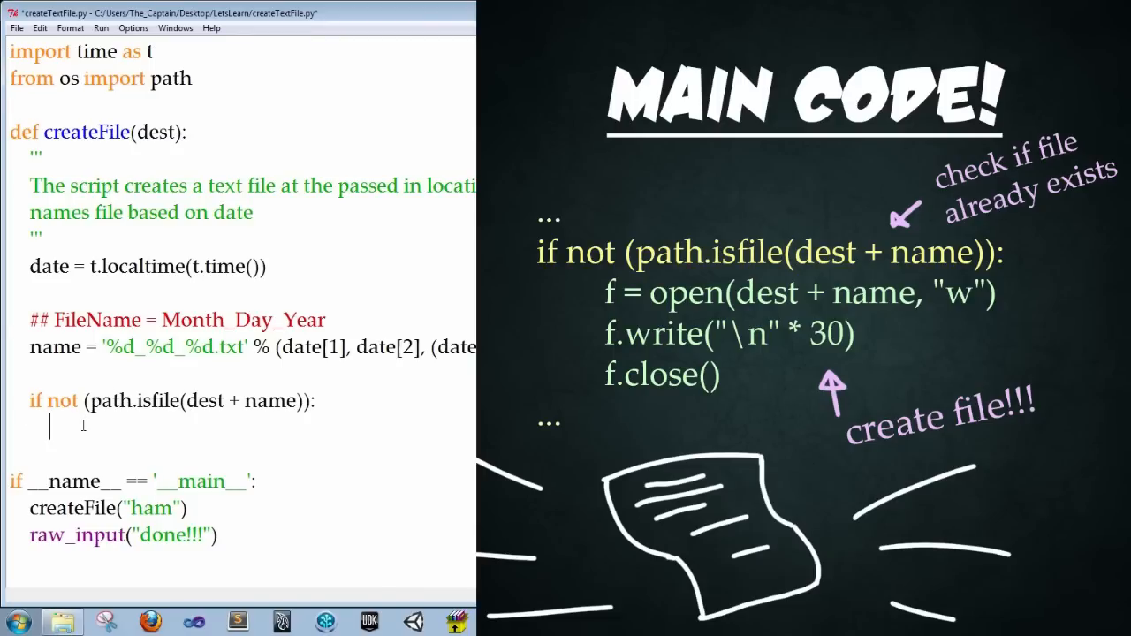
# Step: Under the check, write f = open(dest + name, 'w') to open the file for writing
pyautogui.write('f = open')
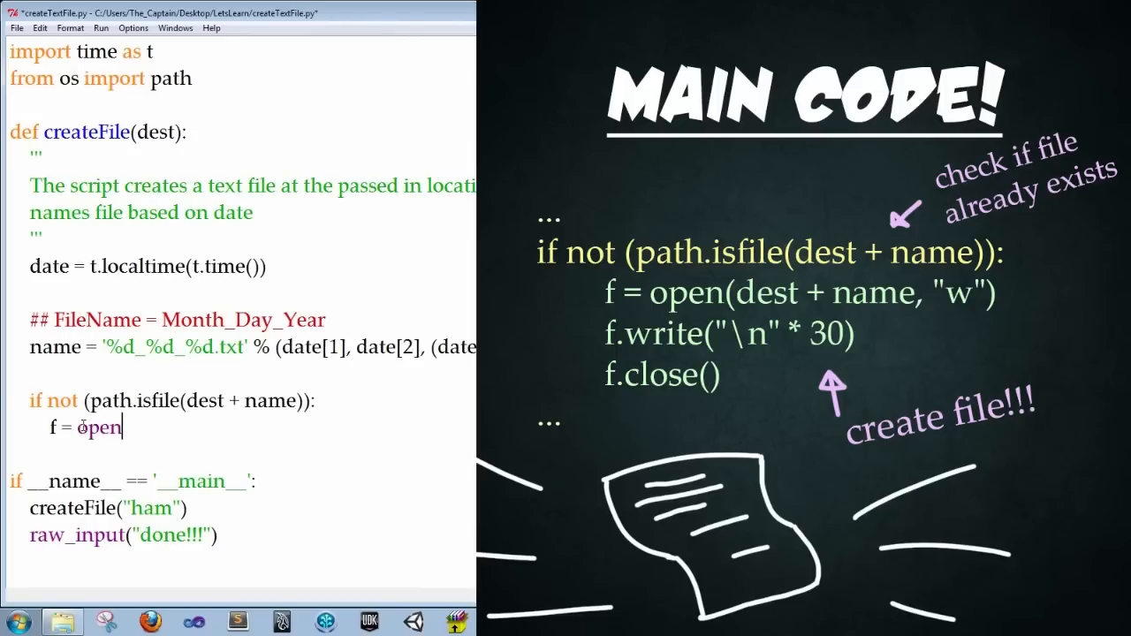
pyautogui.write('(dest + name')
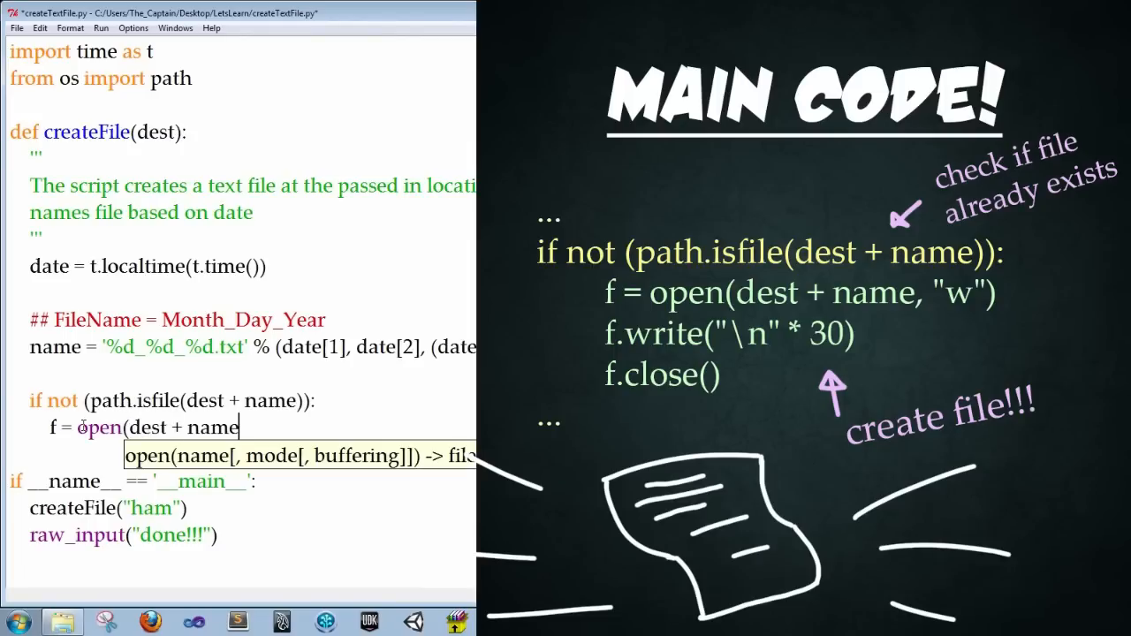
pyautogui.write(", 'w")
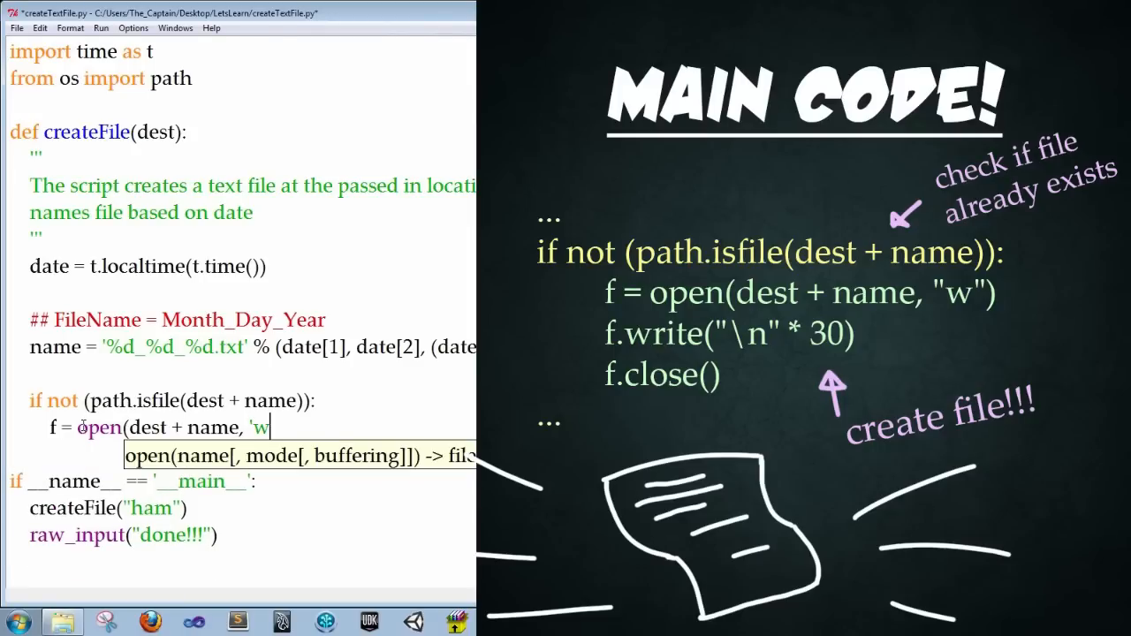
pyautogui.write("')")
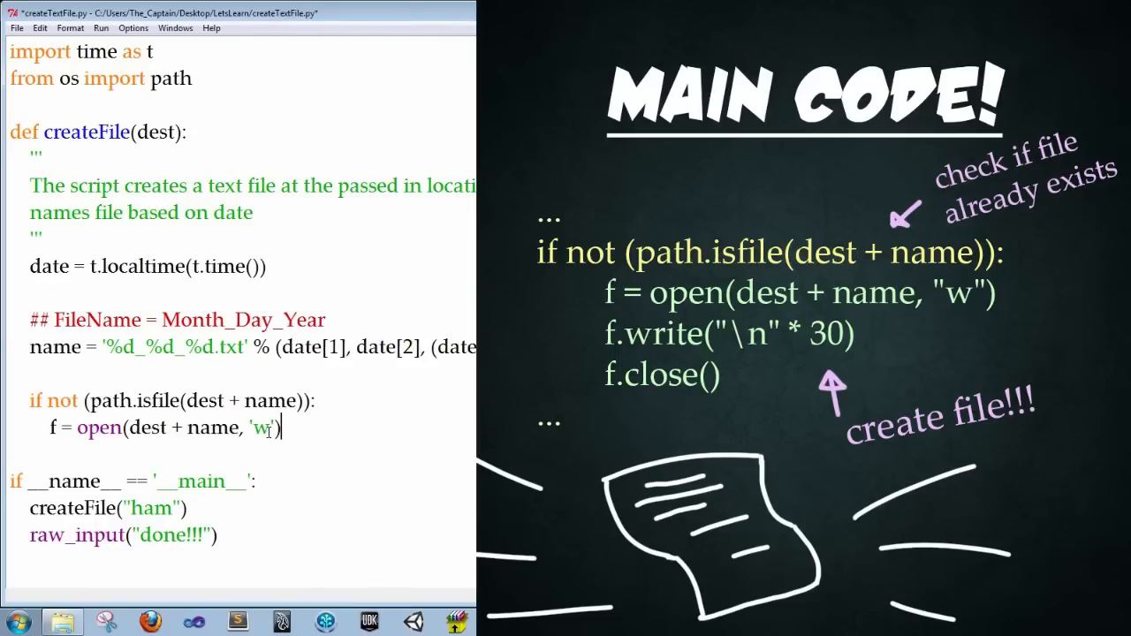
pyautogui.doubleClick(262, 427)
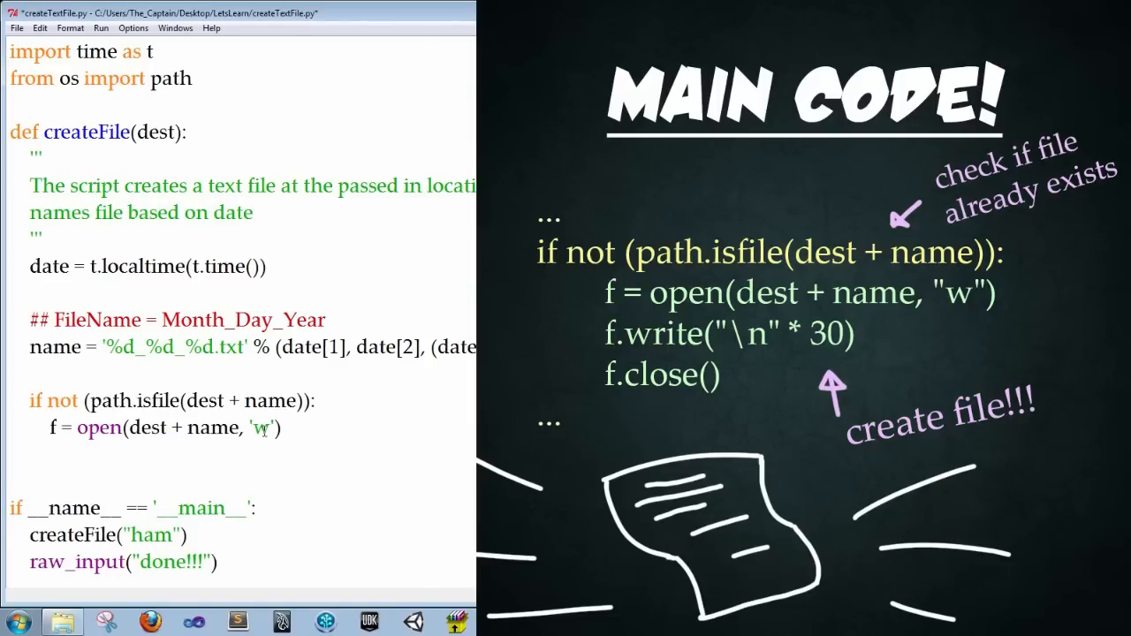
# Step: Write thirty newline characters into the file with f.write('\n'*30)
pyautogui.write('f.wrai')
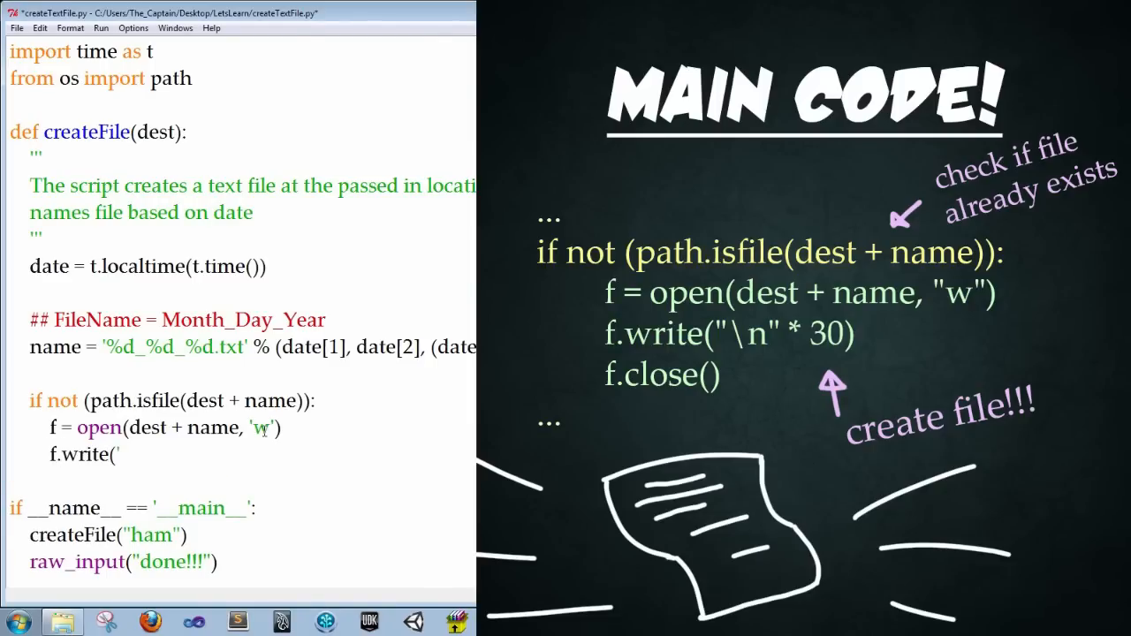
pyautogui.write('\\')
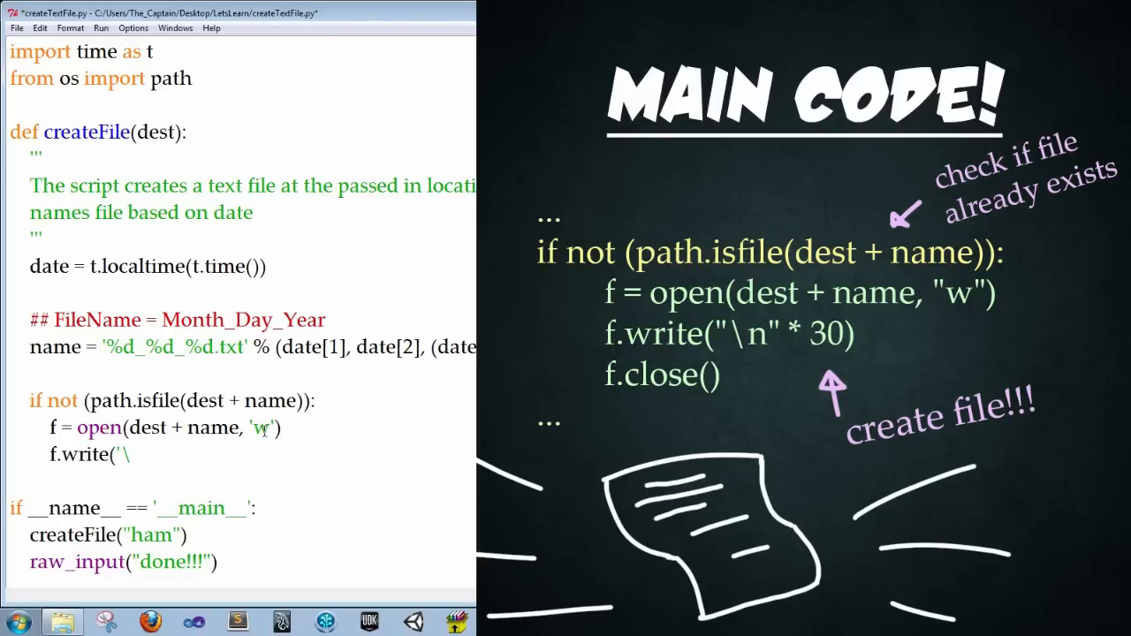
pyautogui.write("\\n'")
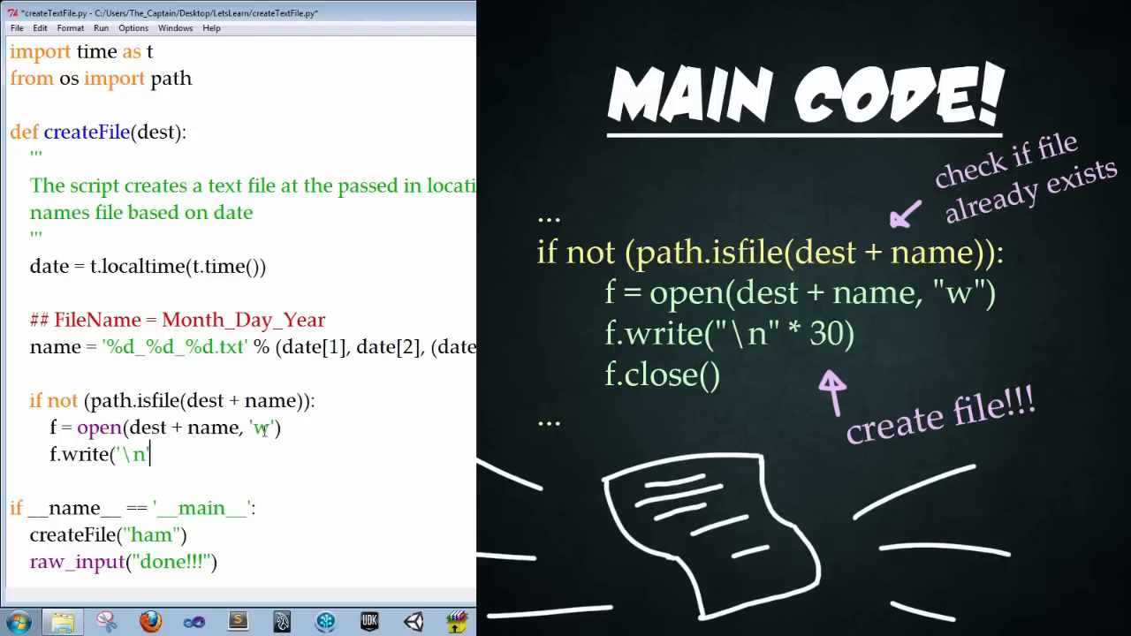
pyautogui.write('*30')
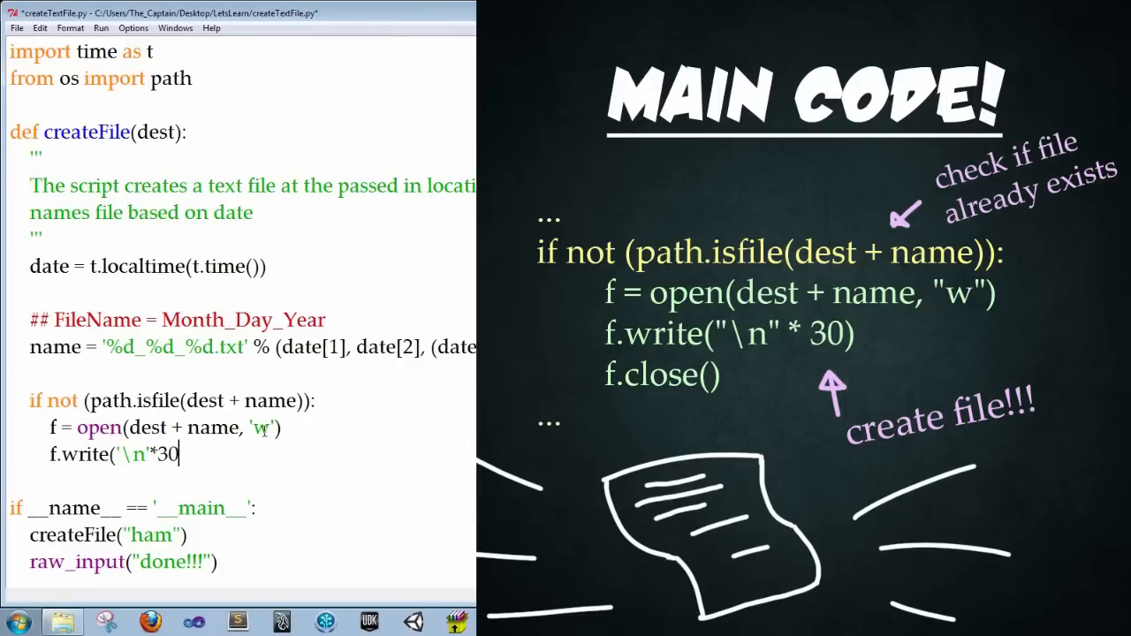
pyautogui.doubleClick(145, 454)
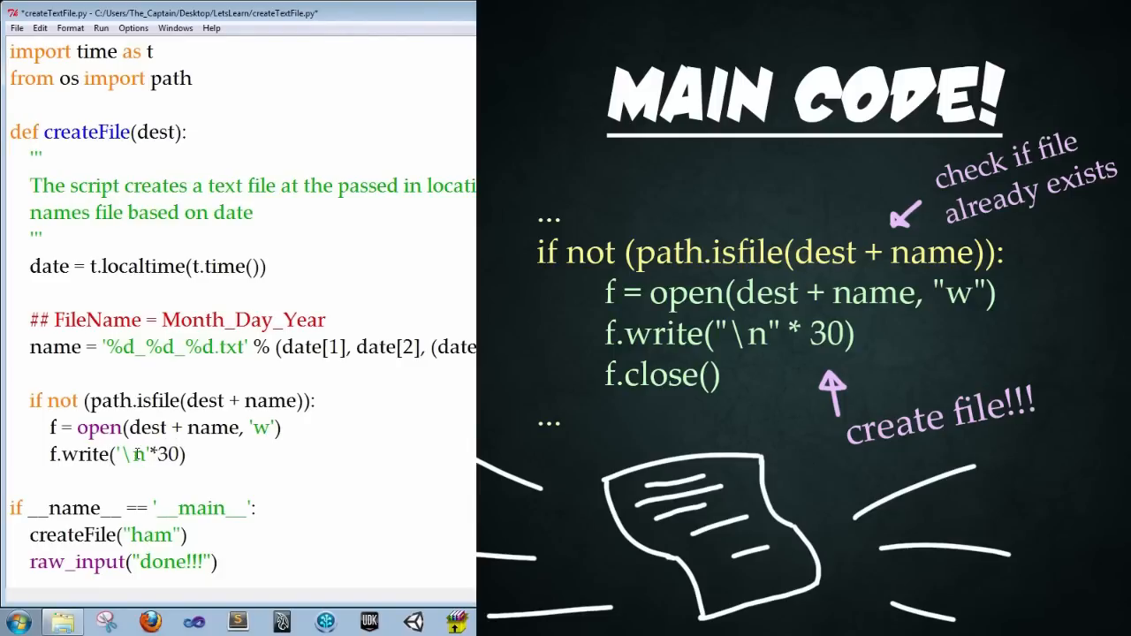
pyautogui.doubleClick(132, 453)
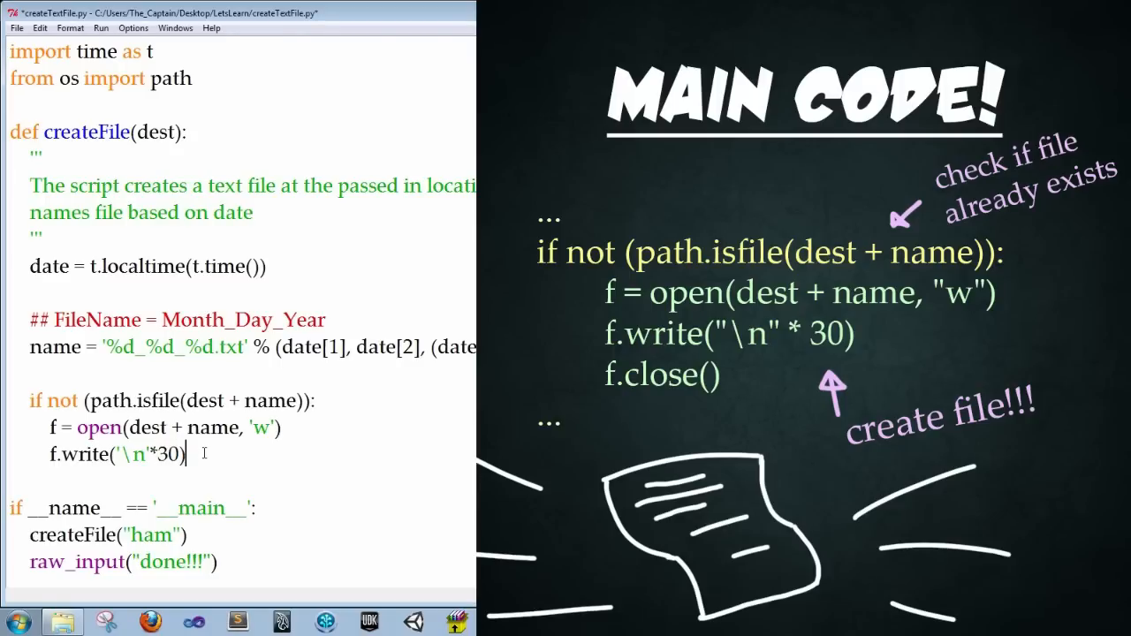
# Step: Close the file on the next line with f.close()
pyautogui.press('enter')
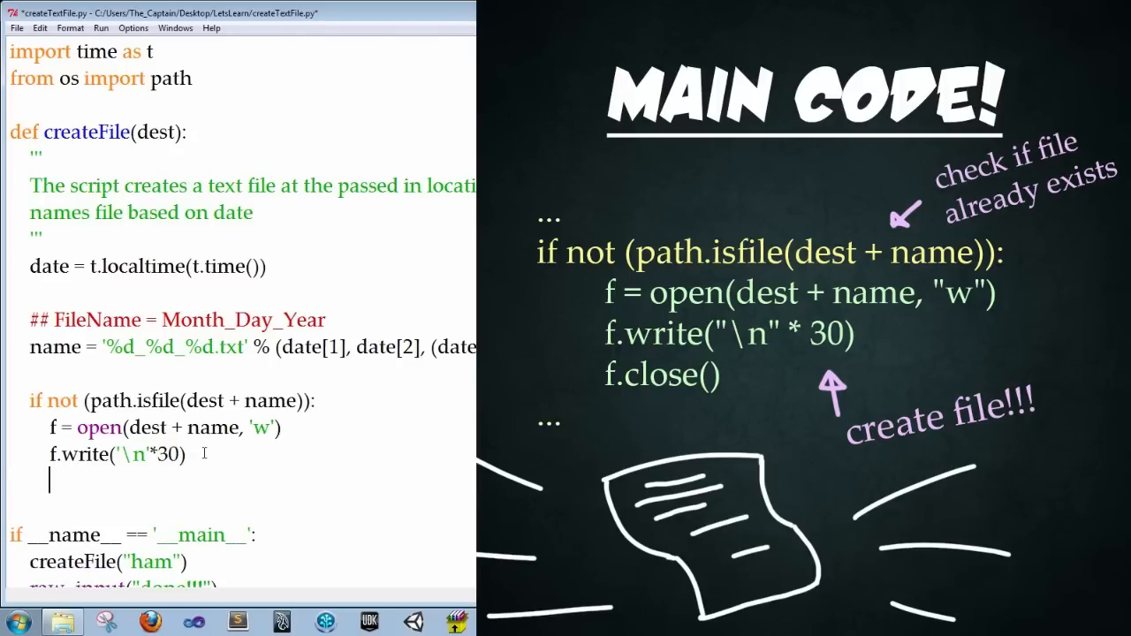
pyautogui.write('f')
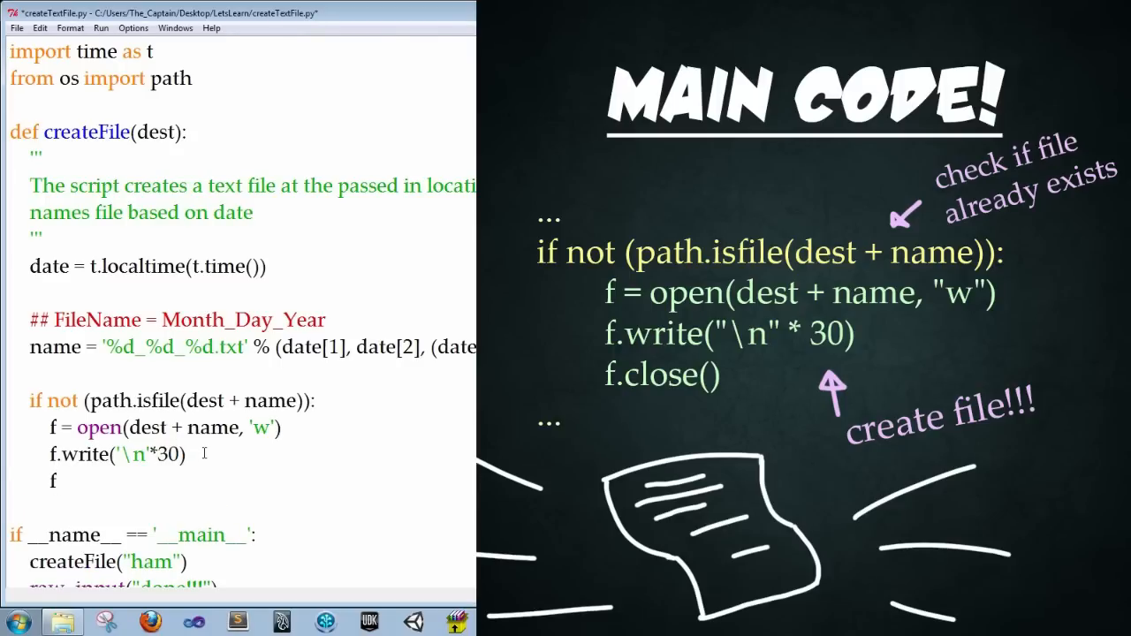
pyautogui.write('.c')
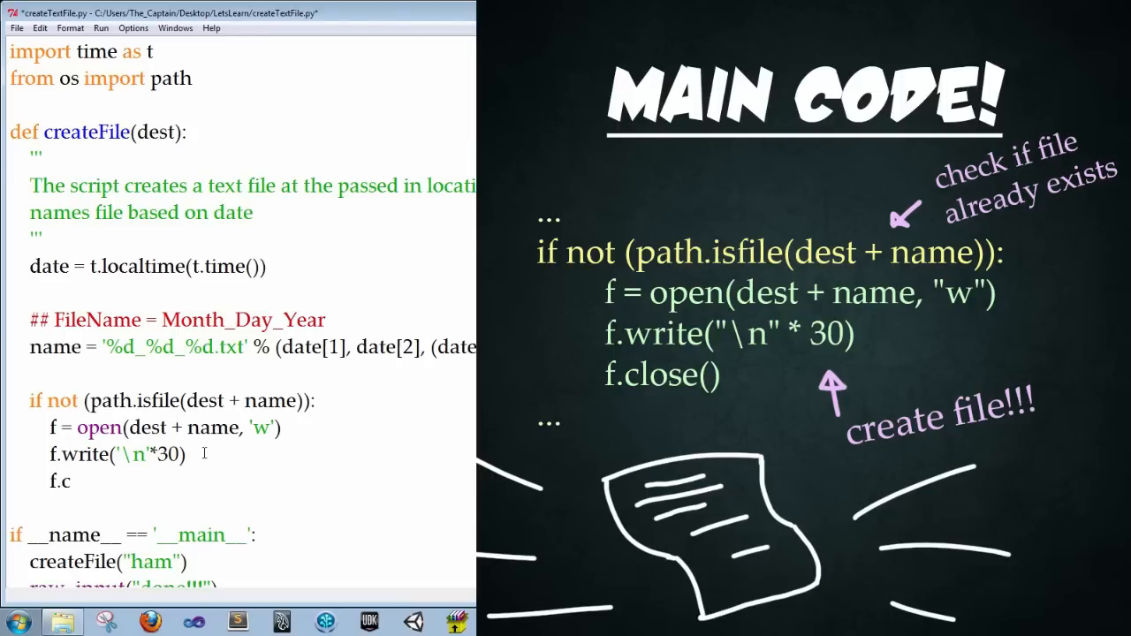
pyautogui.write('lose()')
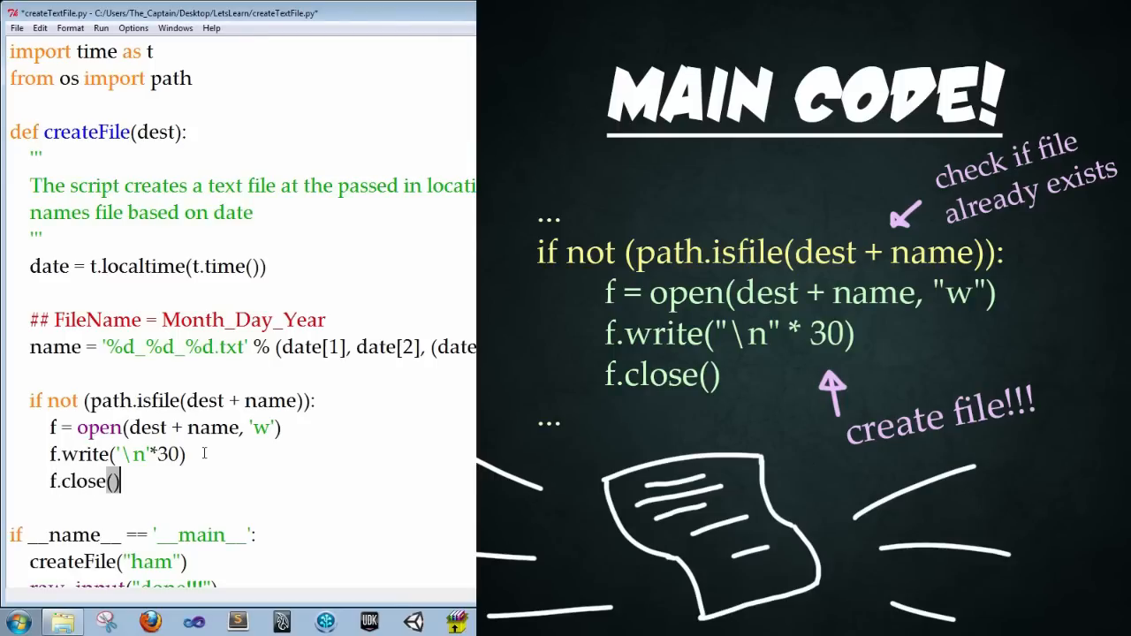
pyautogui.moveTo(29, 265); pyautogui.dragTo(120, 481)
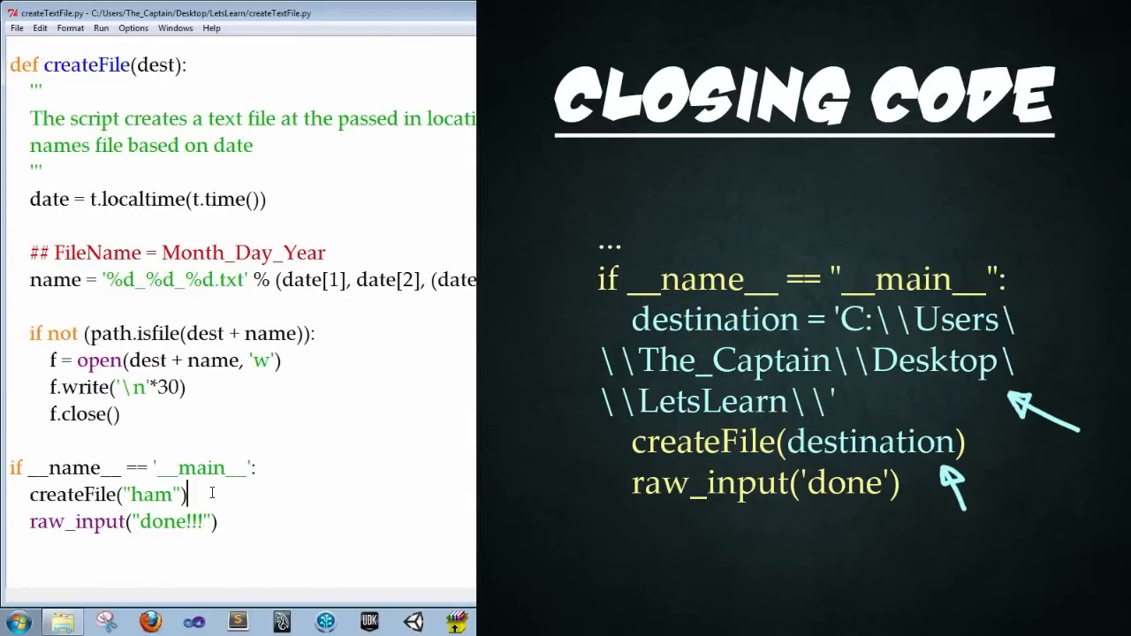
# Step: Define destination as the LetsLearn folder path, pass it to createFile with a raw_input("done!!!") pause, and run the script
pyautogui.doubleClick(152, 495)
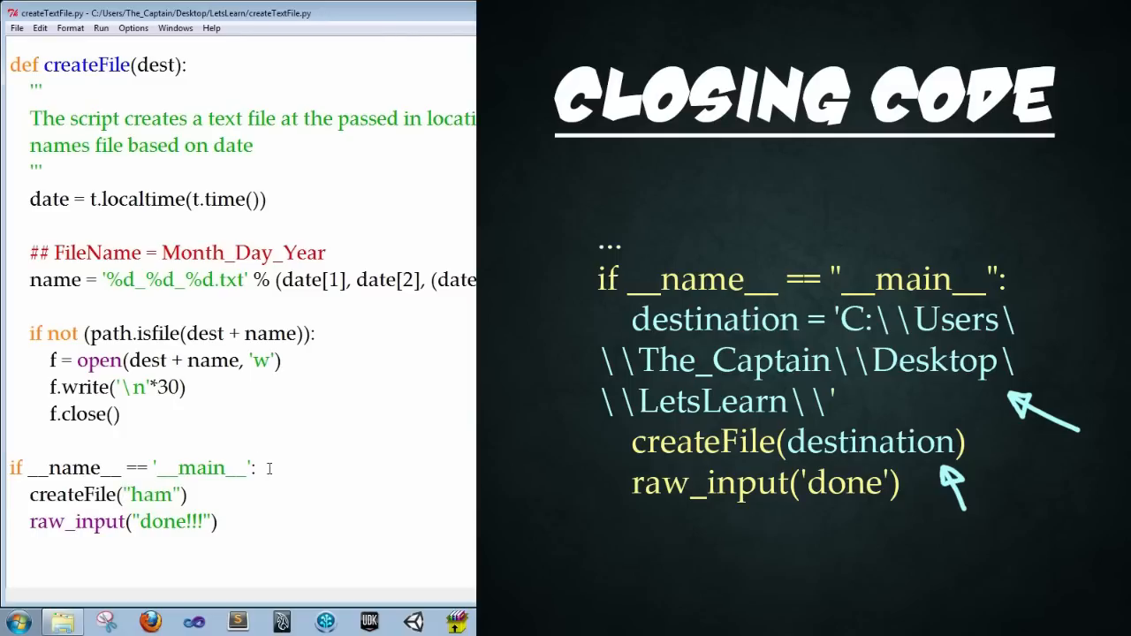
pyautogui.write('de')
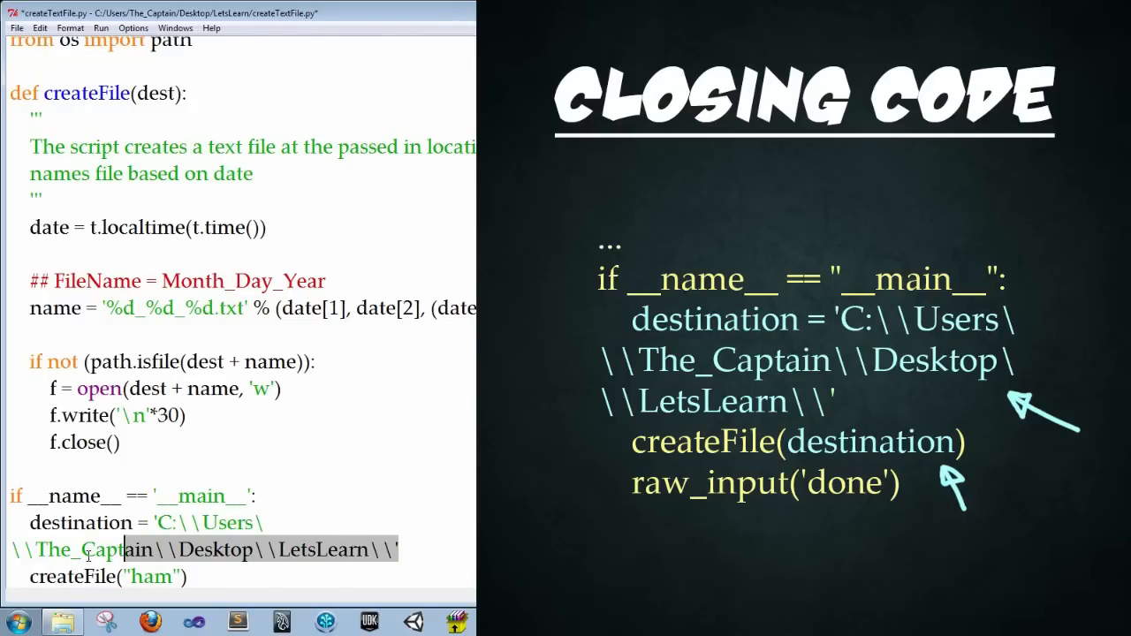
pyautogui.write('raw_input("done!!!")')
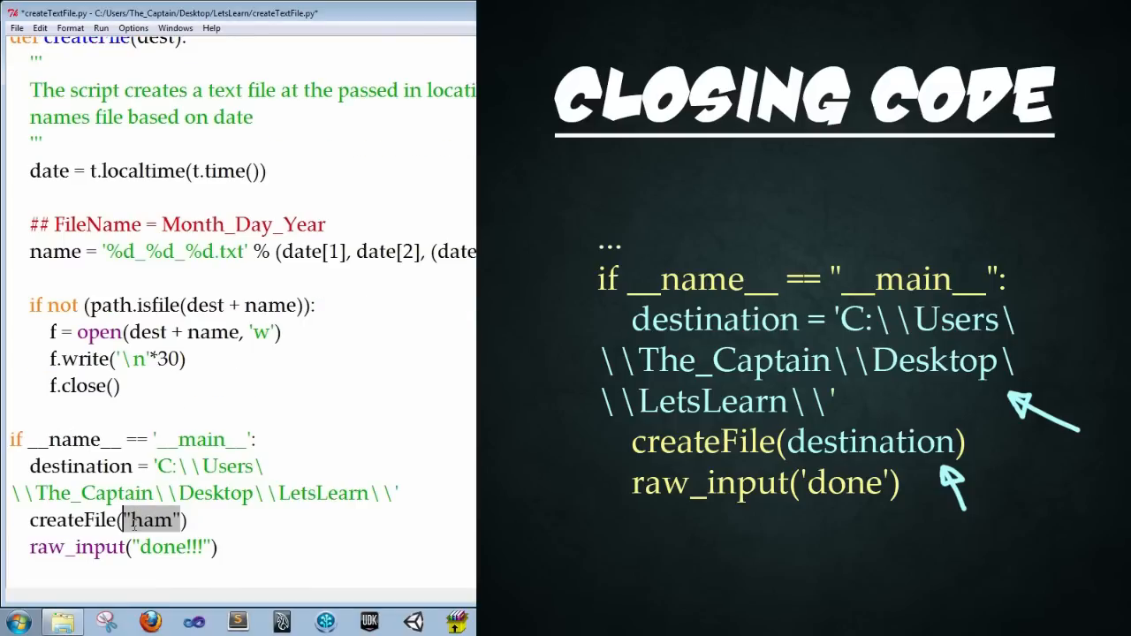
pyautogui.write('destination')
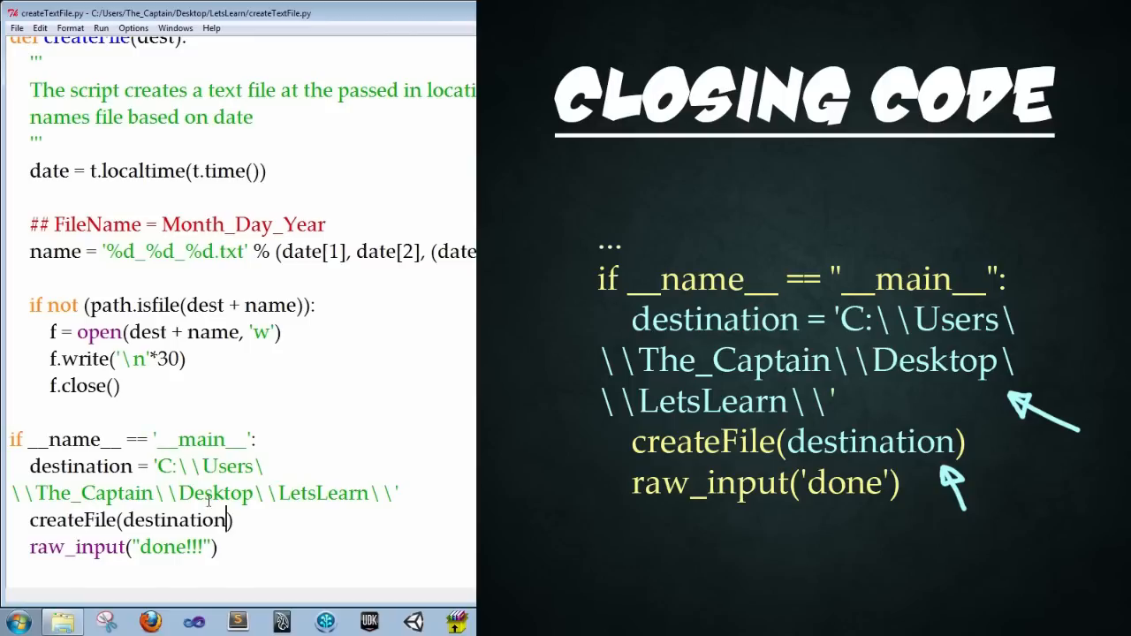
pyautogui.click(60, 622)
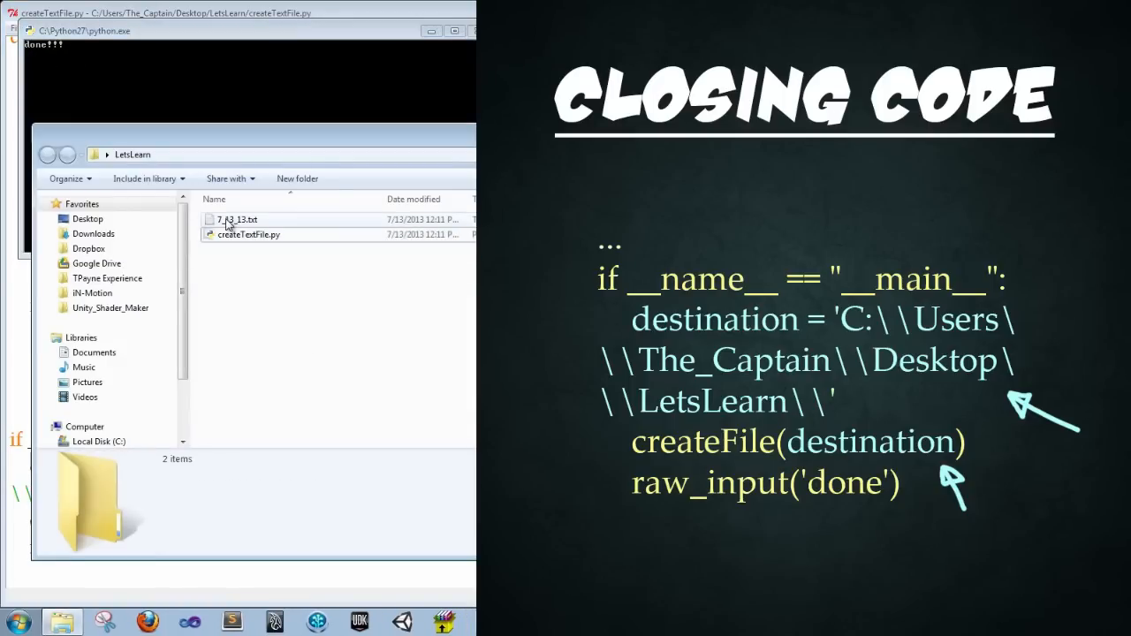
# Step: Open the new 7_13_13.txt from the LetsLearn folder in Sublime Text to view its blank lines
pyautogui.click(237, 219)
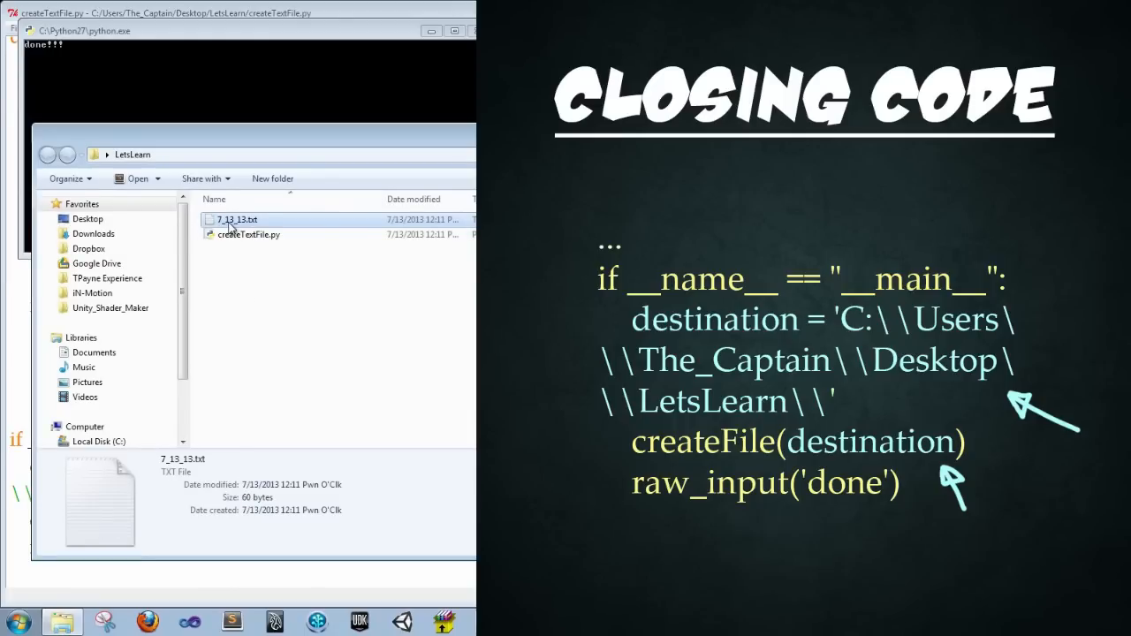
pyautogui.doubleClick(237, 219)
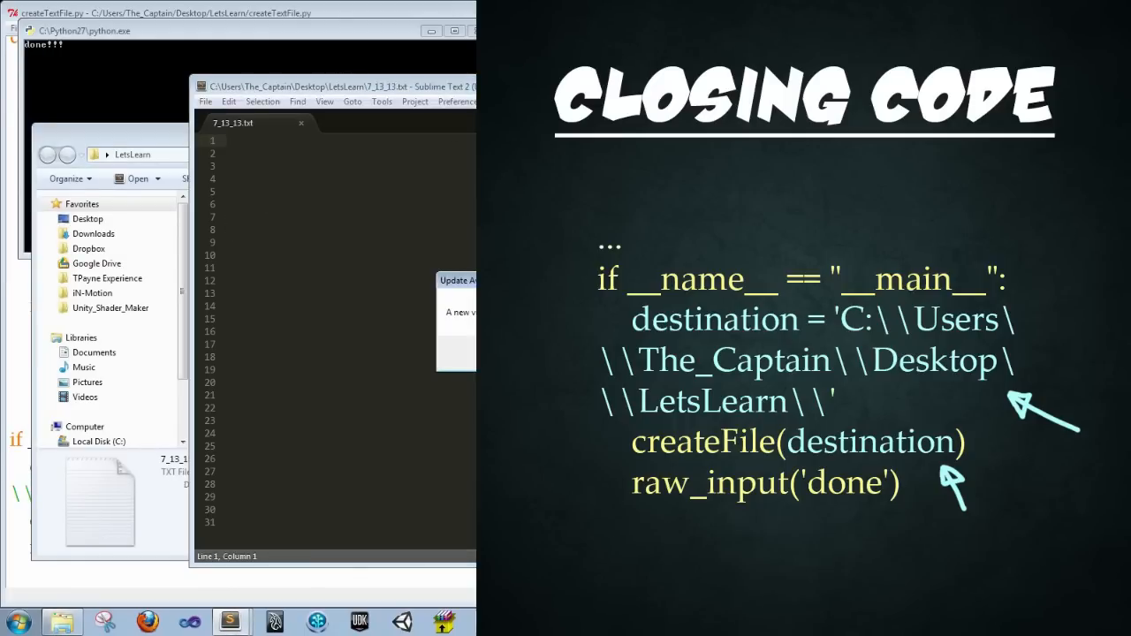